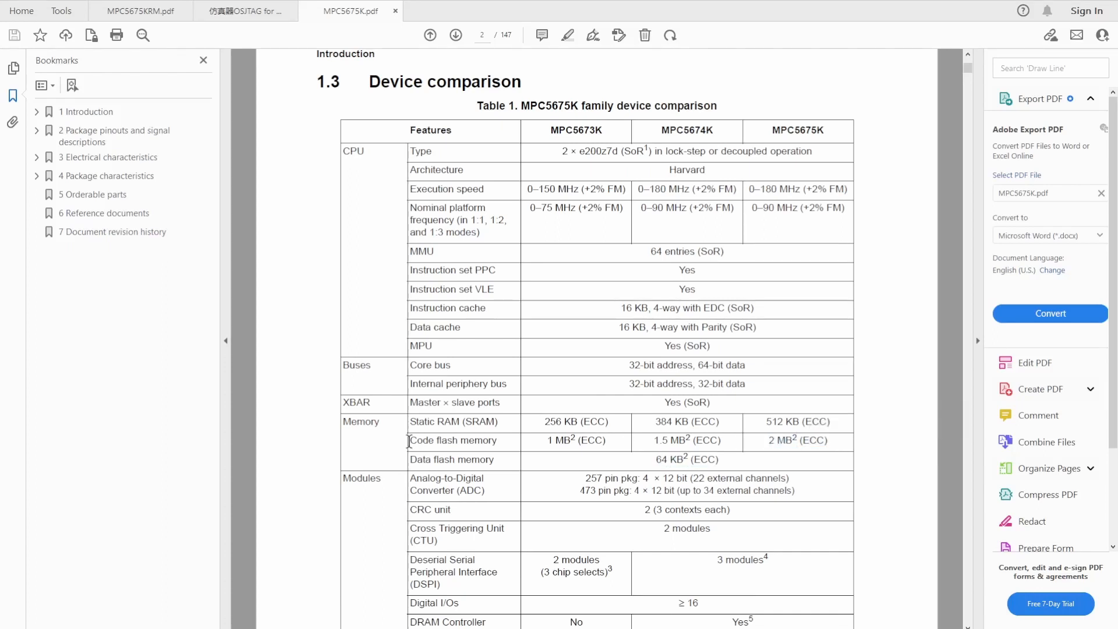
Step: Close the MPC5675K datasheet in Adobe Acrobat so the desktop shows
drag(657, 460, 712, 459)
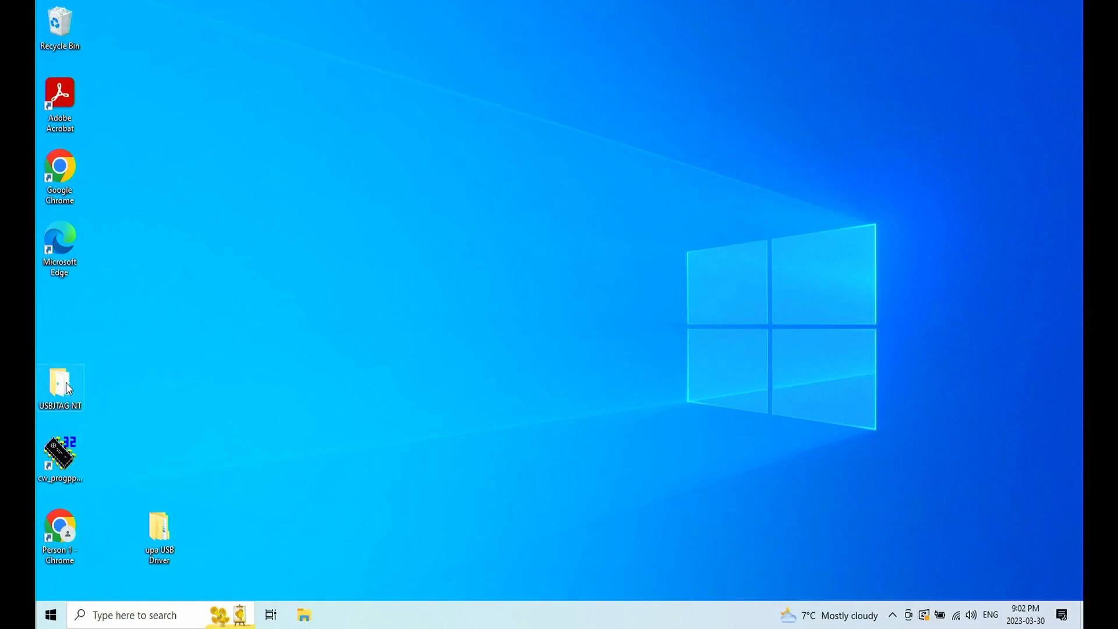
Step: Launch PROGPPCNEXUS from the cw_progppcnexus shortcut and connect to the board with reset
click(58, 455)
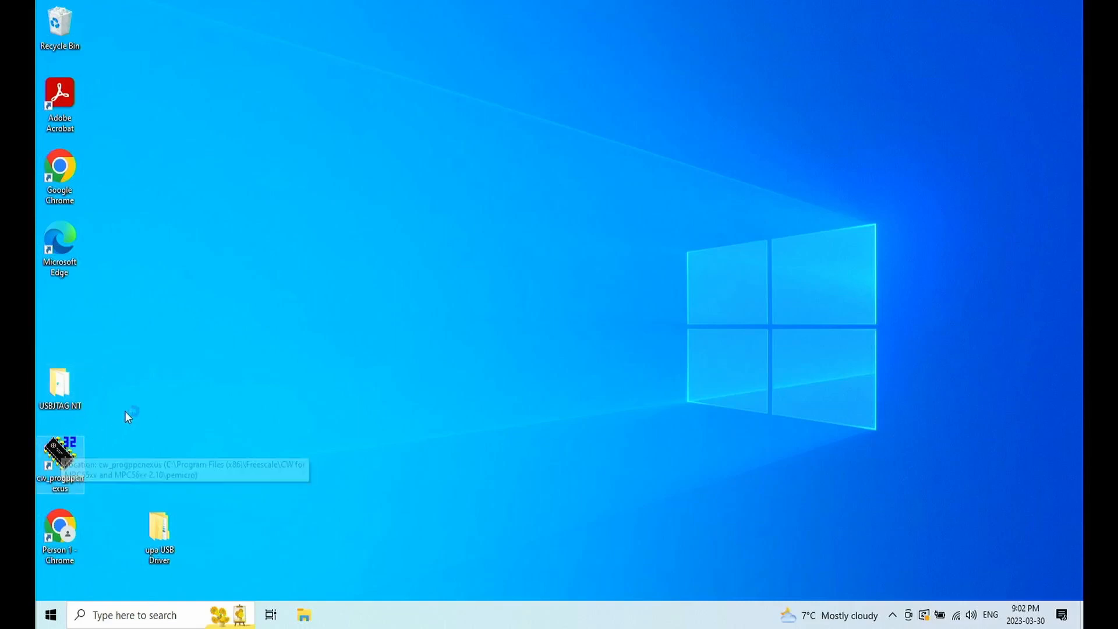
double_click(58, 455)
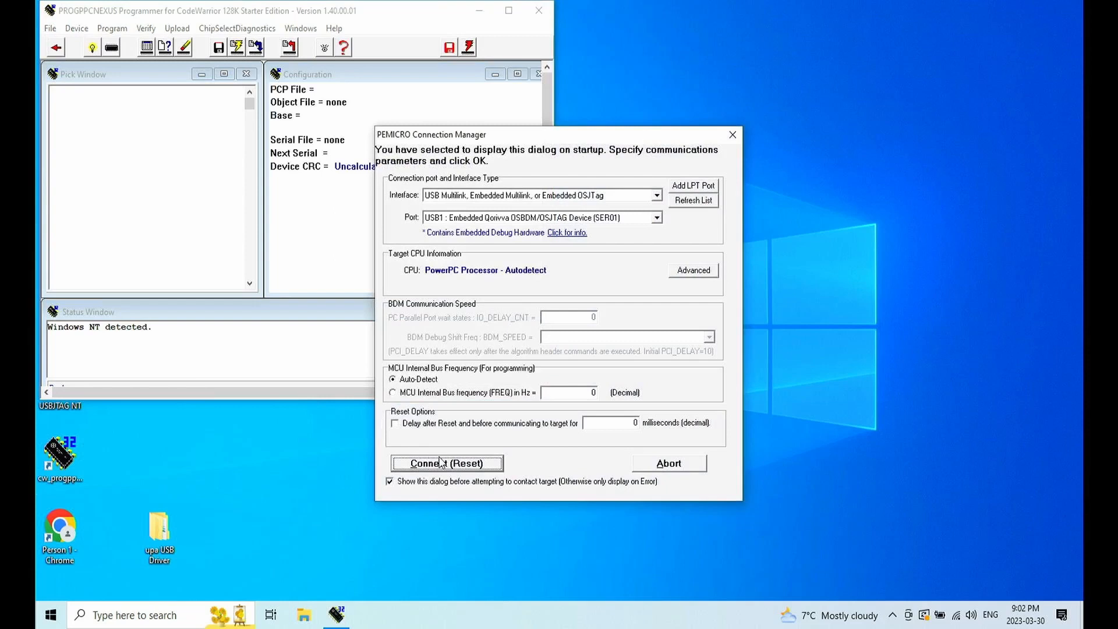
click(447, 463)
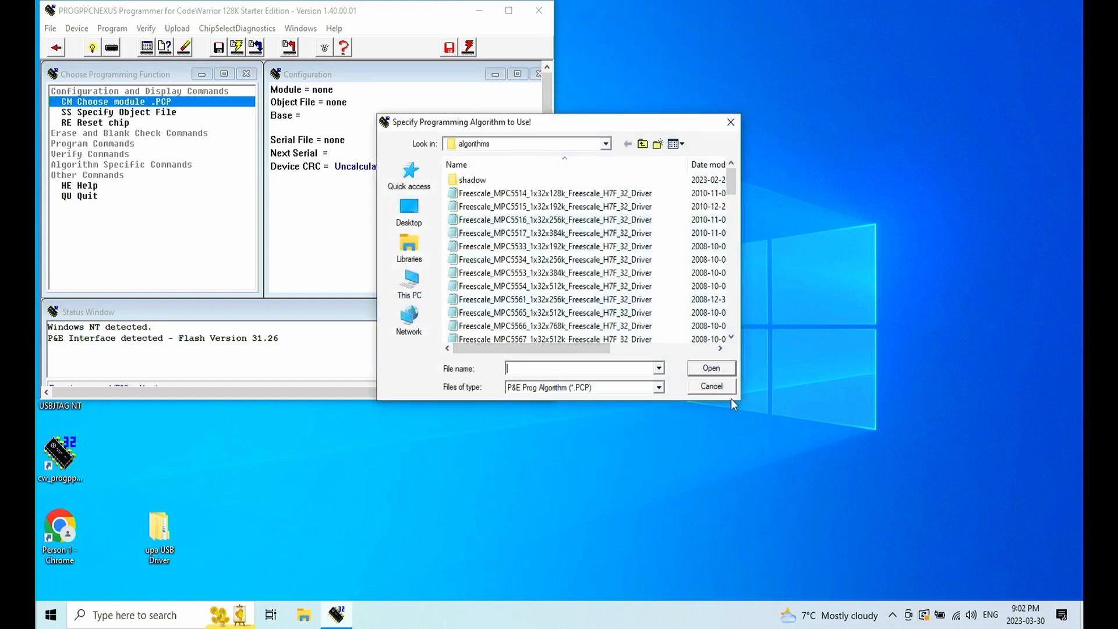
mouse_move(733, 339)
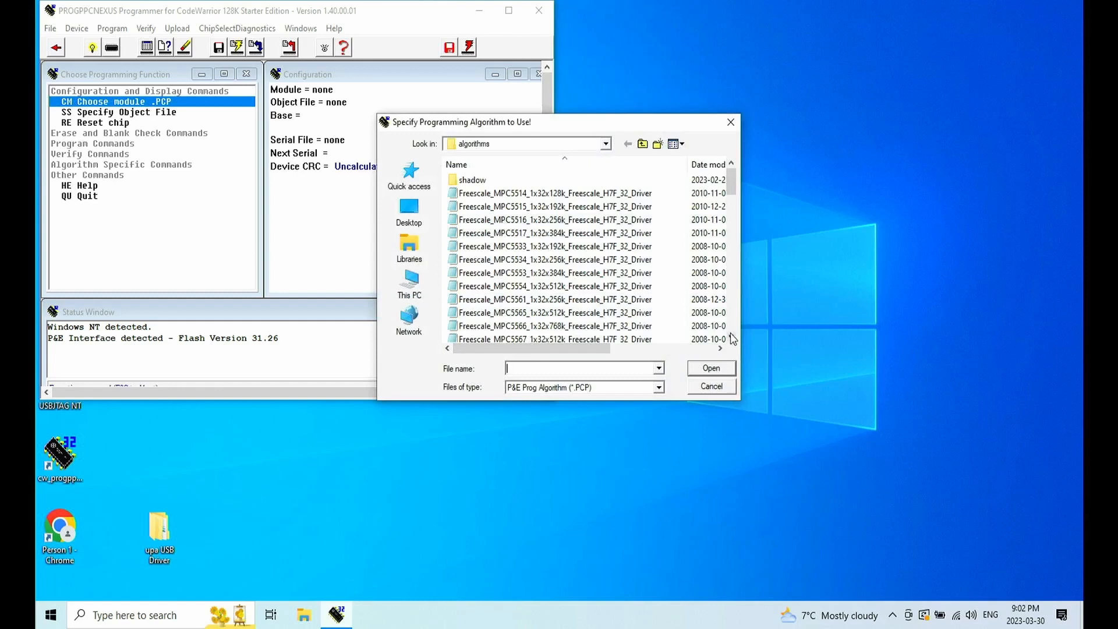
Step: Open the Freescale_MPC5675K_1x32x16k_DFlash algorithm from the algorithm list
scroll(down, 3)
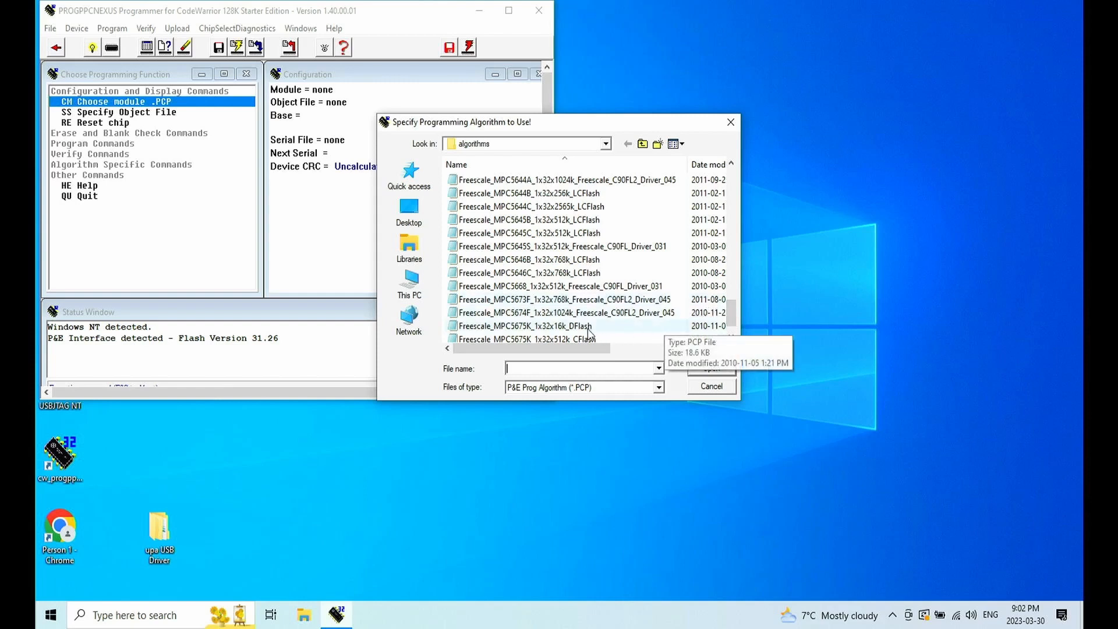
click(524, 326)
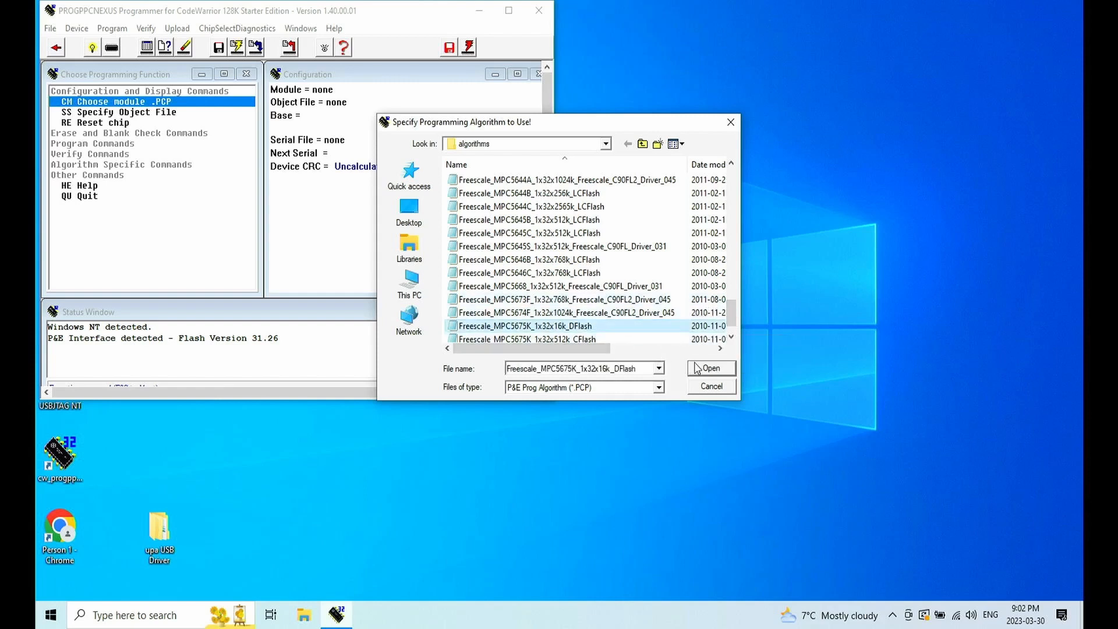
click(711, 368)
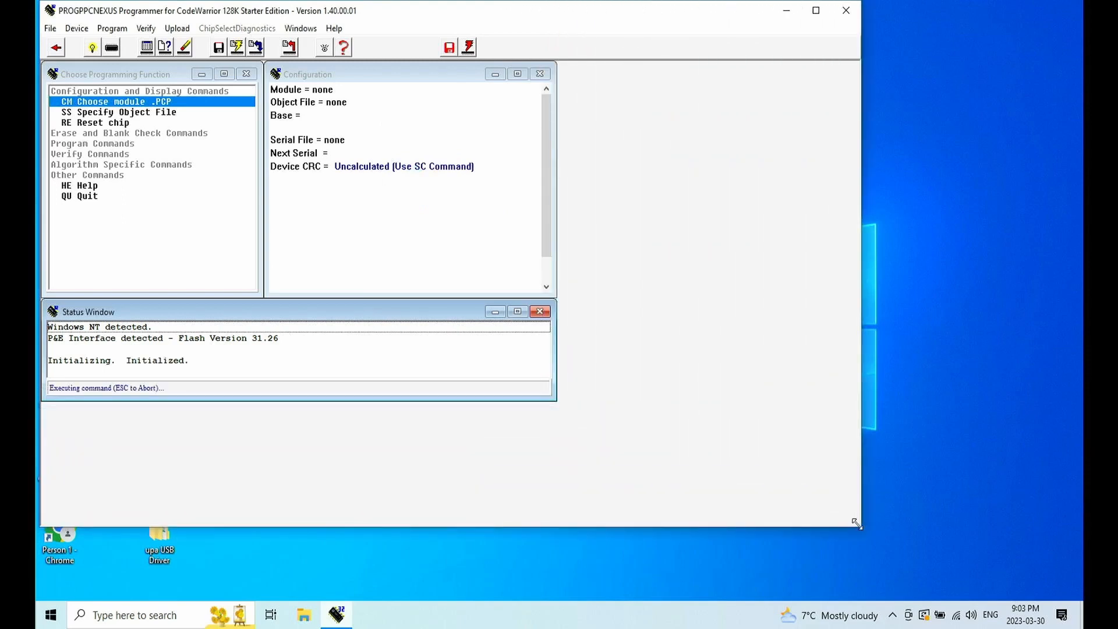
Step: Enlarge the window and upload the whole data flash module to dataflash.S19
drag(855, 522, 1010, 575)
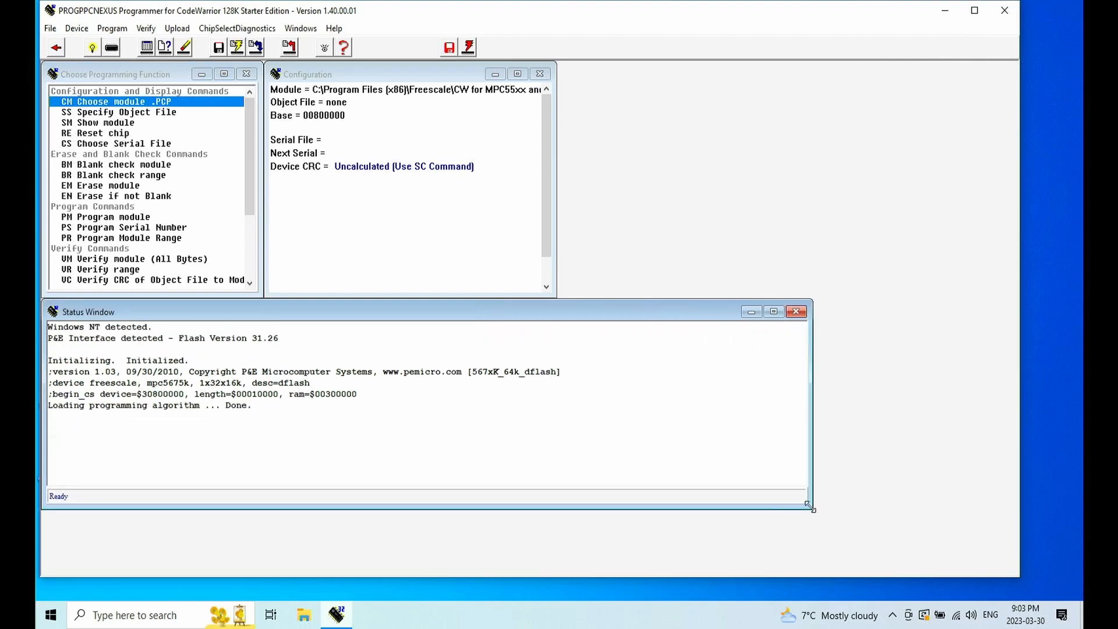
mouse_move(289, 150)
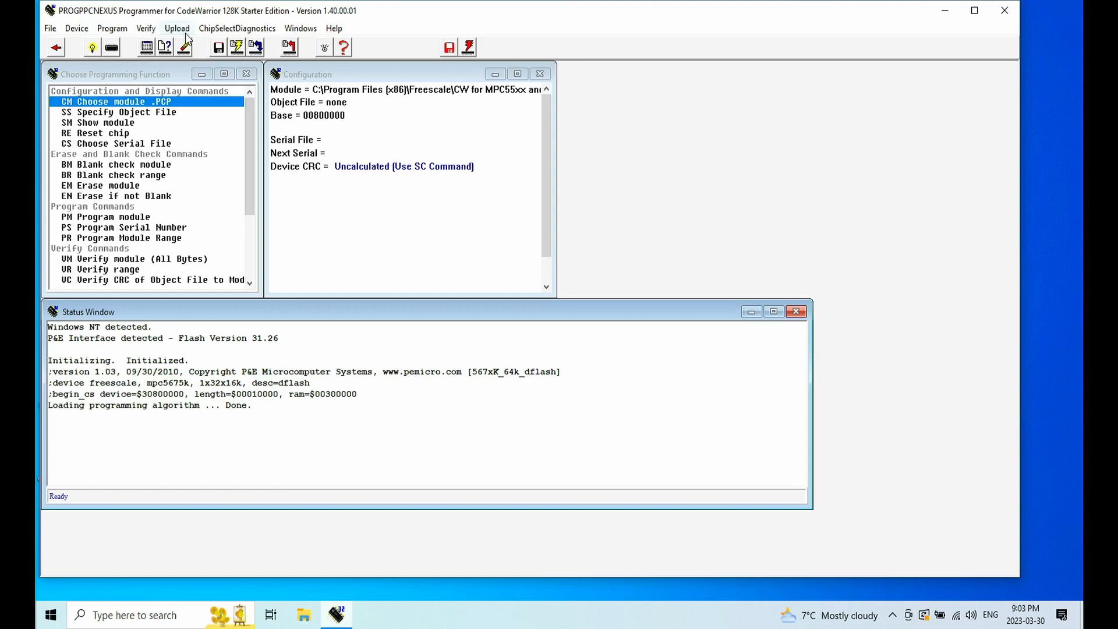
click(177, 28)
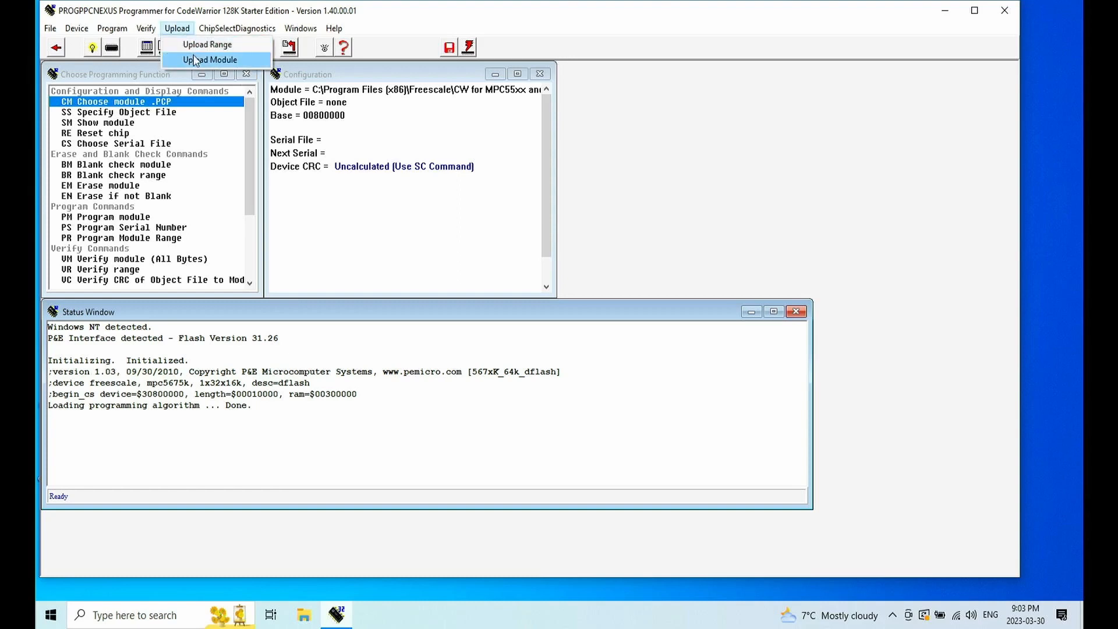
click(209, 60)
text(data)
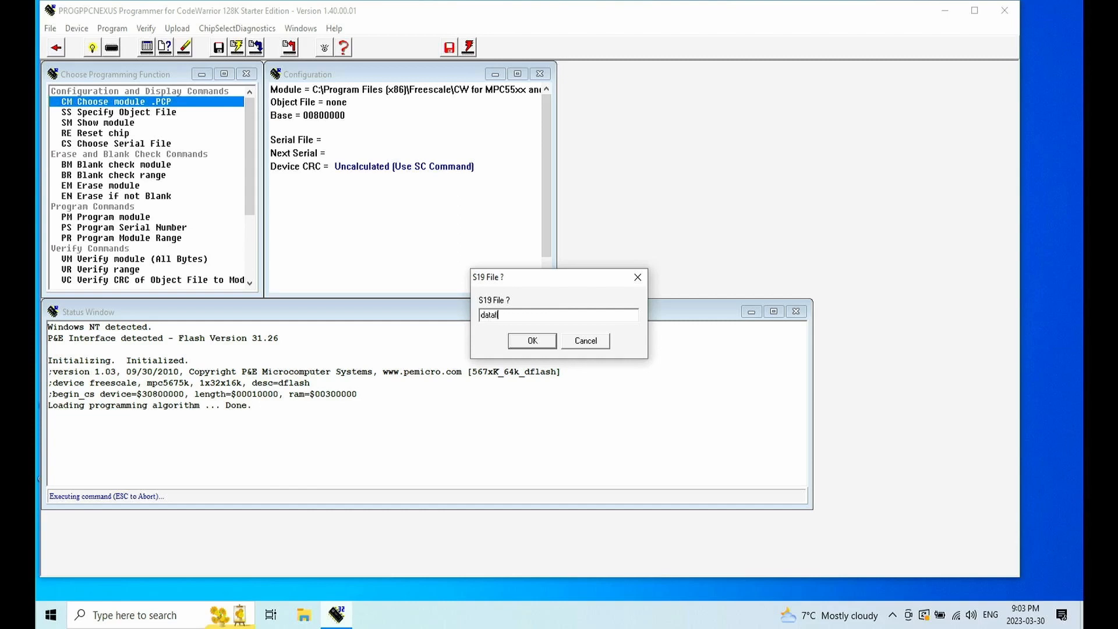
text(flash)
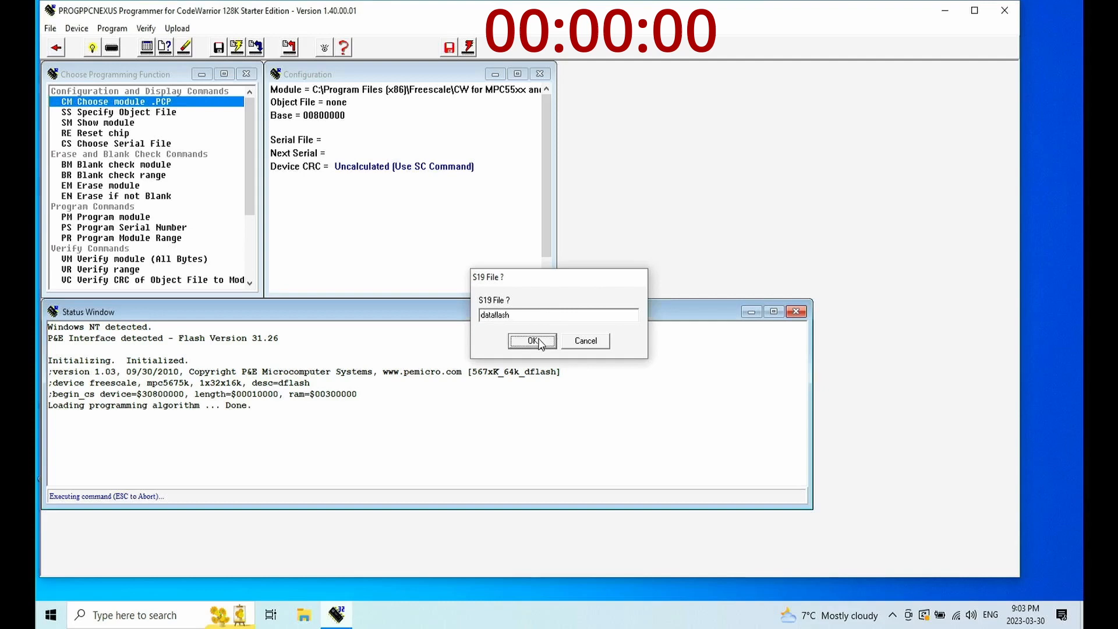
click(531, 341)
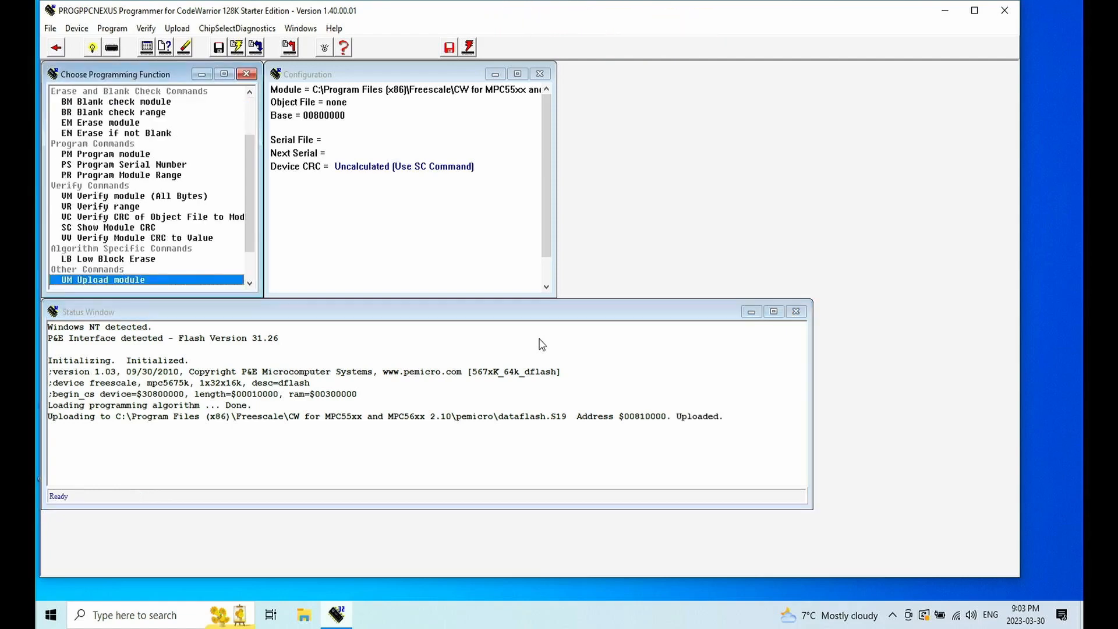
mouse_move(648, 172)
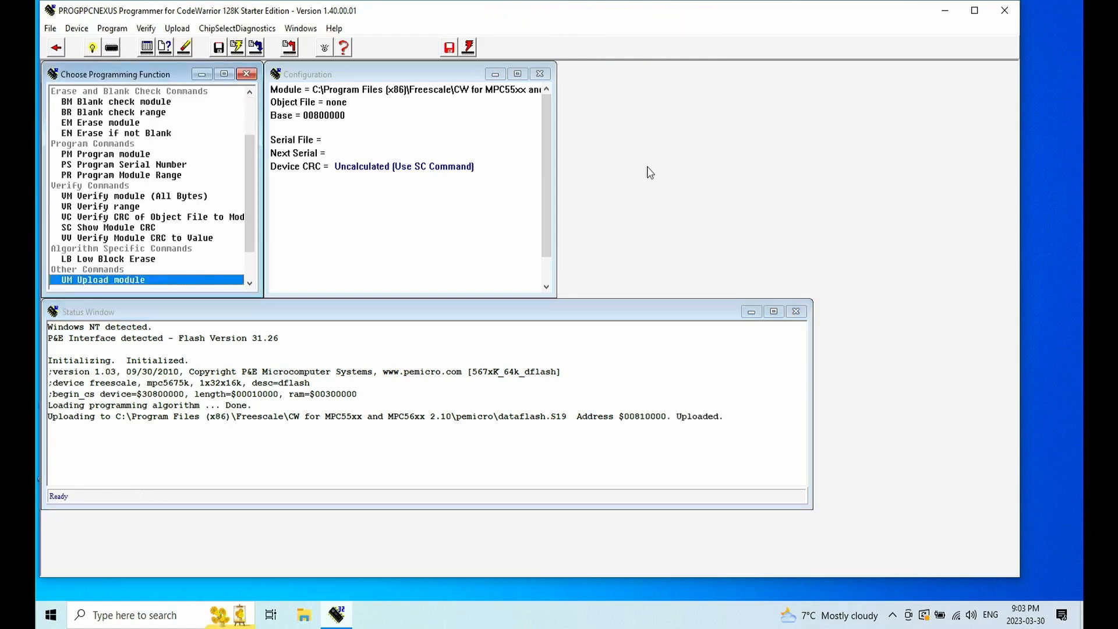
mouse_move(992, 46)
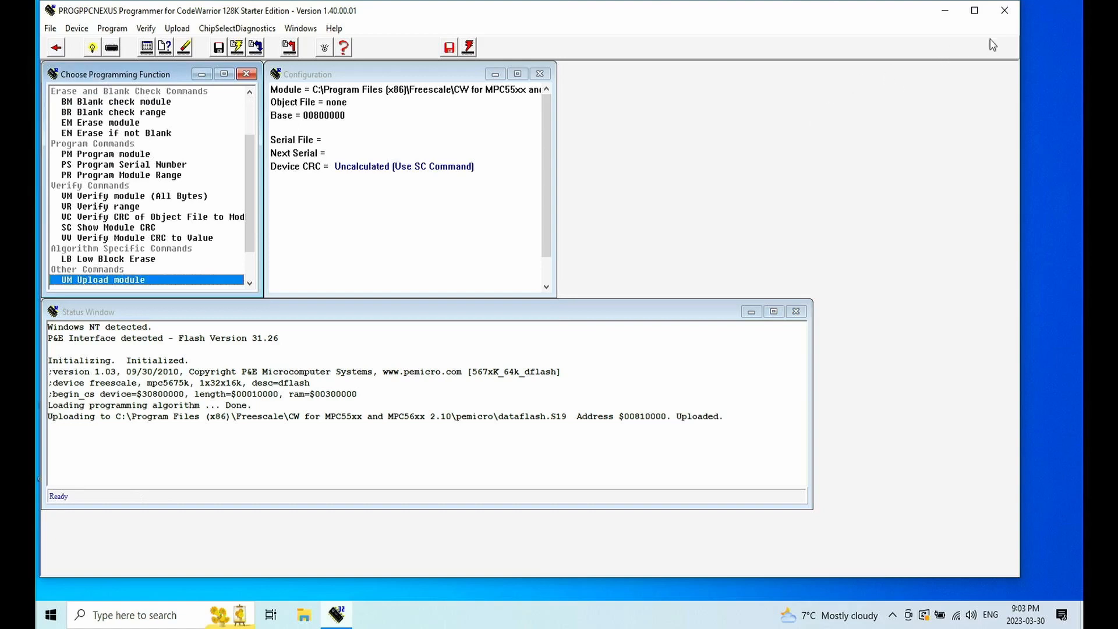
Step: Exit the programmer, relaunch it from the desktop shortcut, and reconnect with reset
click(1004, 10)
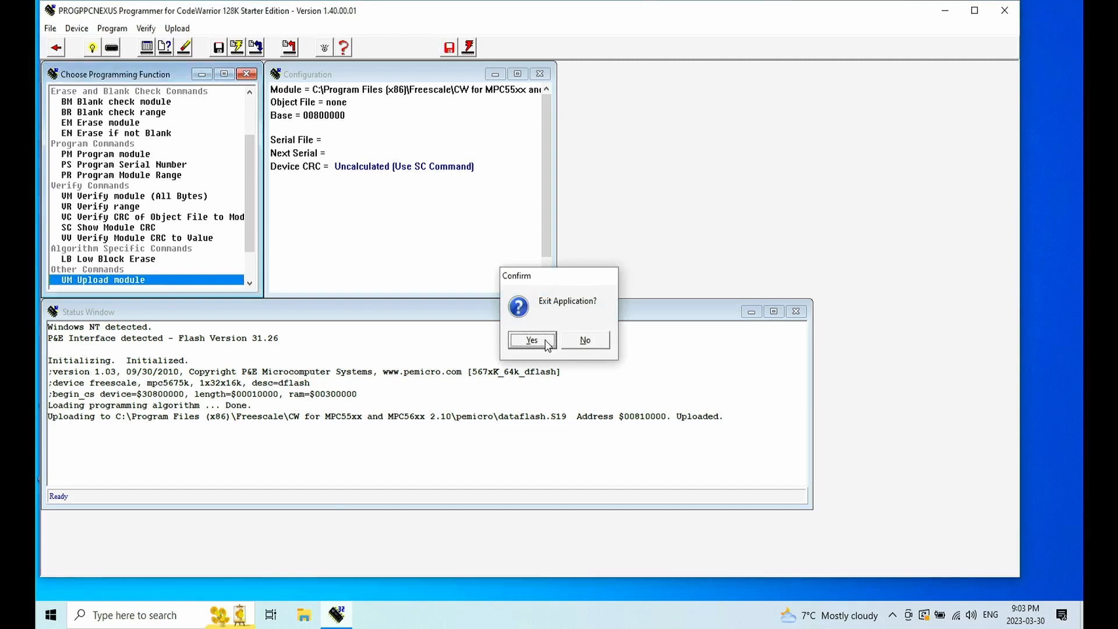
click(531, 340)
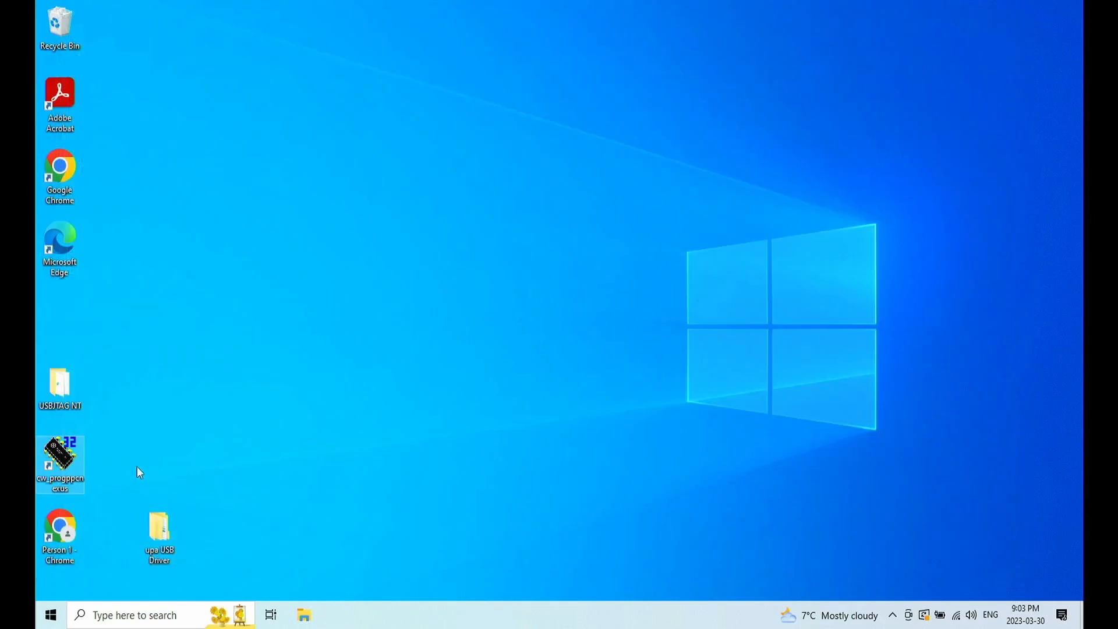
double_click(60, 460)
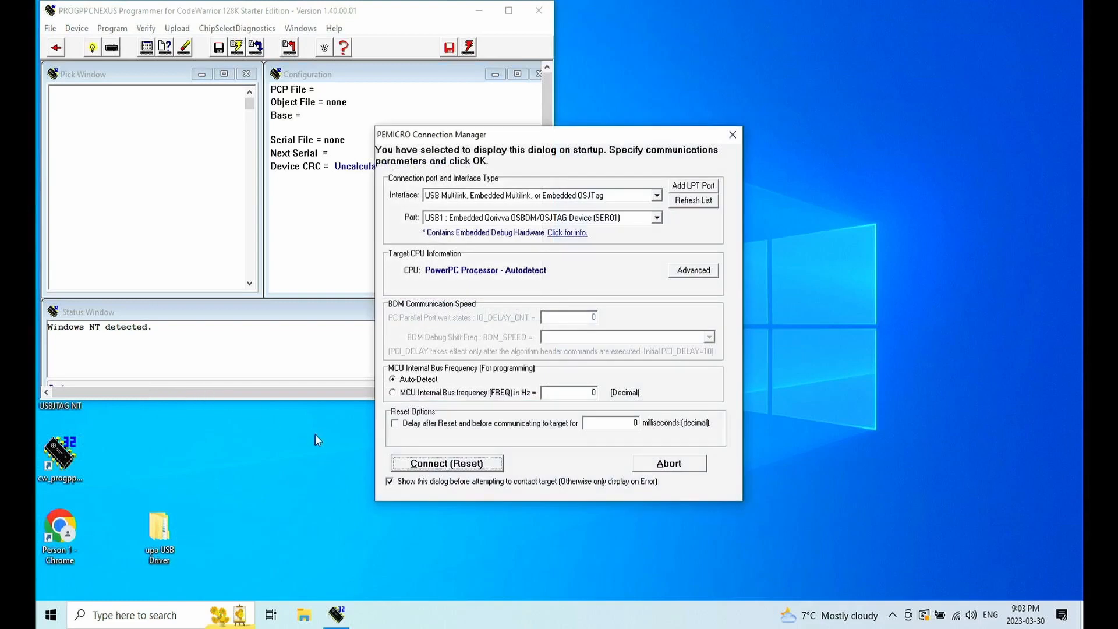
click(447, 463)
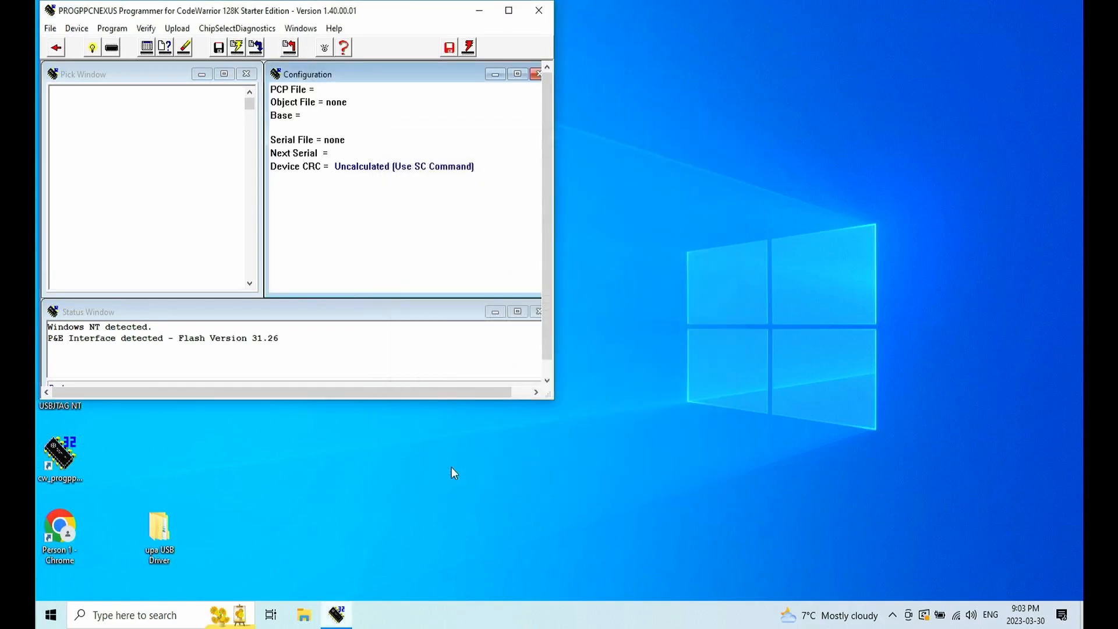
mouse_move(504, 407)
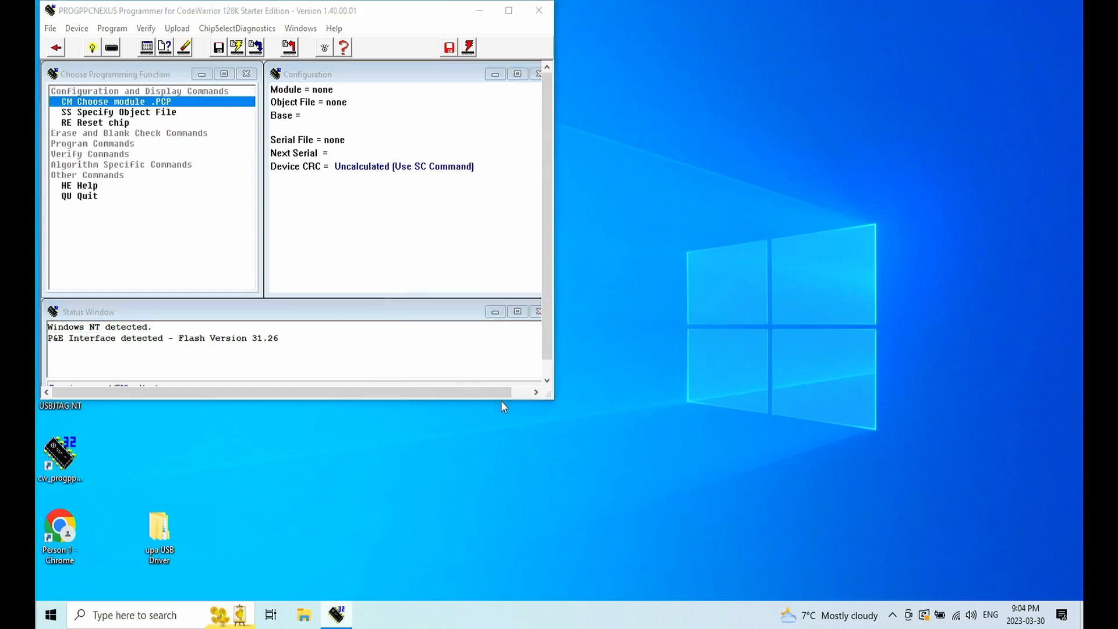
Step: Choose the Freescale_MPC5675K_1x32x512k_CFlash algorithm via CH Choose module .PCP
double_click(108, 101)
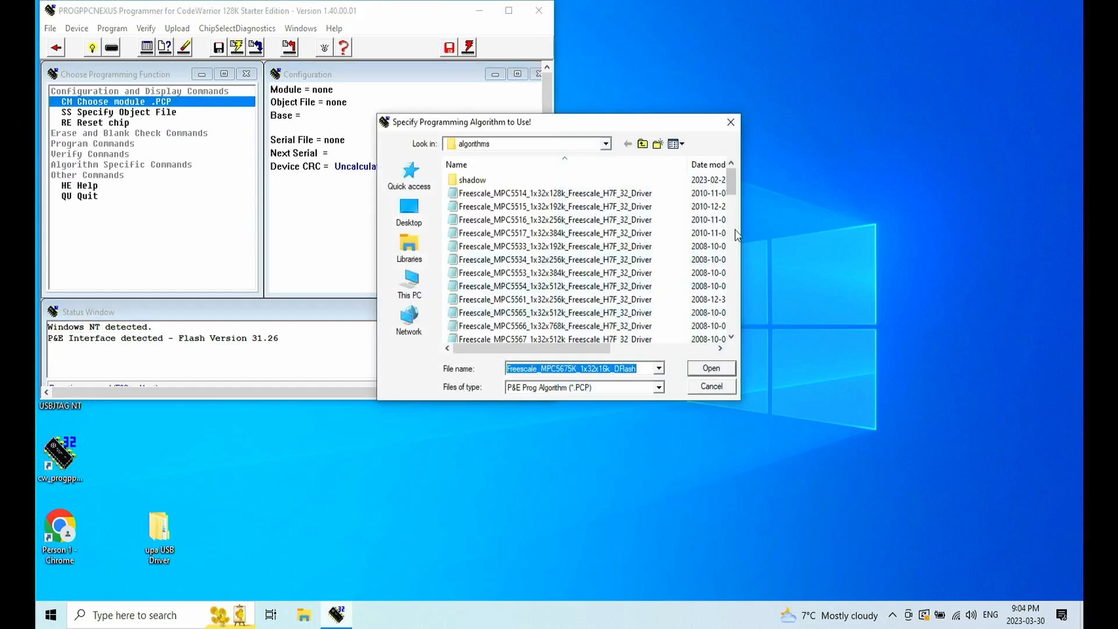
scroll(down, 3)
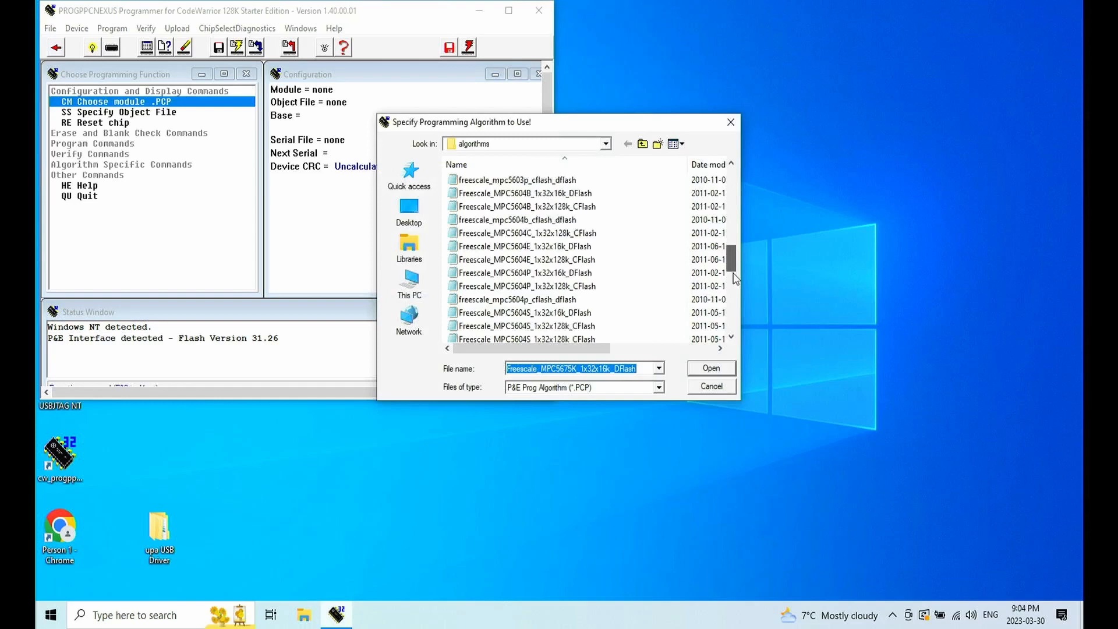
scroll(down, 3)
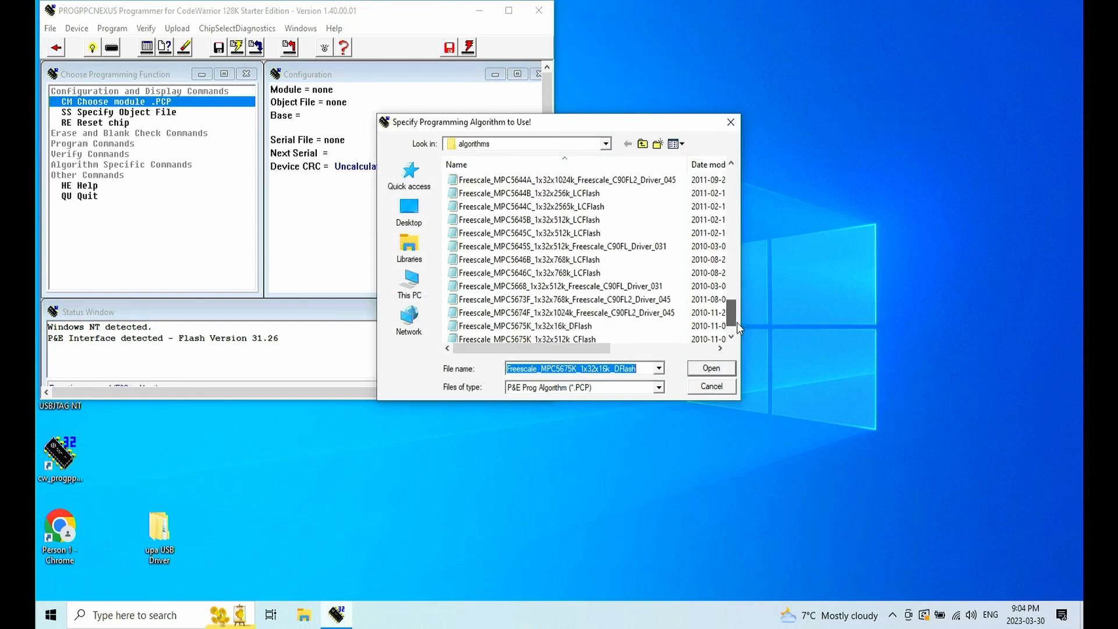
scroll(down, 3)
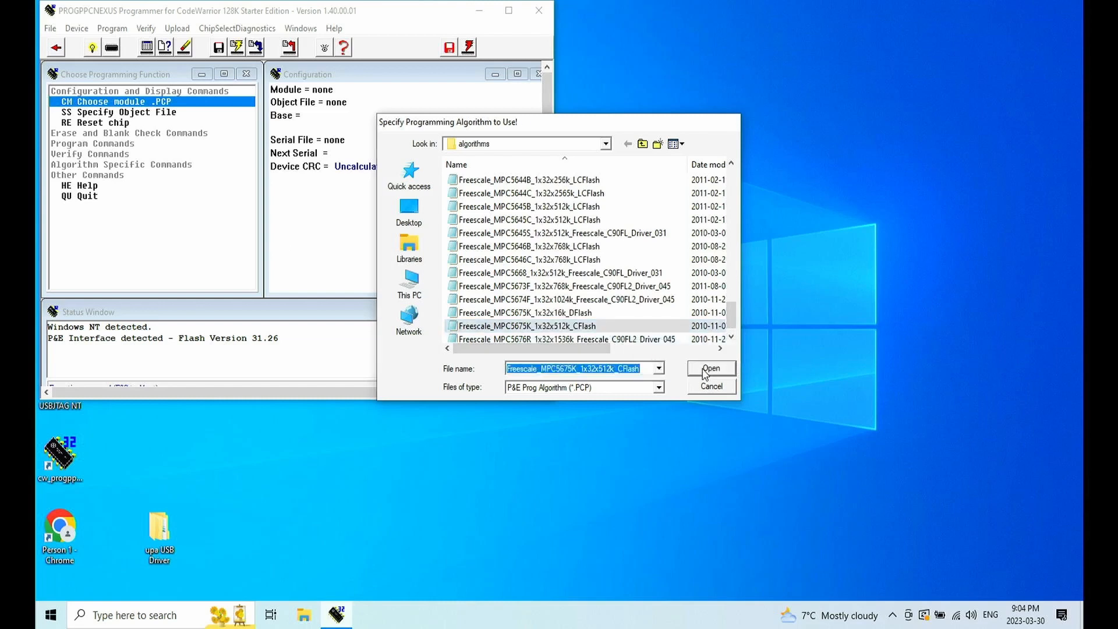
click(710, 368)
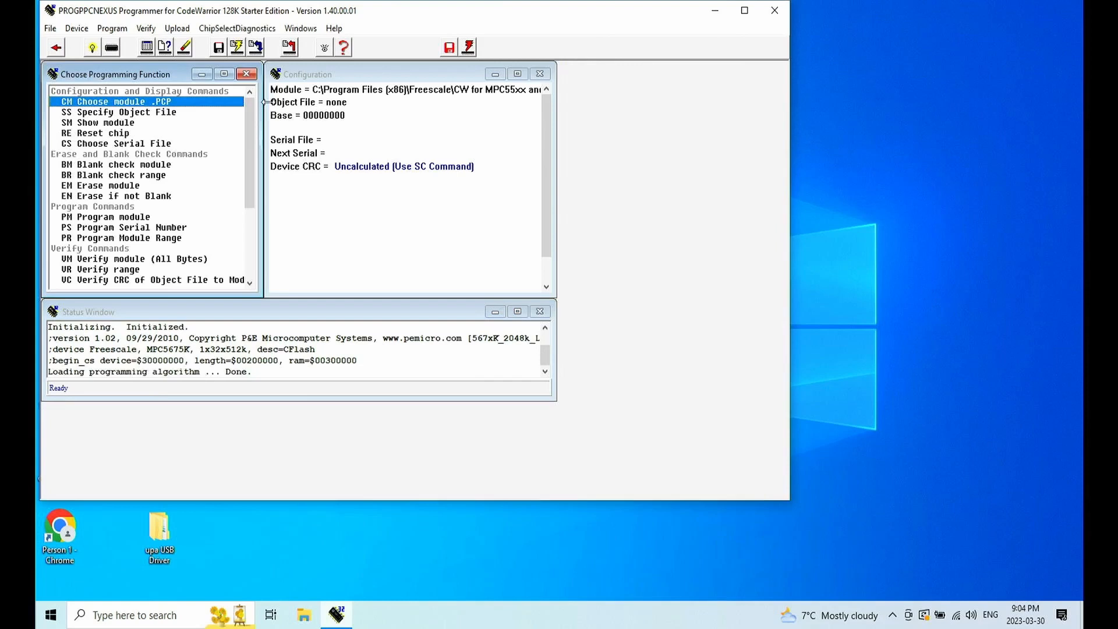
mouse_move(565, 412)
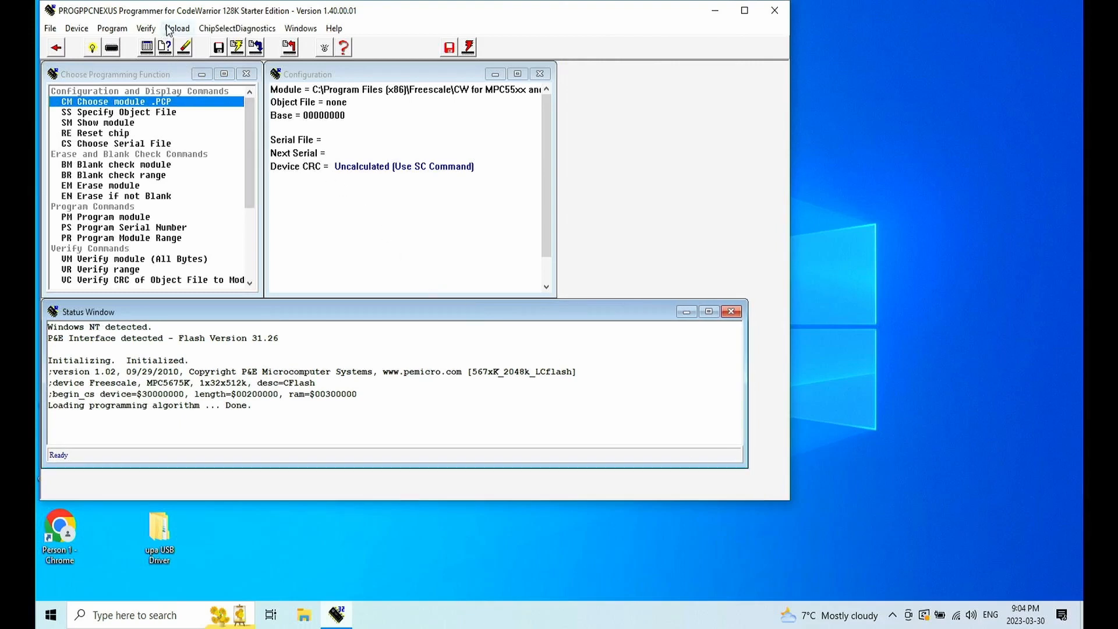
Step: Upload the entire code flash module to the S19 backup file codeflash
click(177, 28)
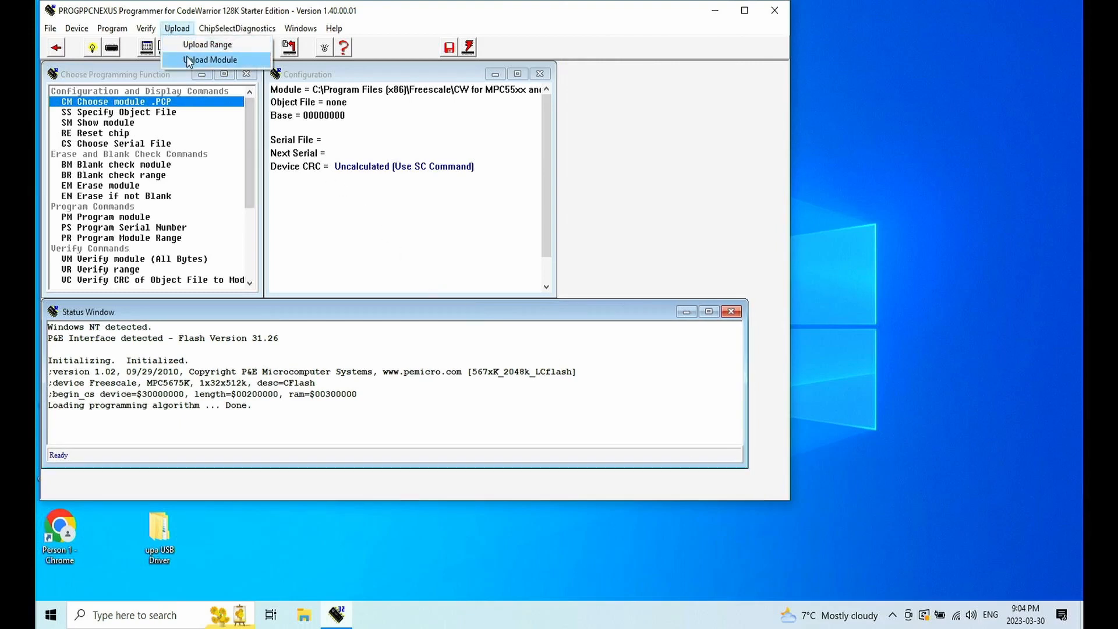
click(210, 59)
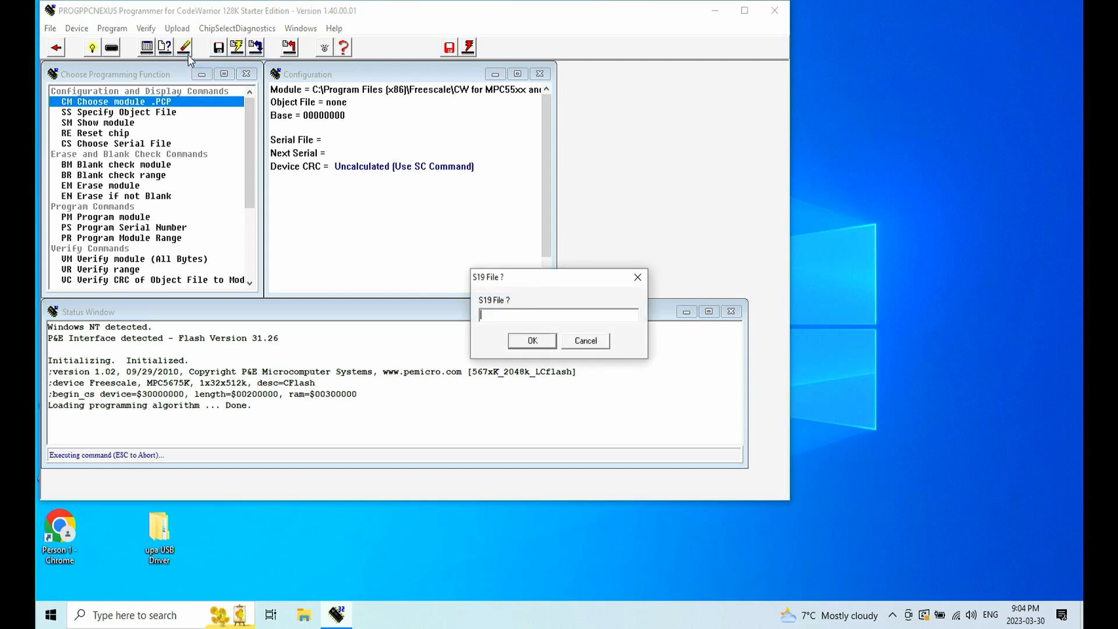
text(code)
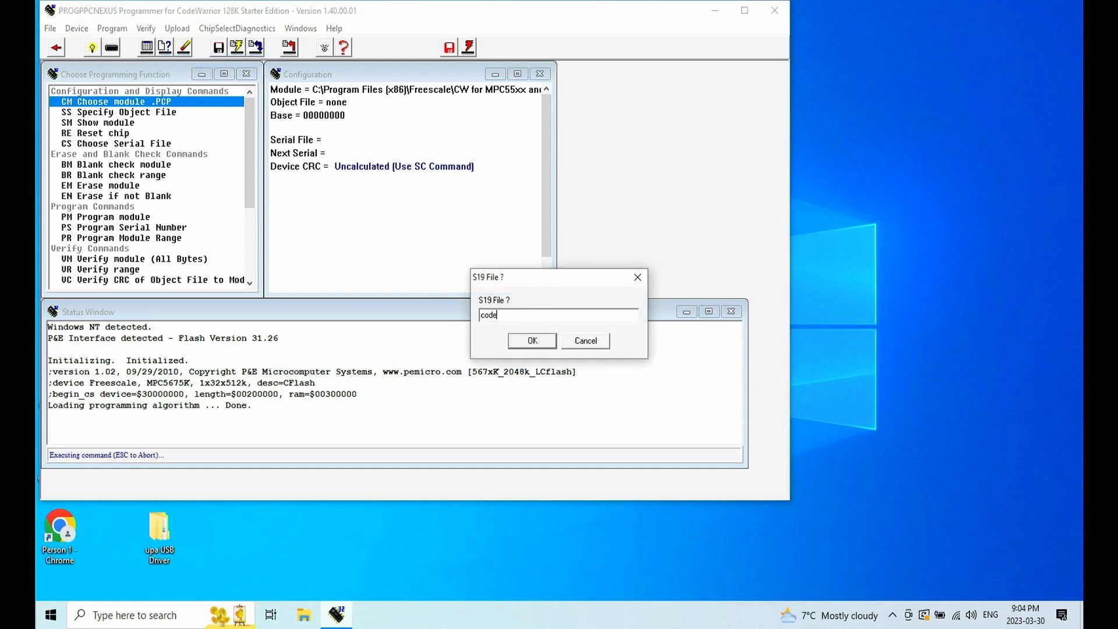
text(lls)
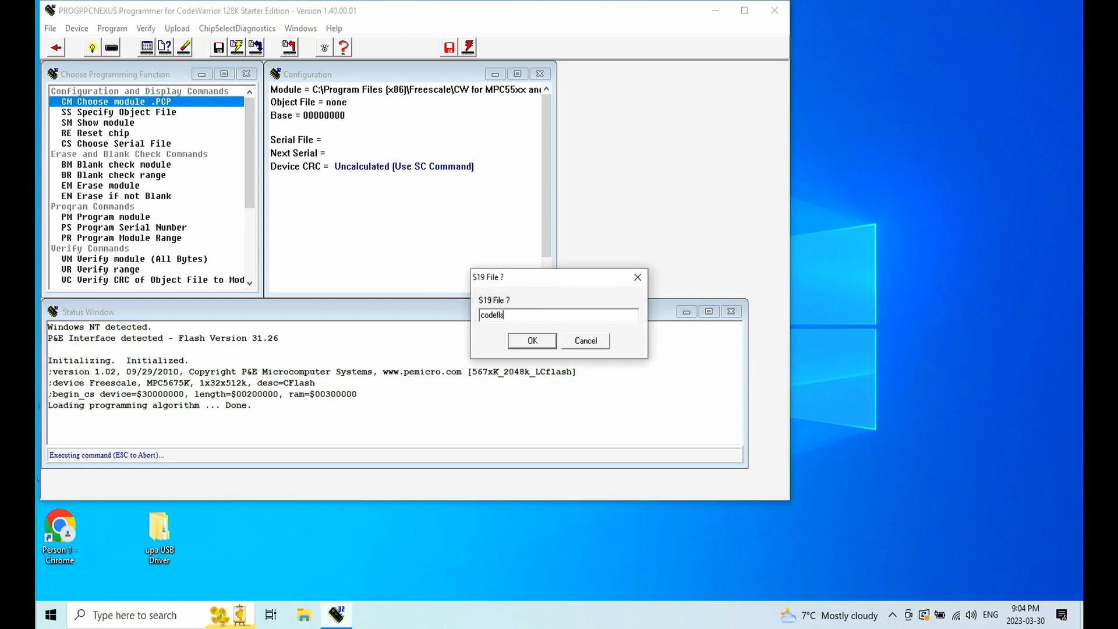
key(BackSpace)
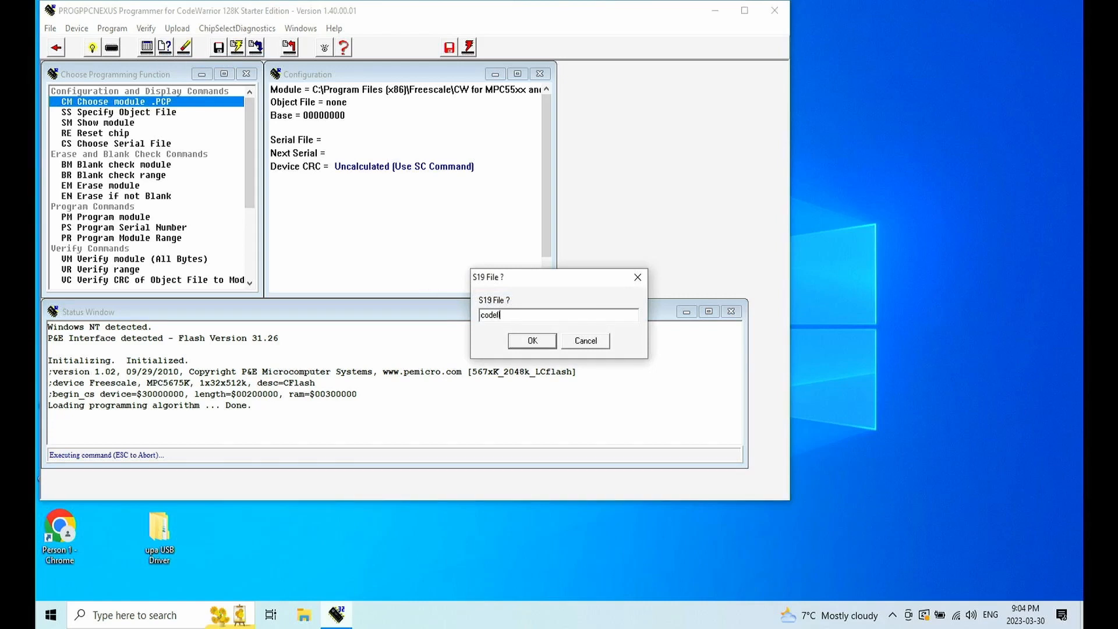
text(flash)
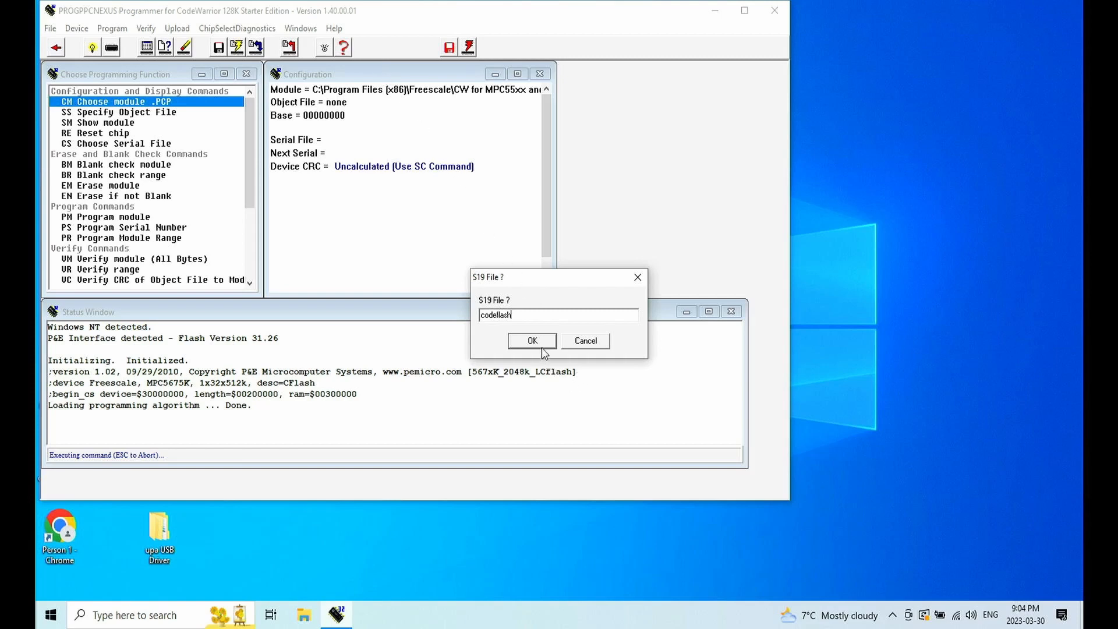
click(532, 341)
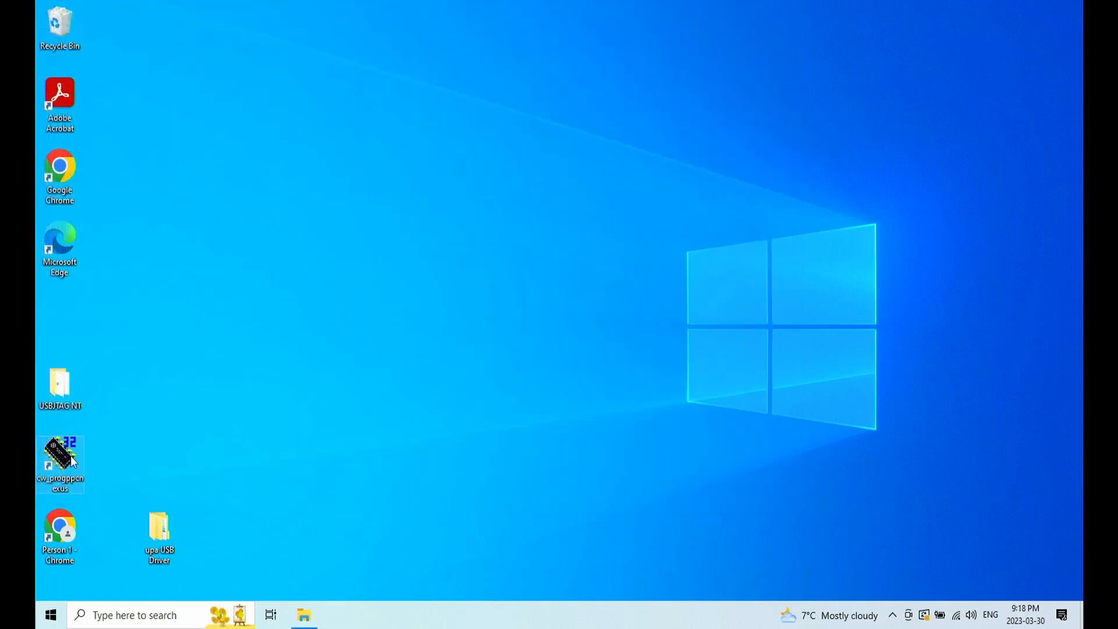
Step: Relaunch the programmer, connect with reset, and open the MPC5675K 1x32x16k DFlash algorithm
double_click(61, 459)
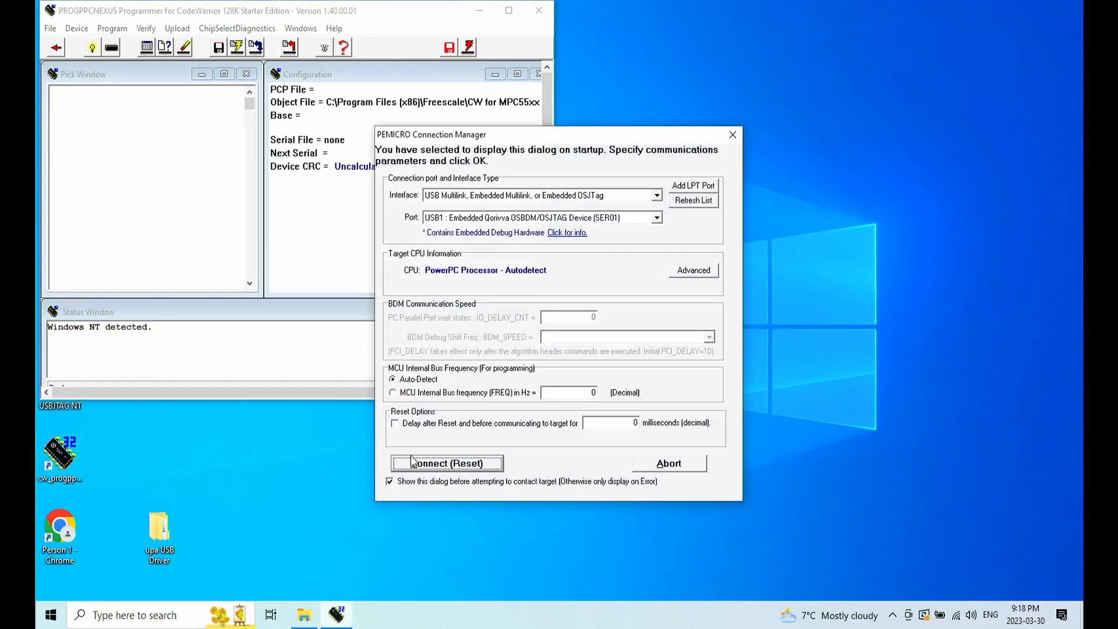
click(447, 462)
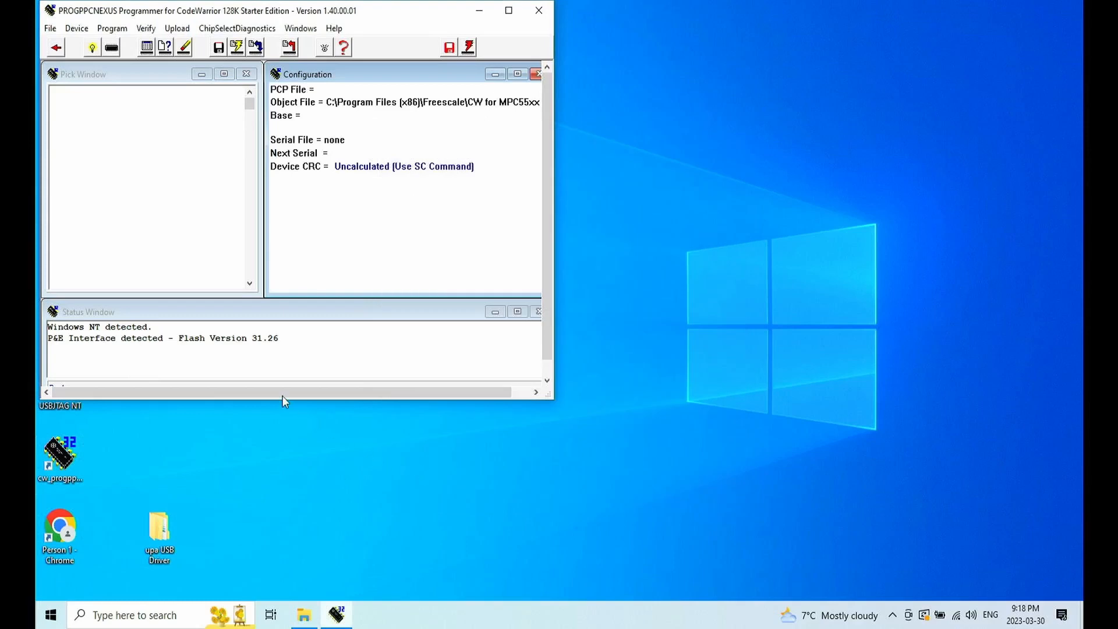
mouse_move(282, 399)
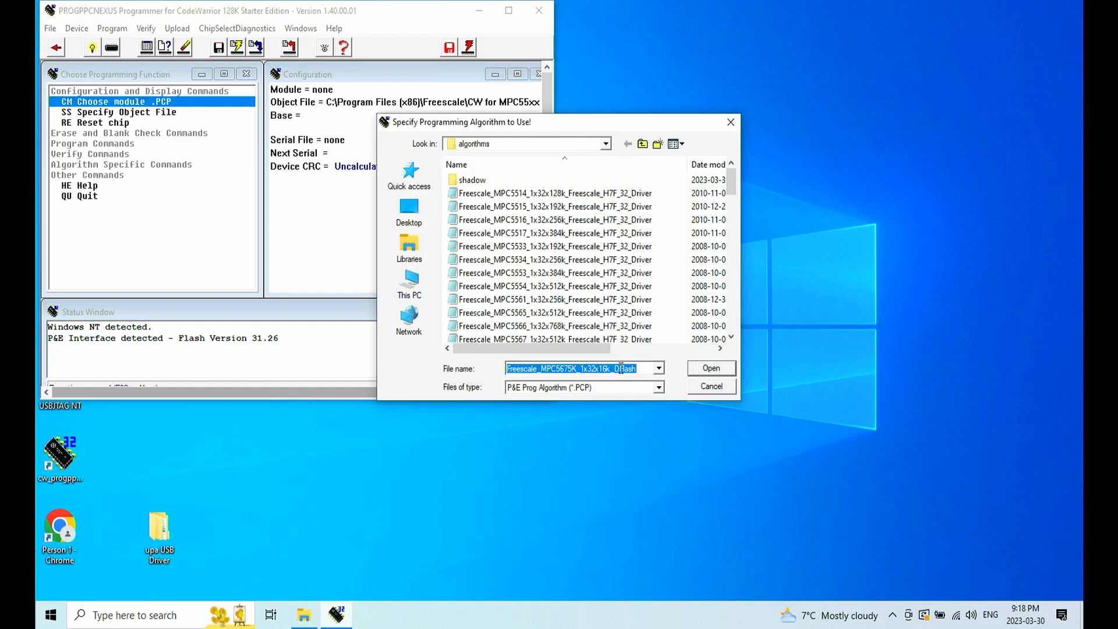
click(711, 368)
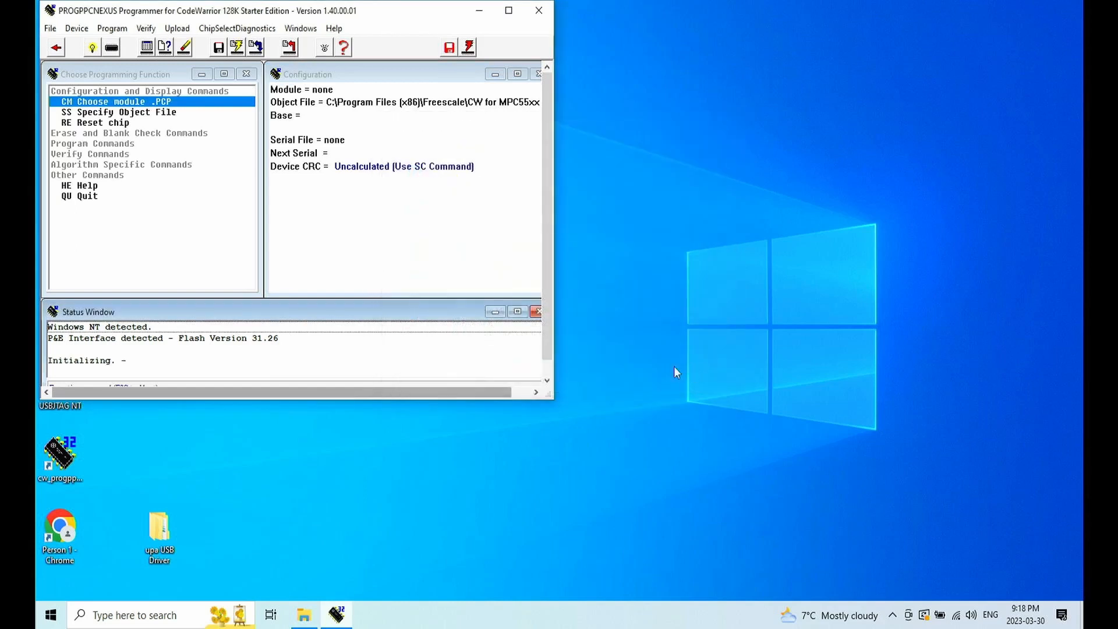
mouse_move(265, 240)
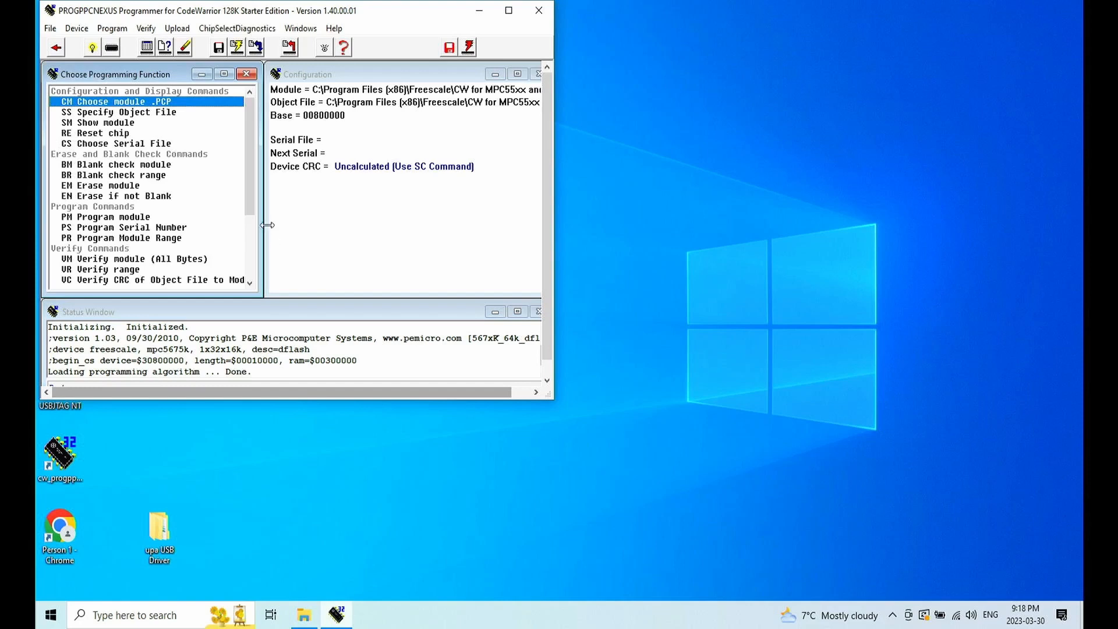
Step: Specify dataflash as the object file, raising the demo-limit PM commands error
click(49, 28)
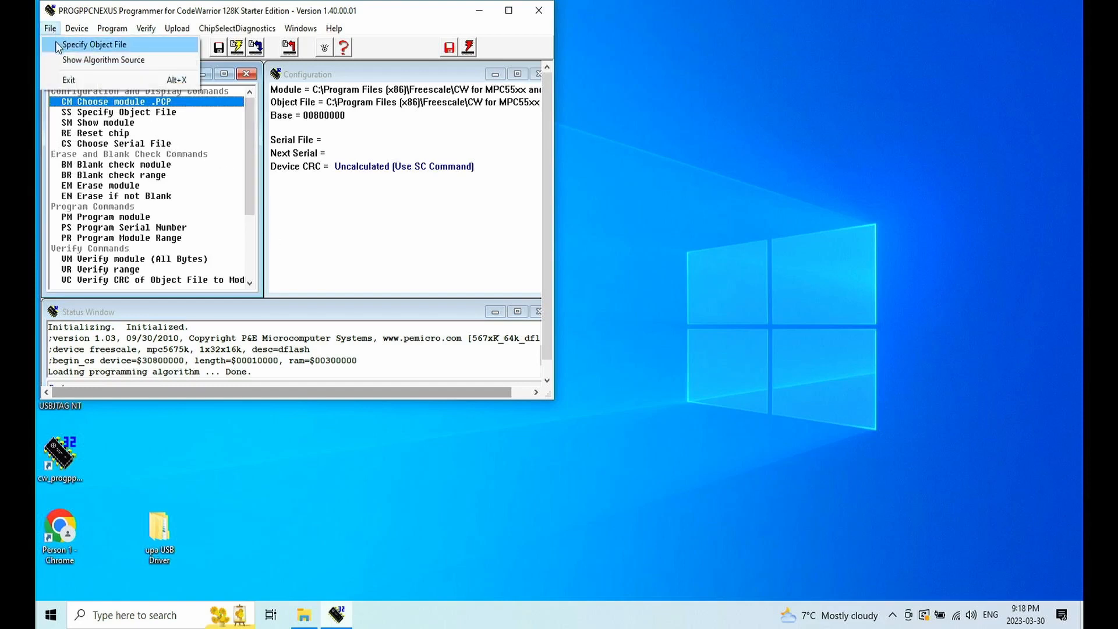
click(93, 44)
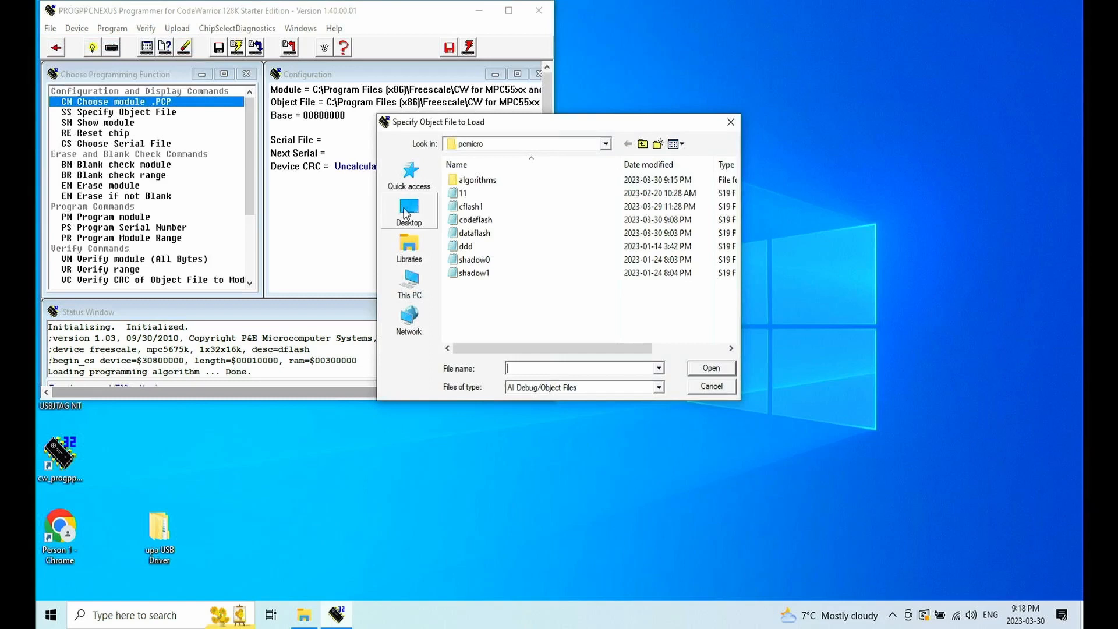
click(474, 233)
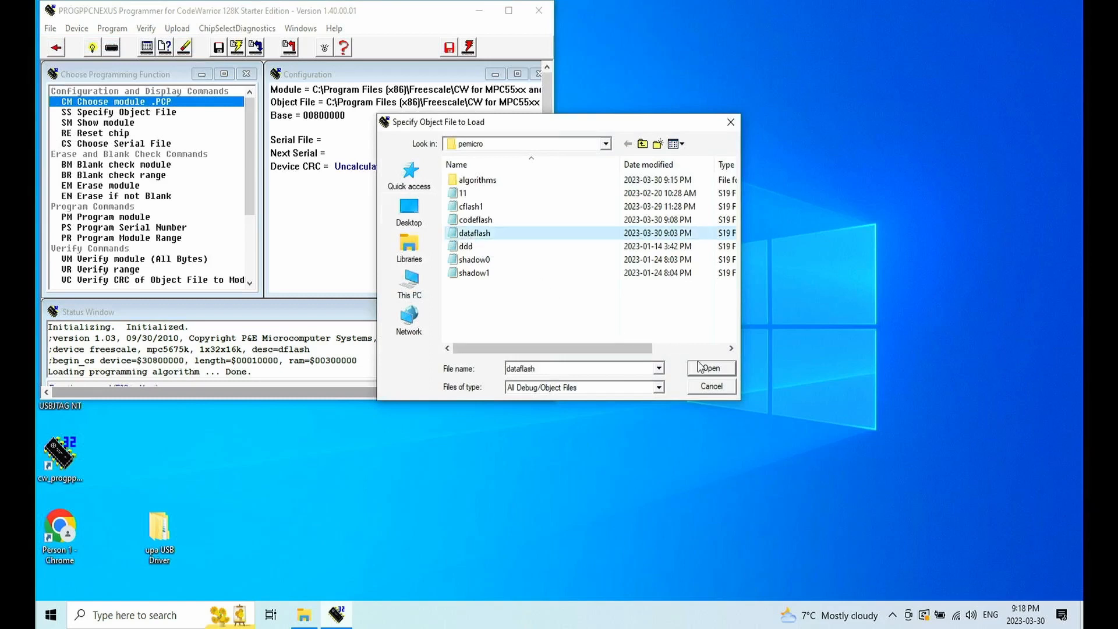
click(711, 368)
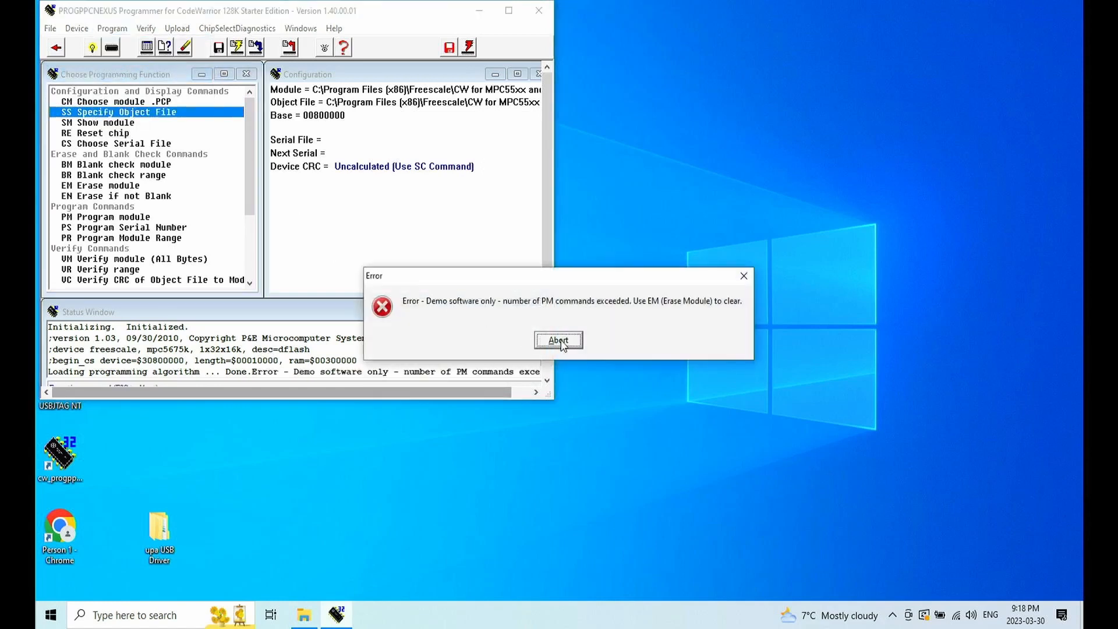
Step: Abort the demo-limit error, erase the data flash module, then program it from dataflash
click(558, 339)
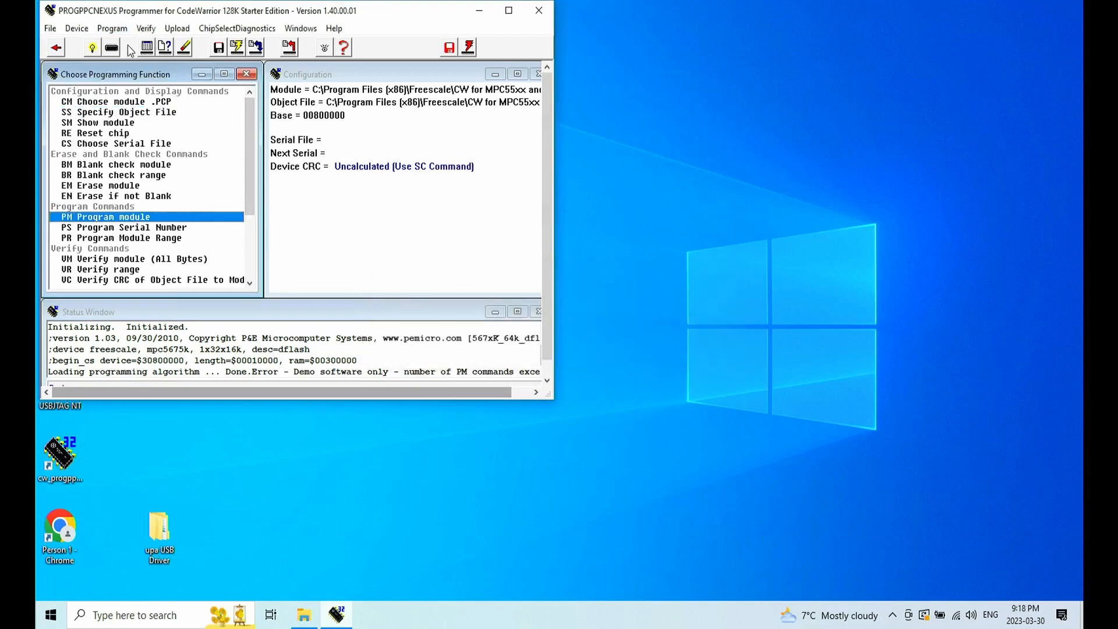
click(112, 28)
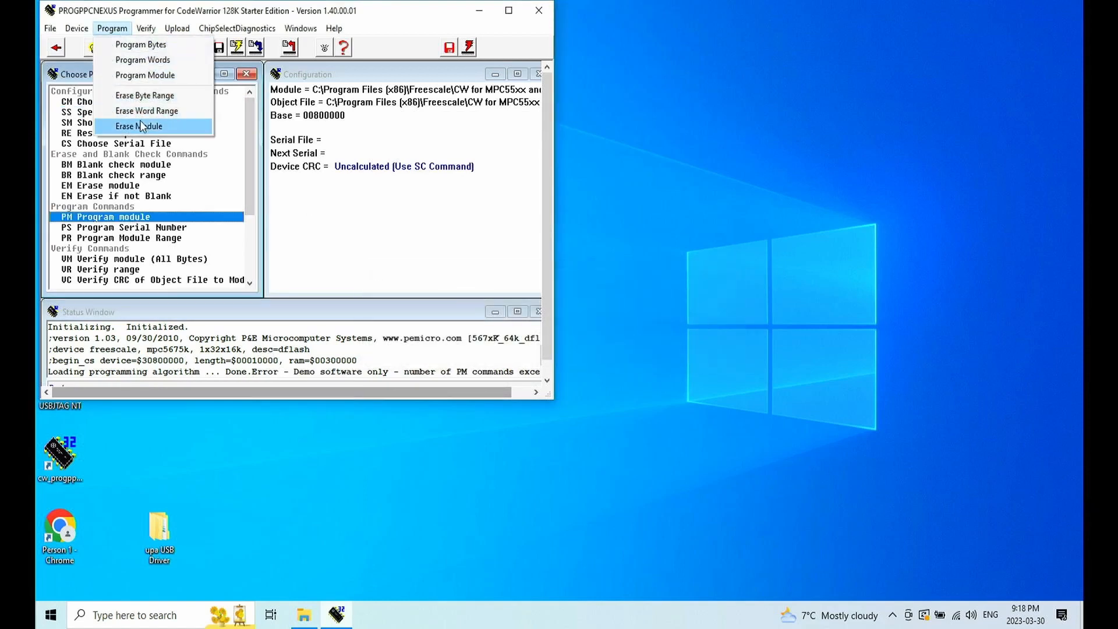
click(139, 126)
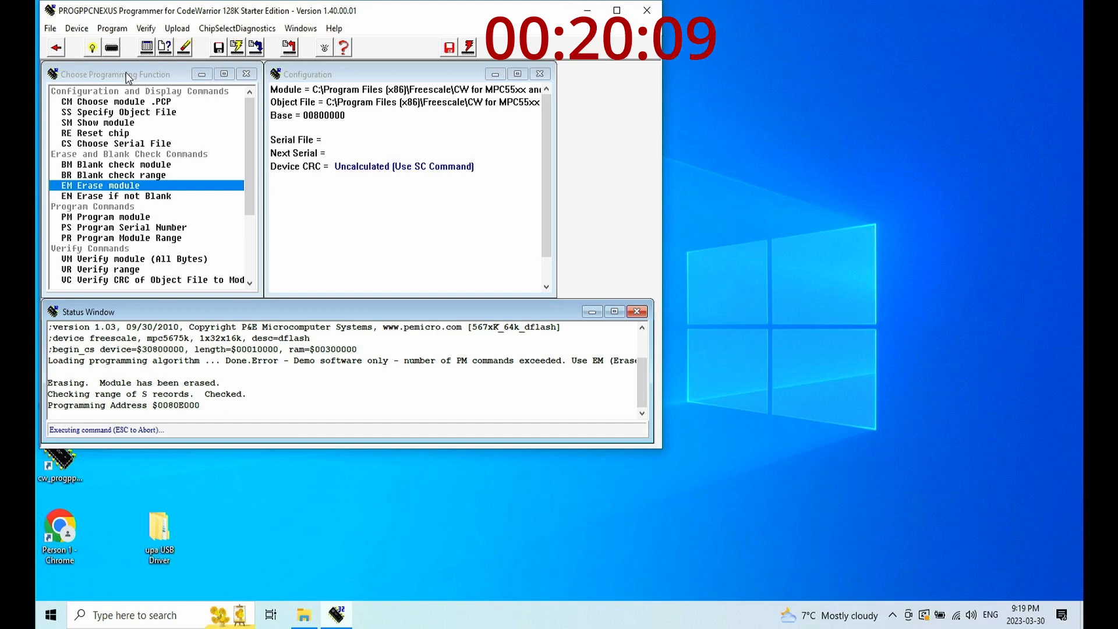
click(88, 216)
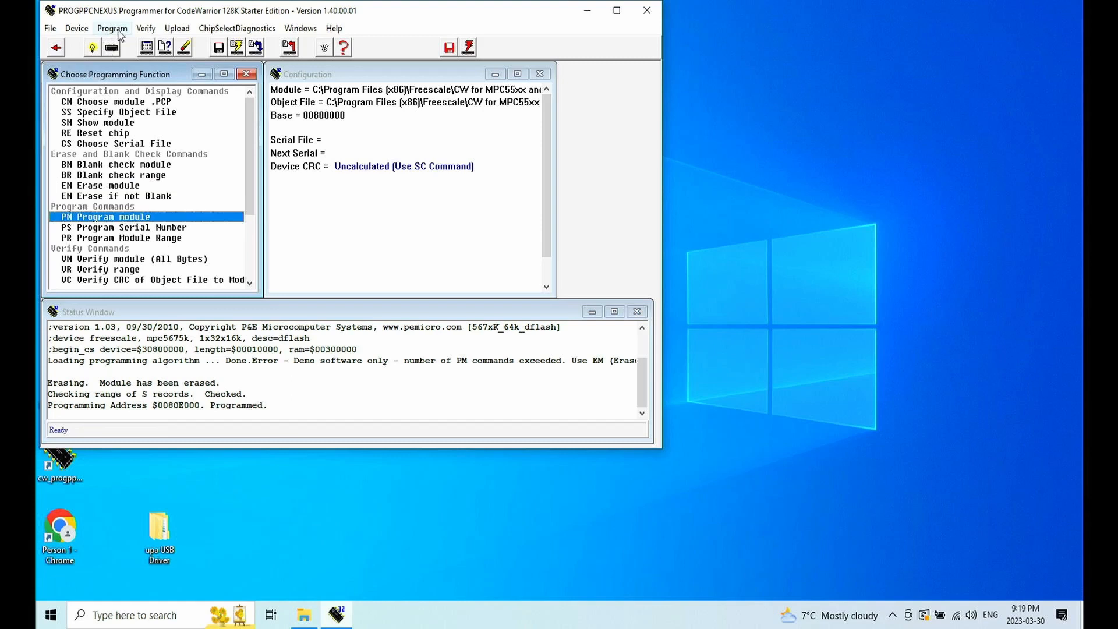
Step: Verify all bytes of the reprogrammed data flash against the dataflash backup
click(146, 28)
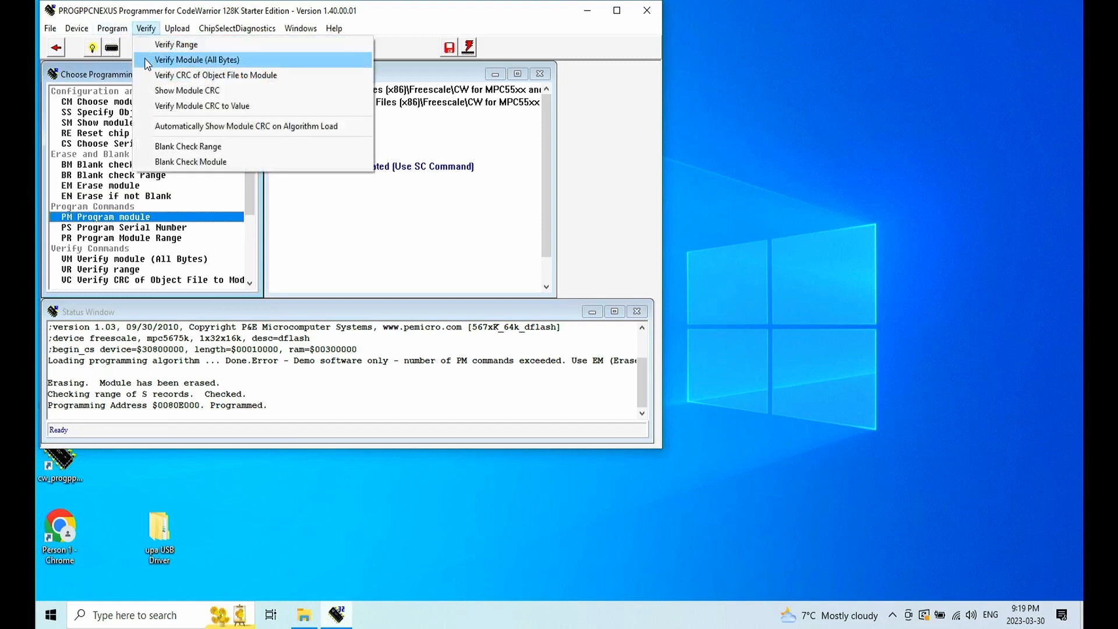
click(201, 59)
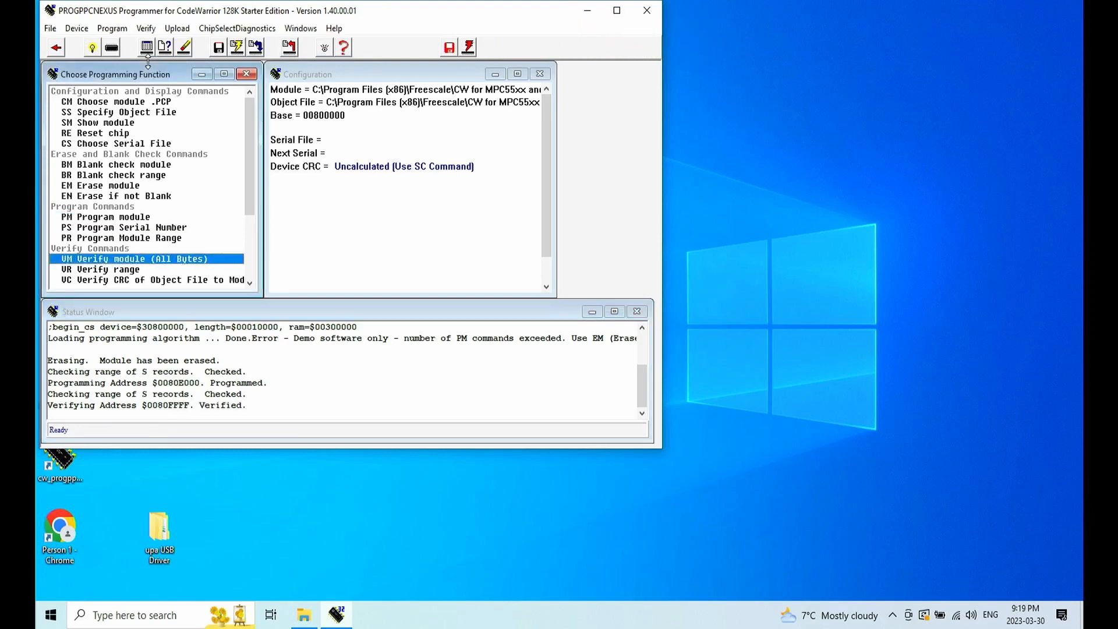
mouse_move(60, 34)
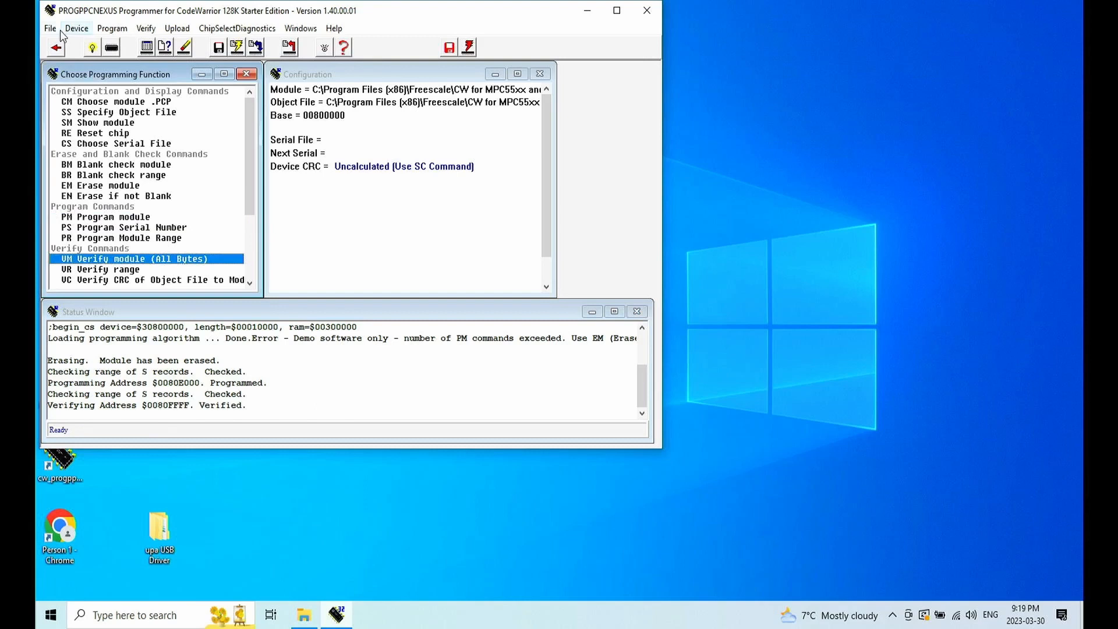
click(49, 27)
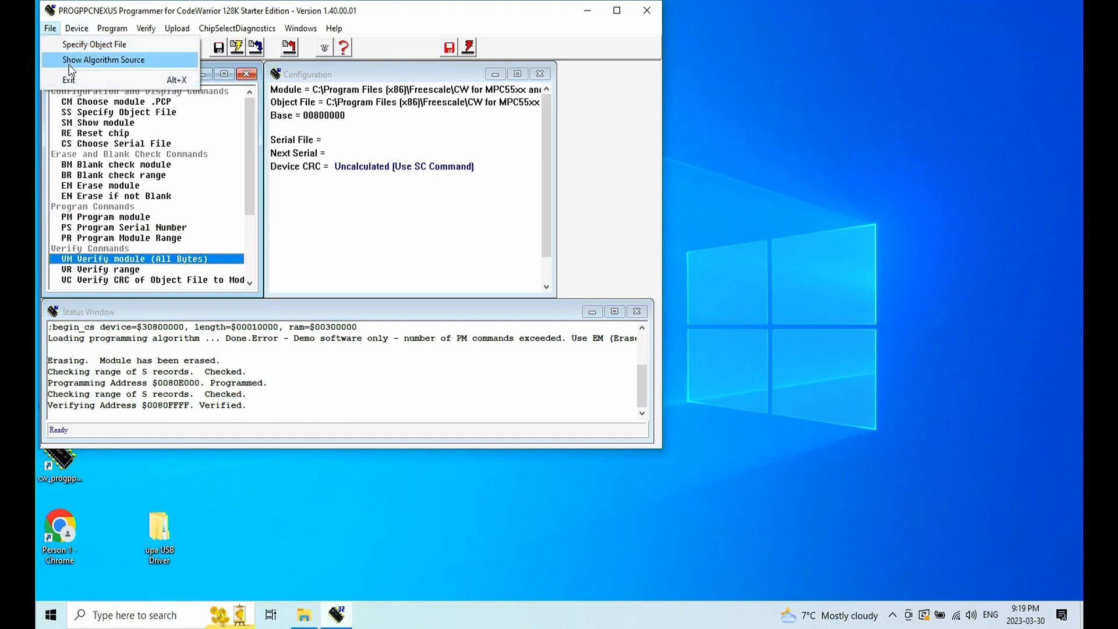
click(104, 60)
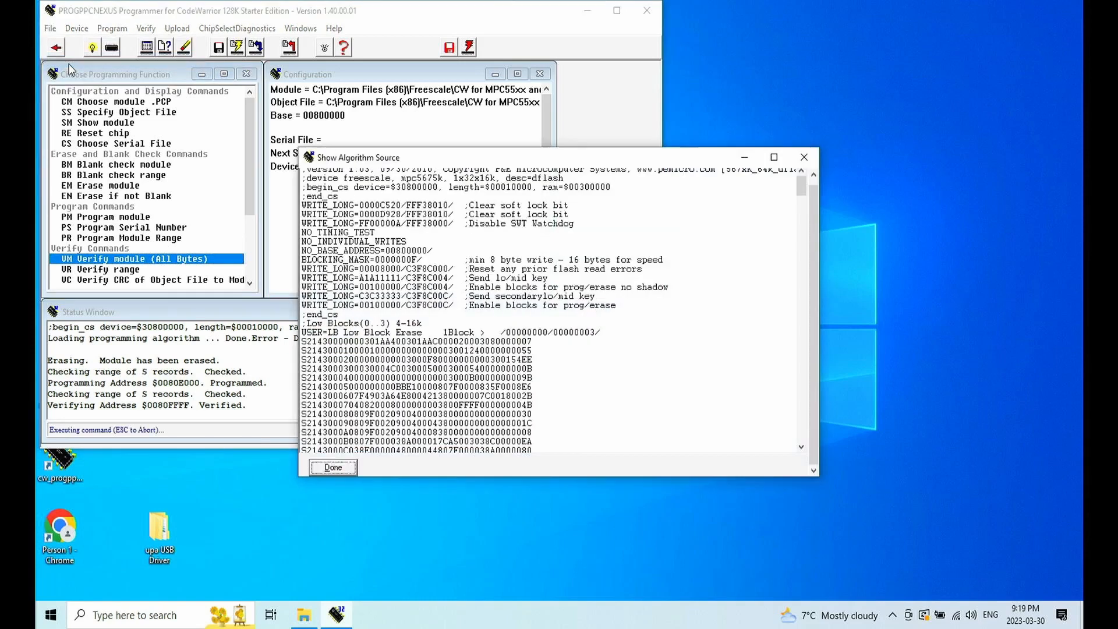
mouse_move(733, 154)
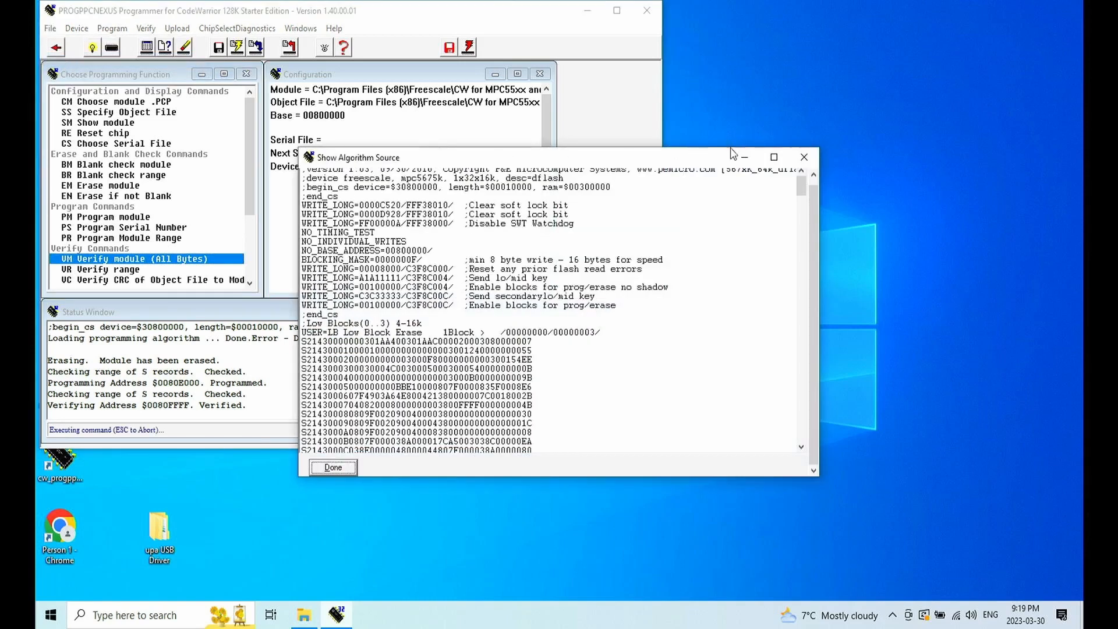
click(333, 466)
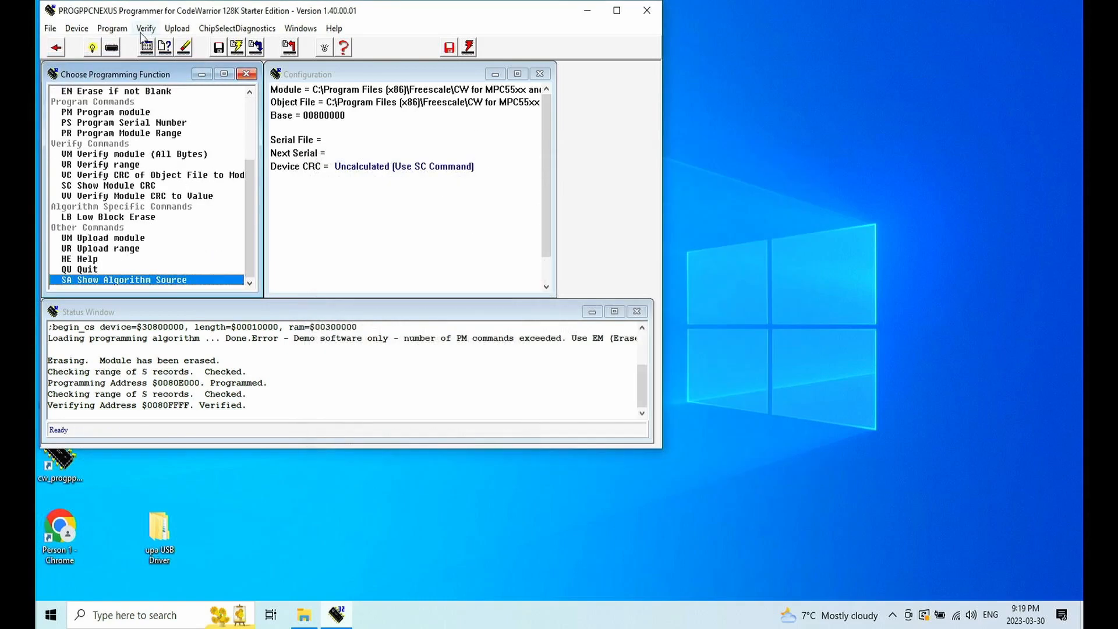
click(77, 27)
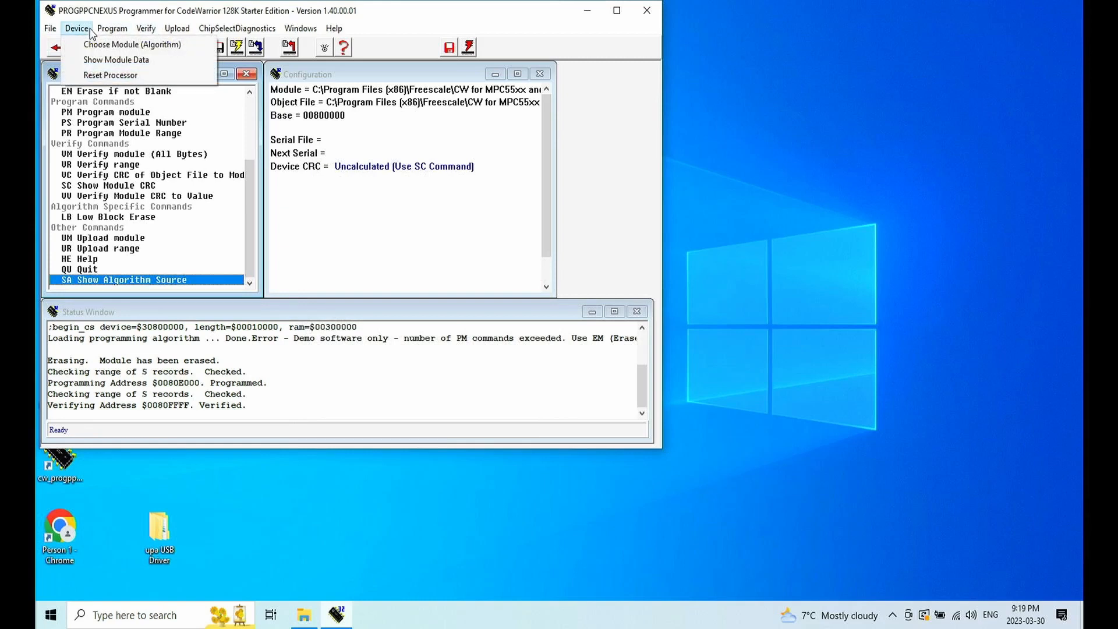
Step: Load the Freescale_MPC5675K_1x32x512k_CFlash programming algorithm file
click(133, 45)
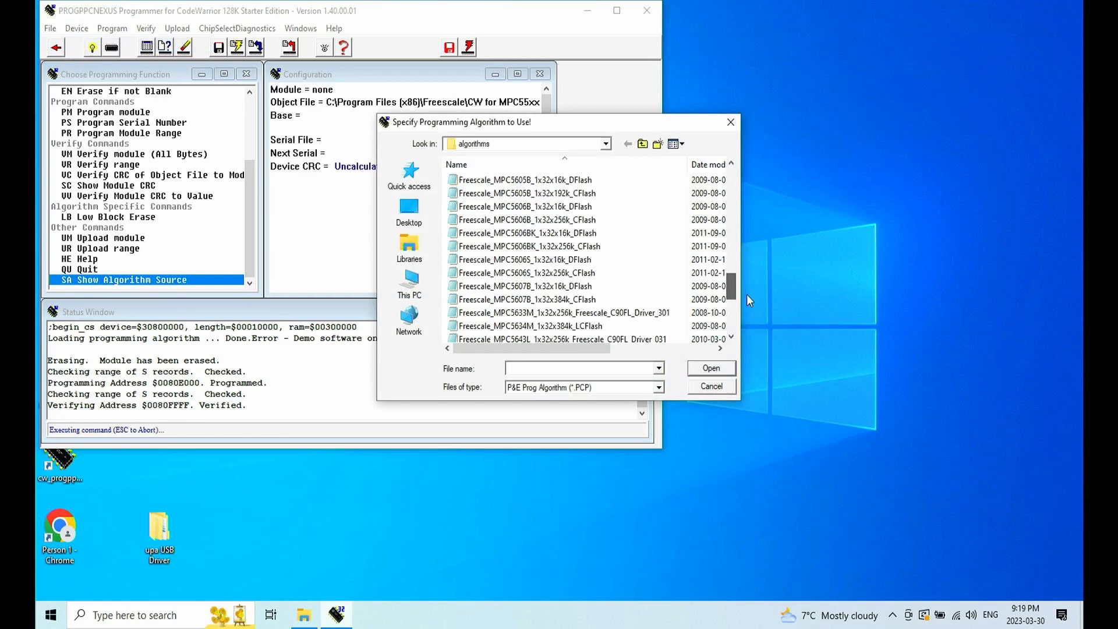
scroll(down, 3)
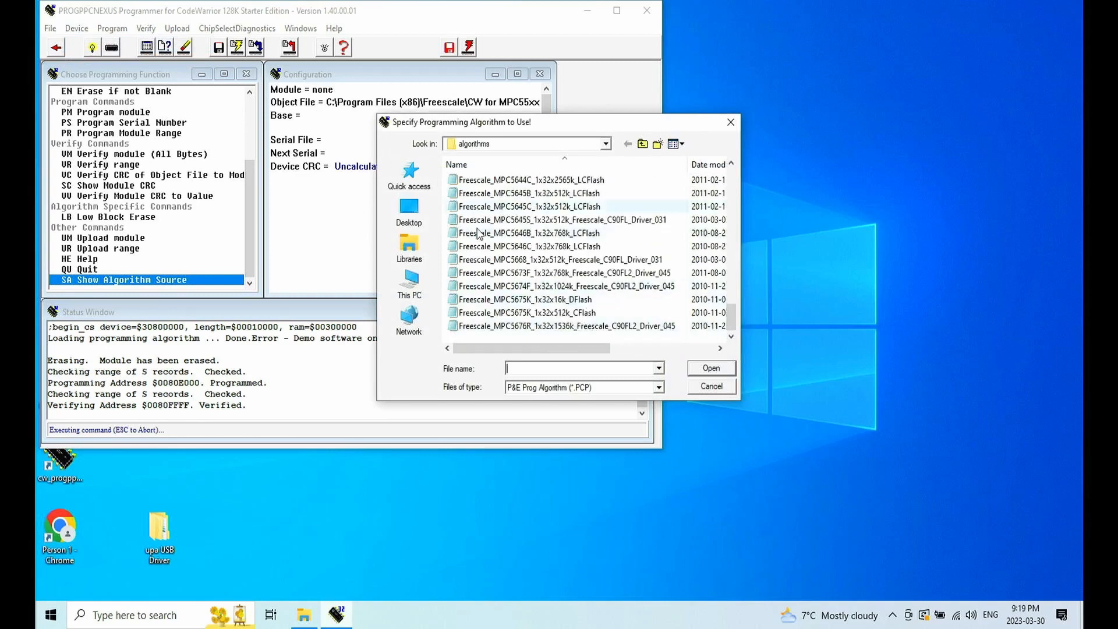
click(525, 313)
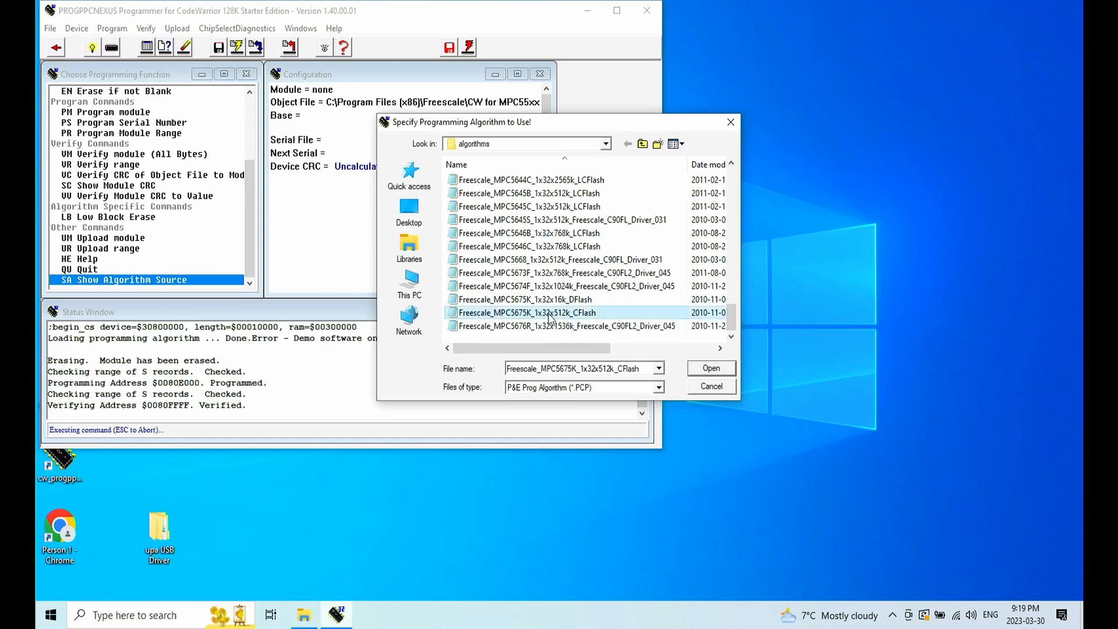
click(711, 368)
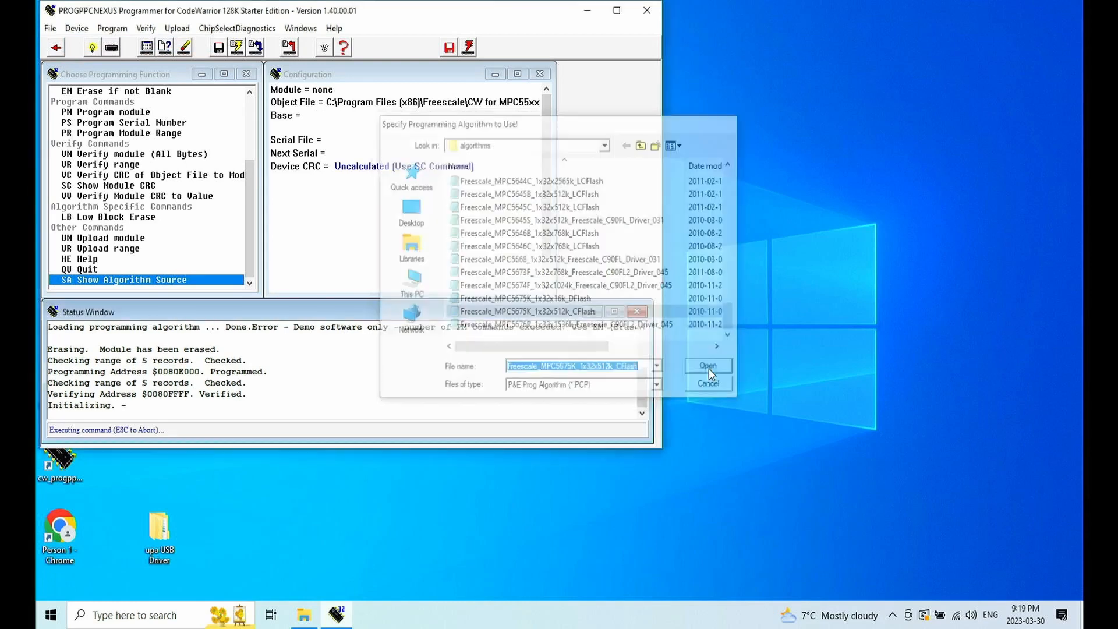
click(708, 366)
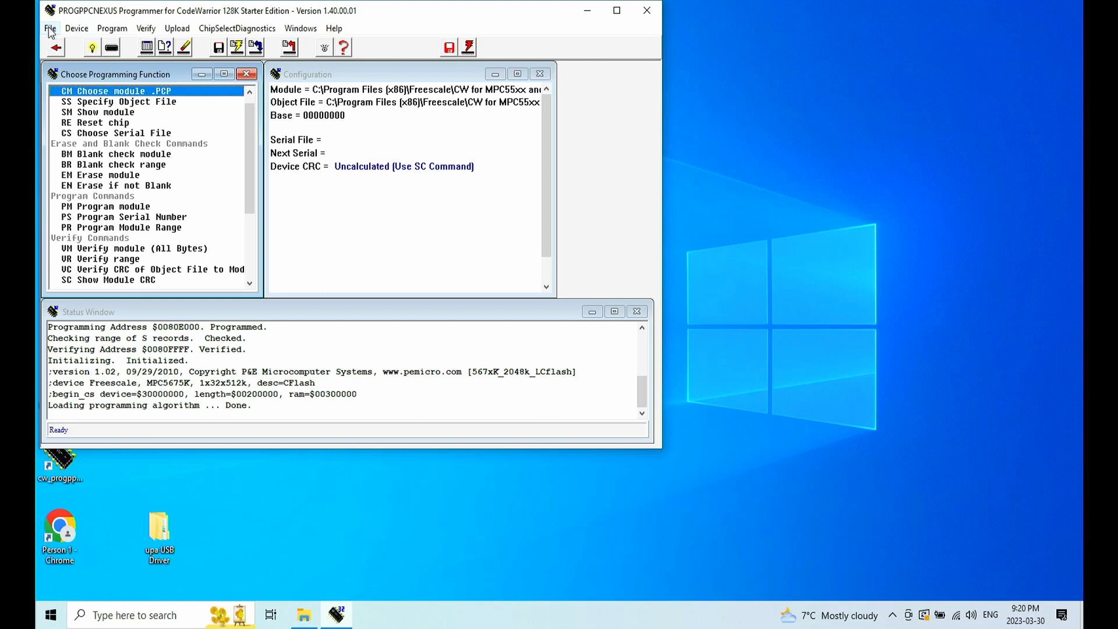
Step: Open the Specify Object File chooser and cancel without picking a file
click(50, 28)
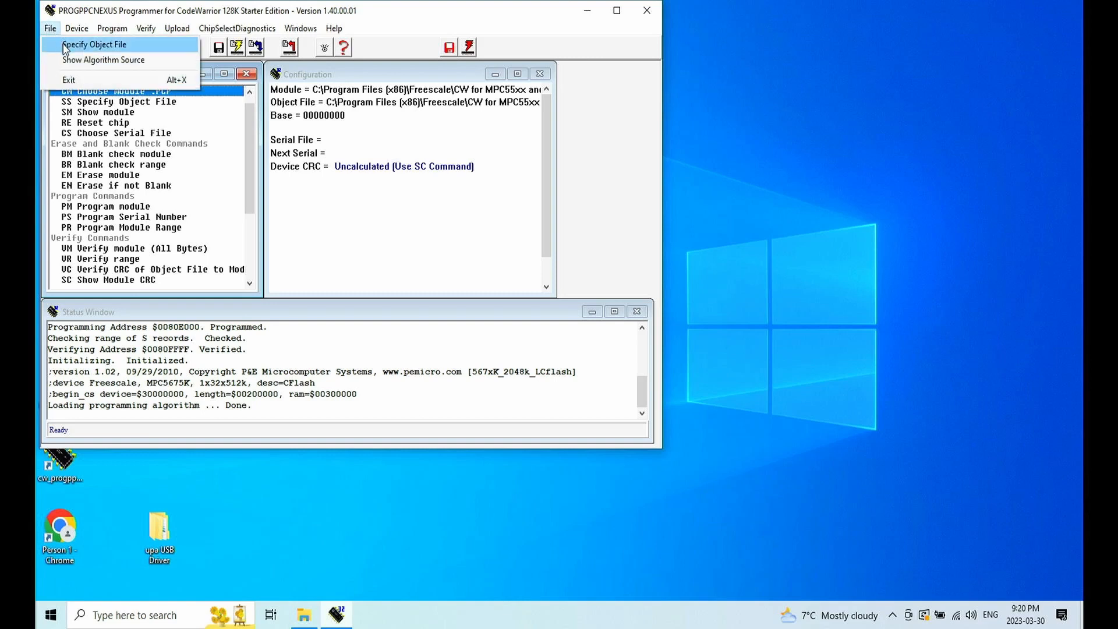
click(93, 45)
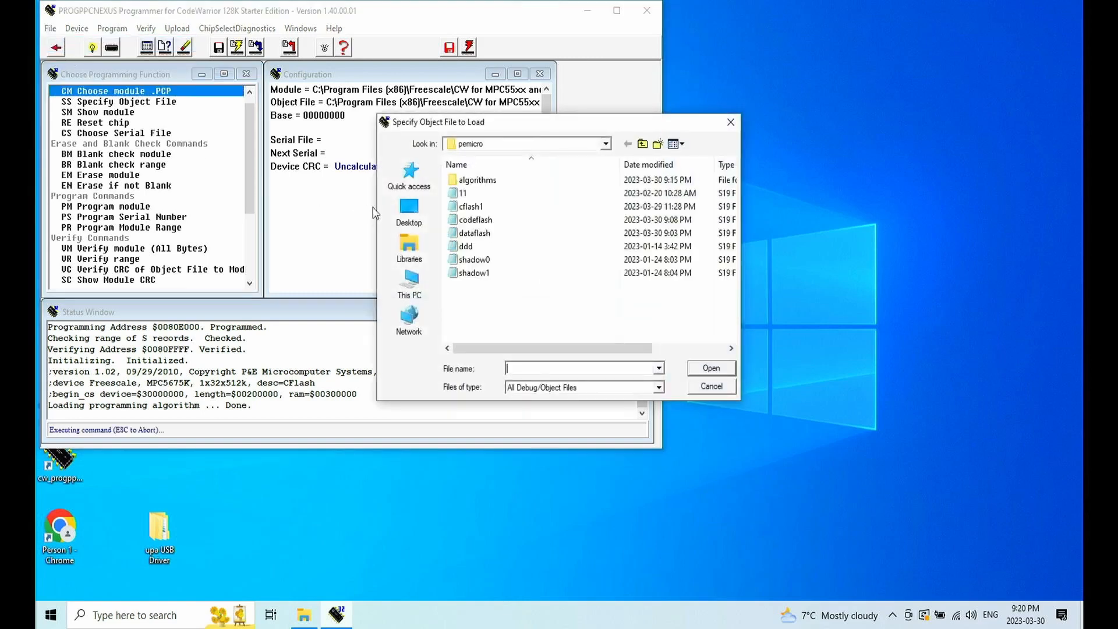
click(711, 386)
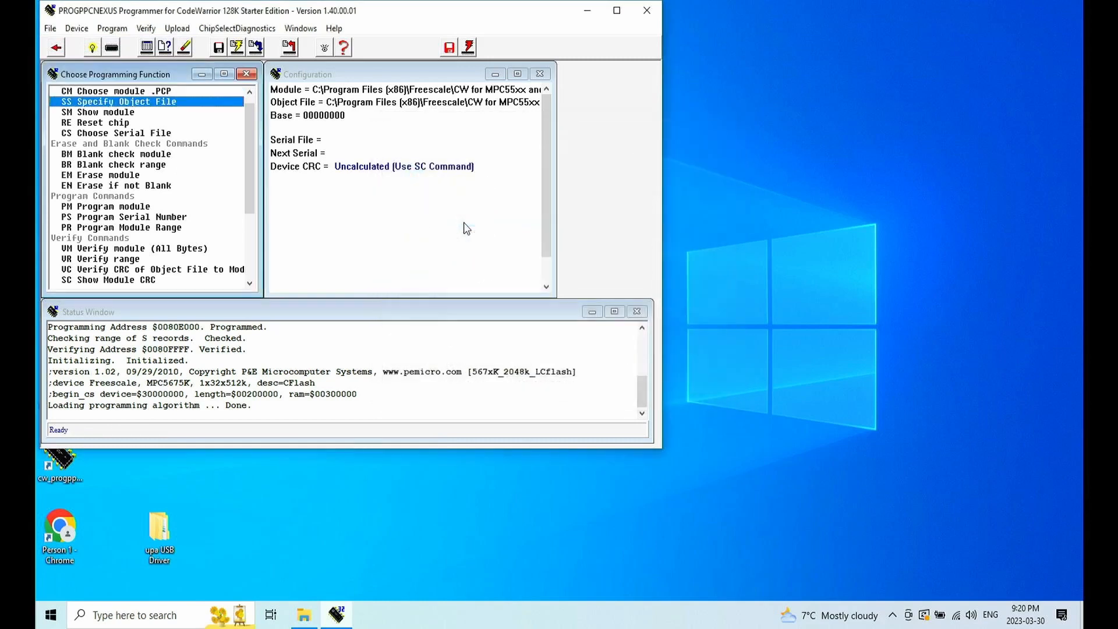
mouse_move(482, 309)
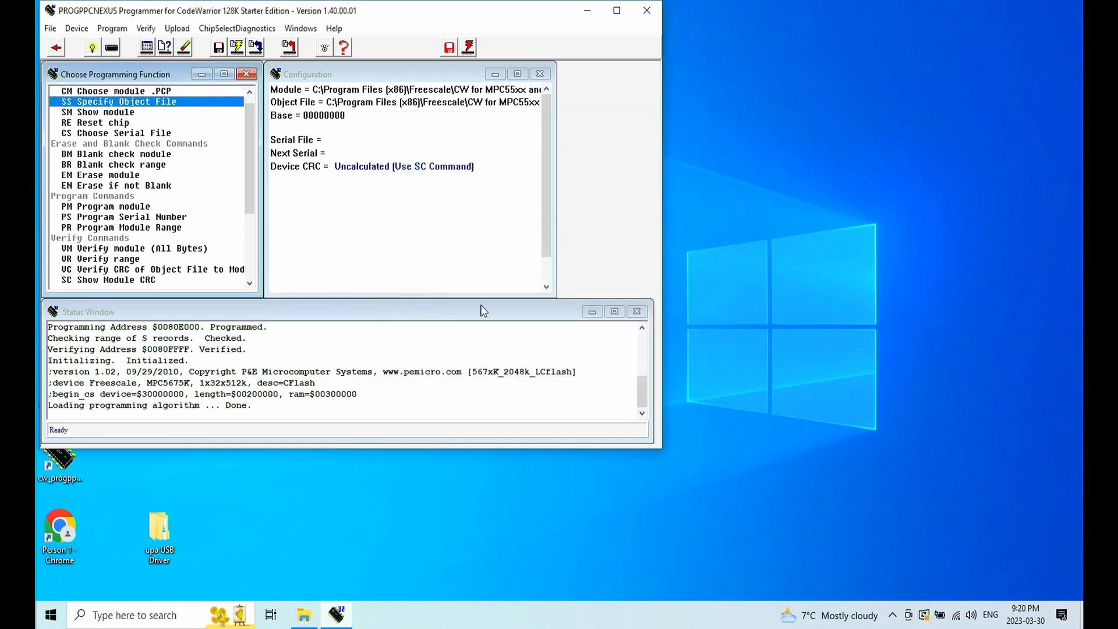
mouse_move(279, 148)
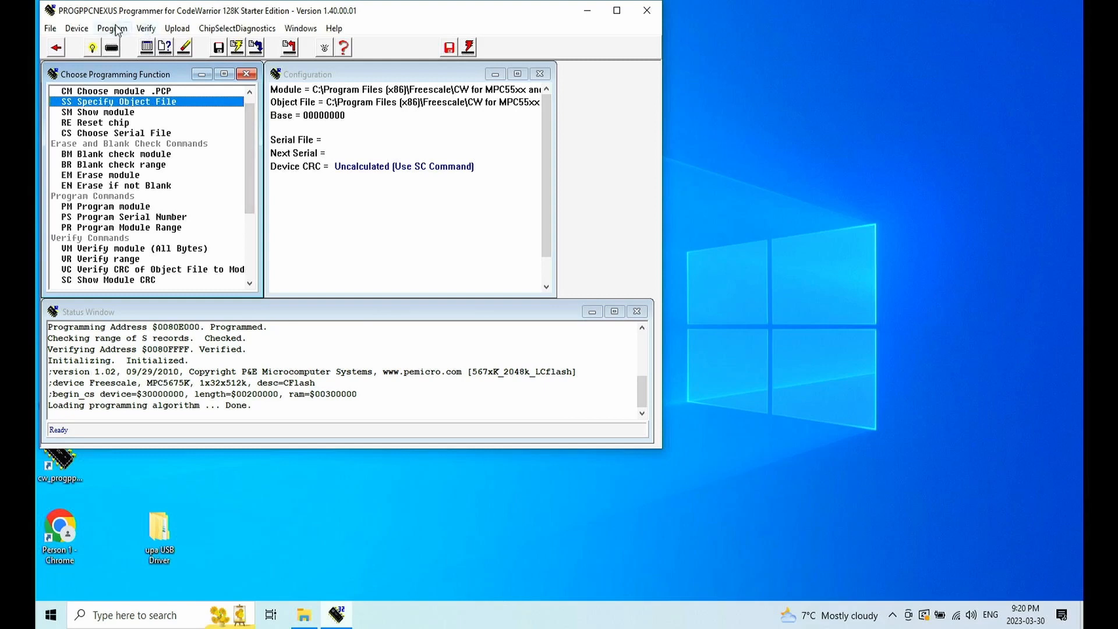
Step: Try Program Module, abort the demo-limit error, then erase the code flash module
click(112, 28)
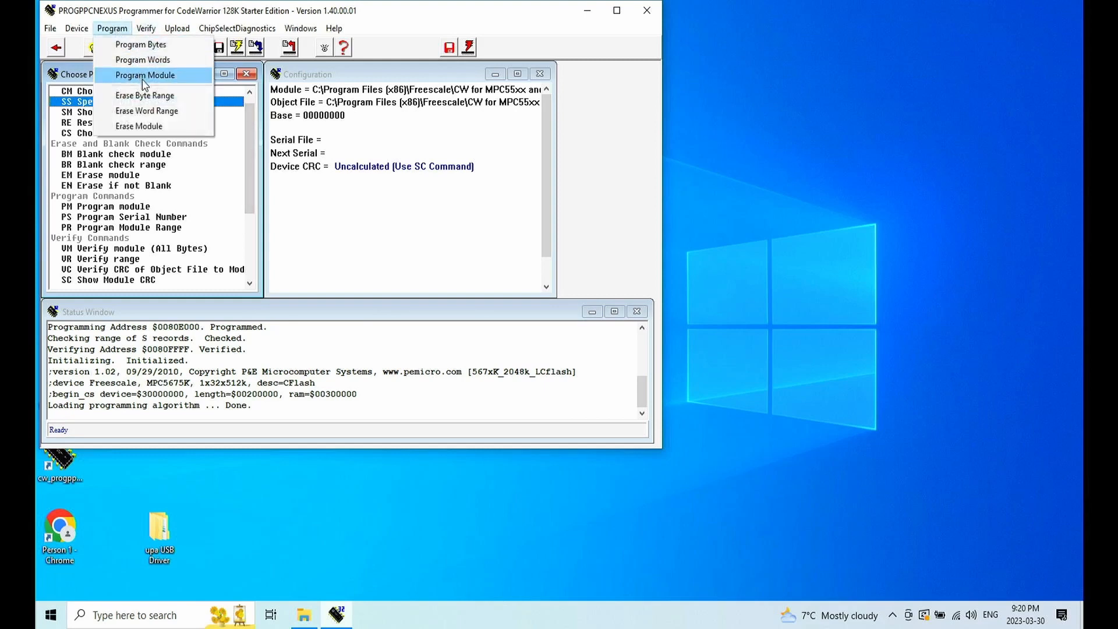
click(145, 75)
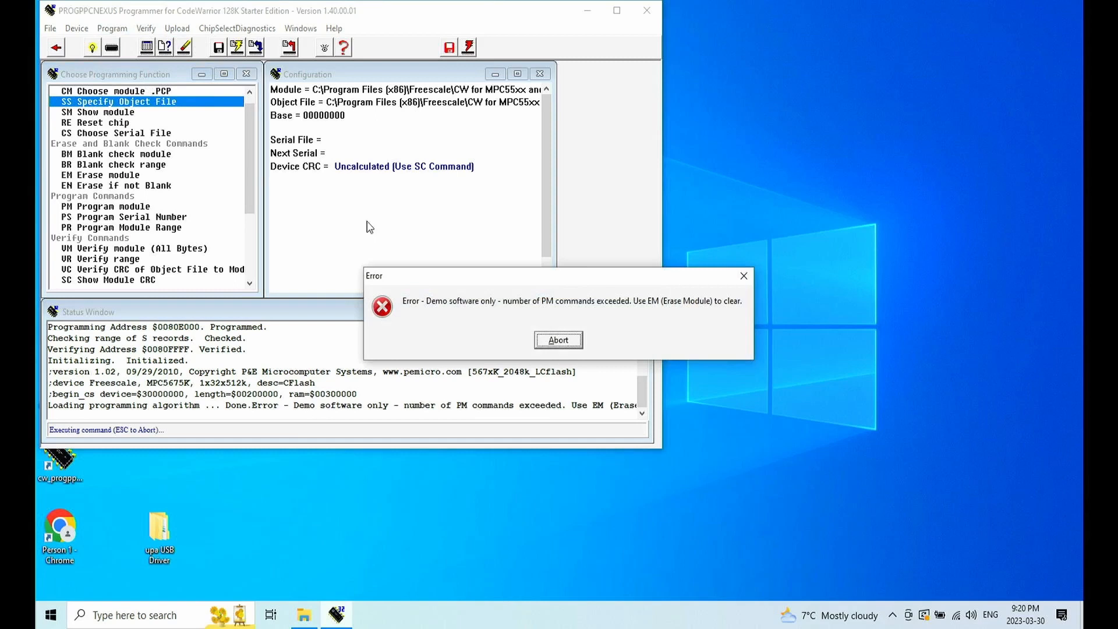
click(558, 339)
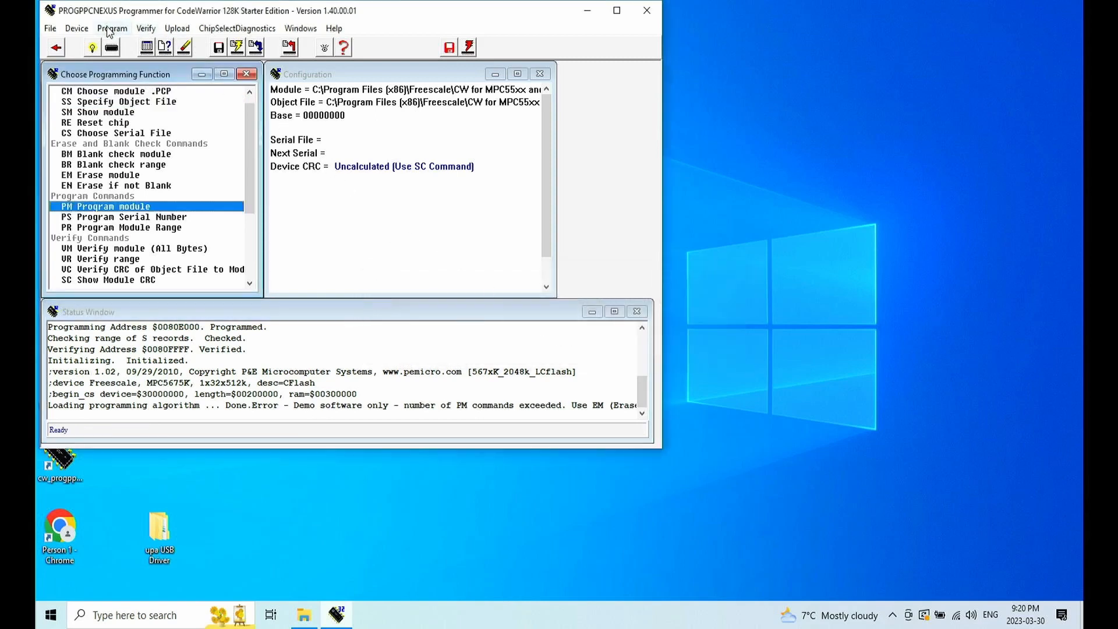
click(111, 28)
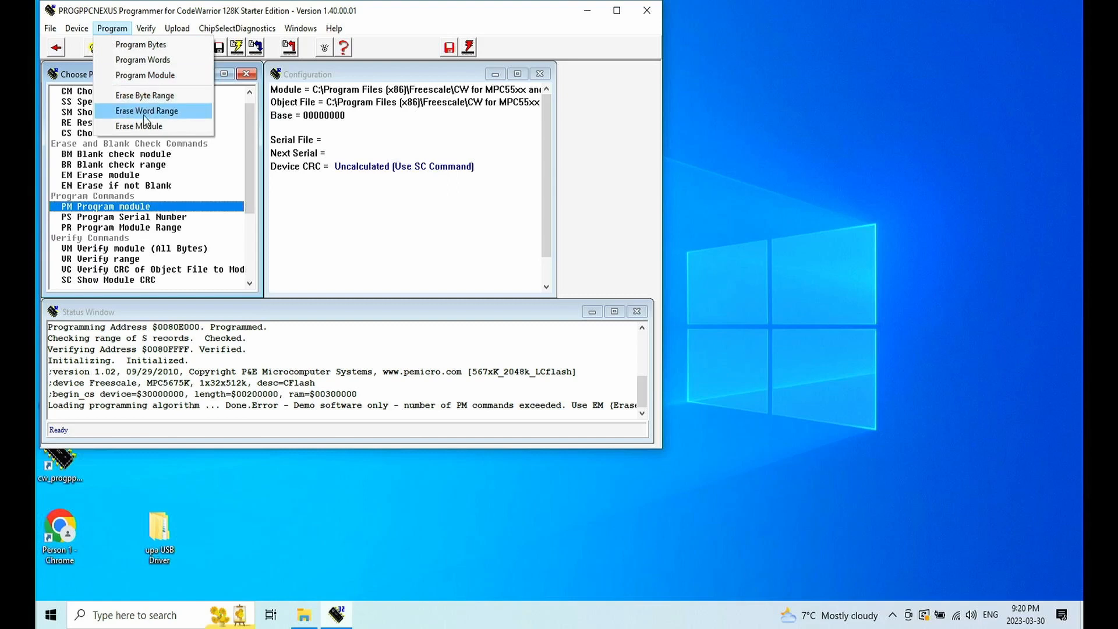
click(146, 110)
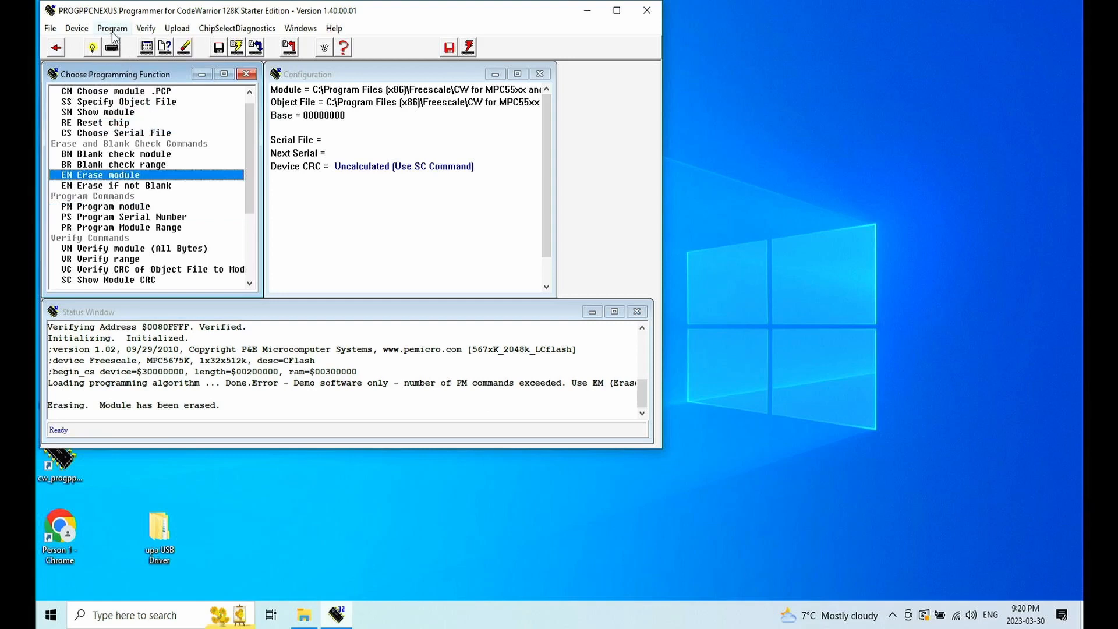
Step: Run Program Module on the erased code flash, ending in an out-of-memory error
click(113, 28)
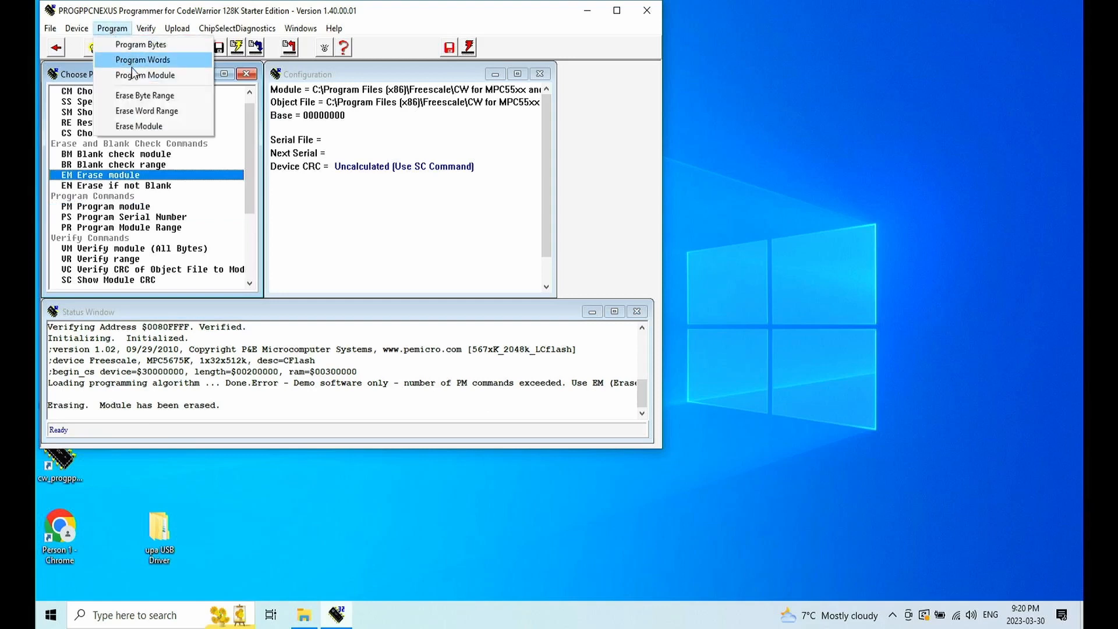
mouse_move(135, 76)
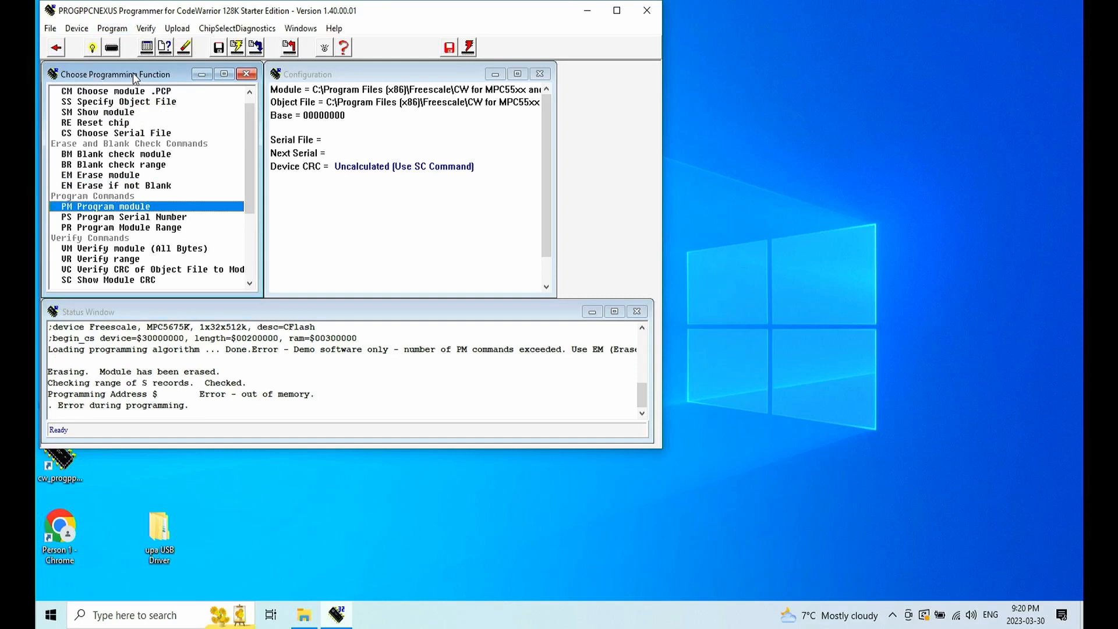
mouse_move(142, 61)
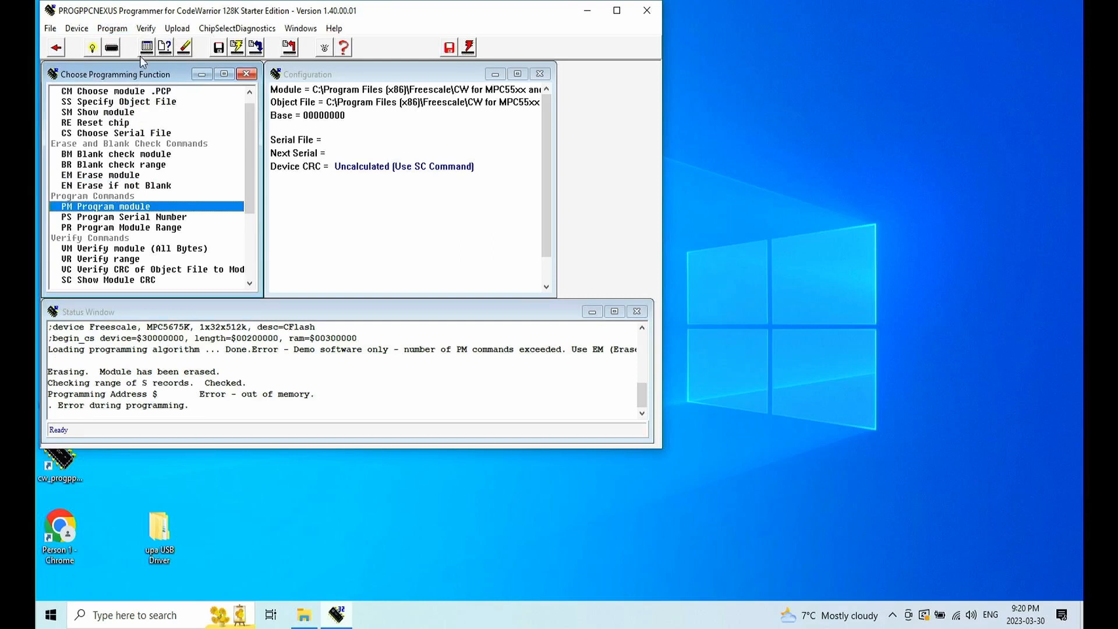
click(112, 28)
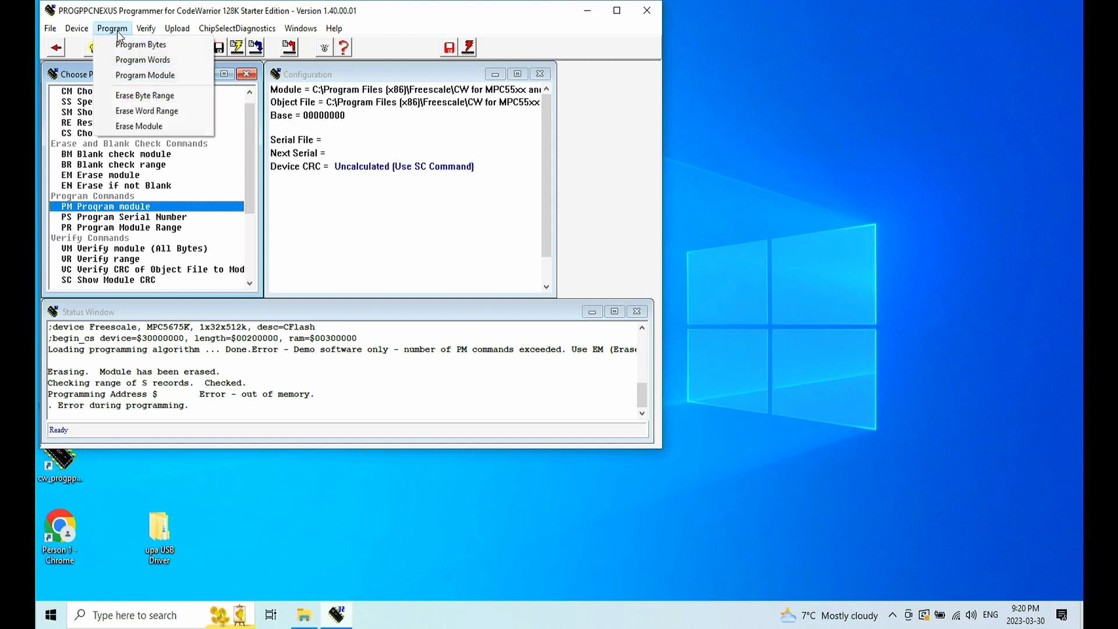
Step: Open the Specify Object File chooser again and cancel it
click(34, 28)
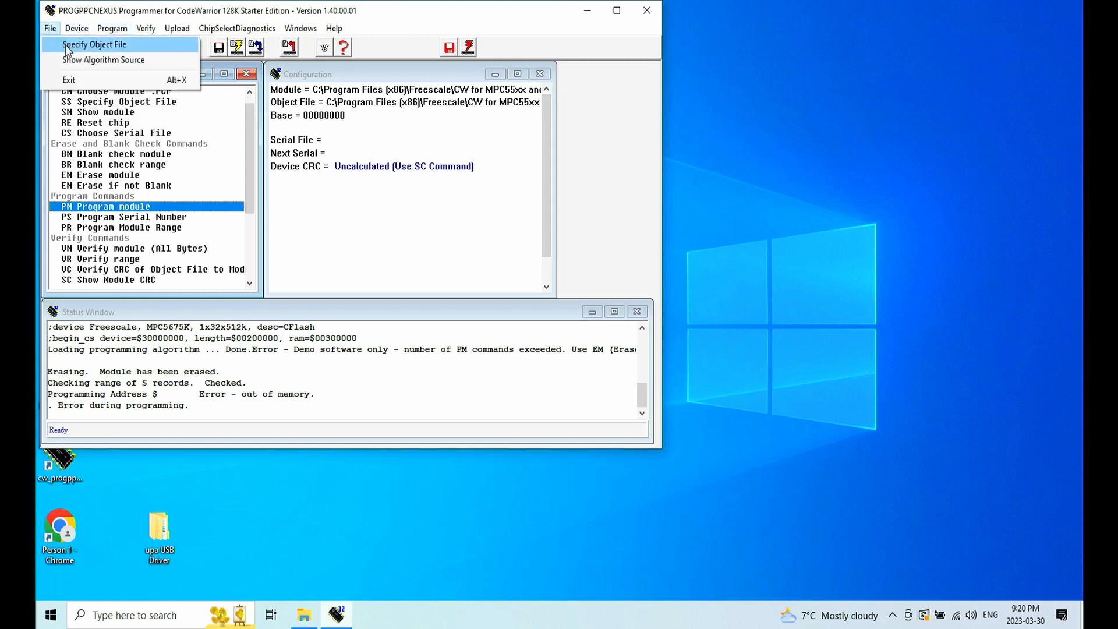
click(94, 44)
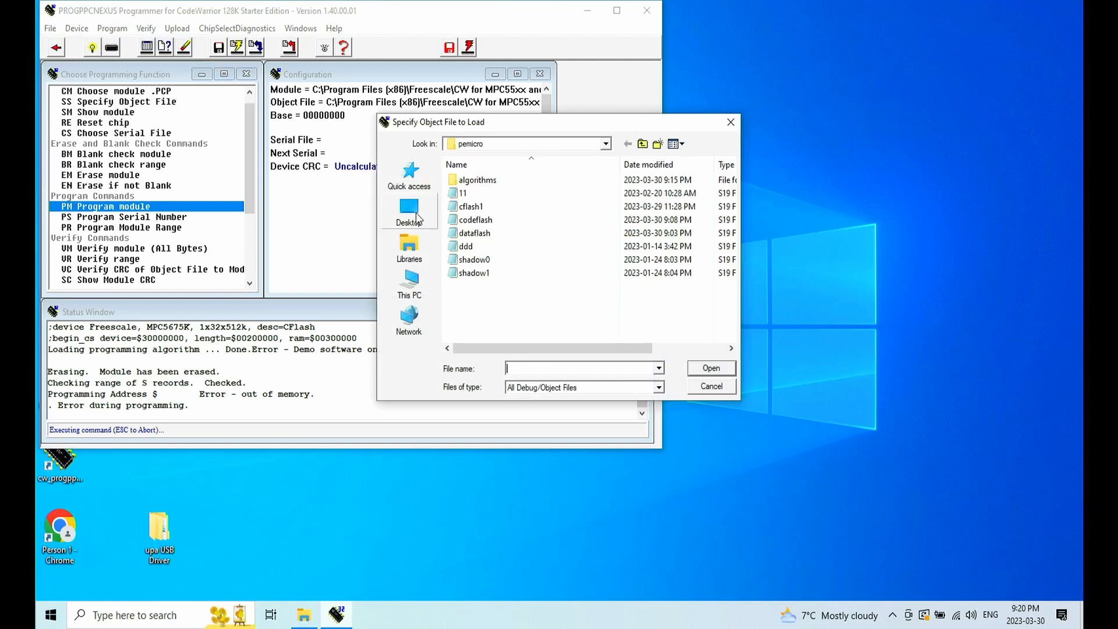
click(712, 386)
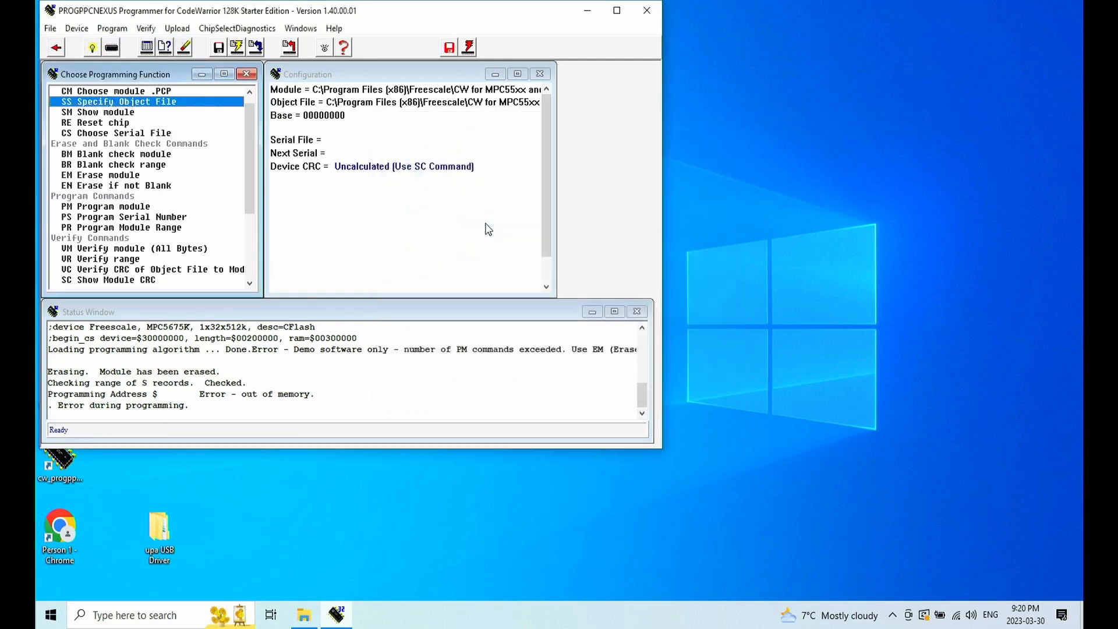
Step: Retry programming, abort the demo-limit error, and re-erase the code flash module
click(112, 27)
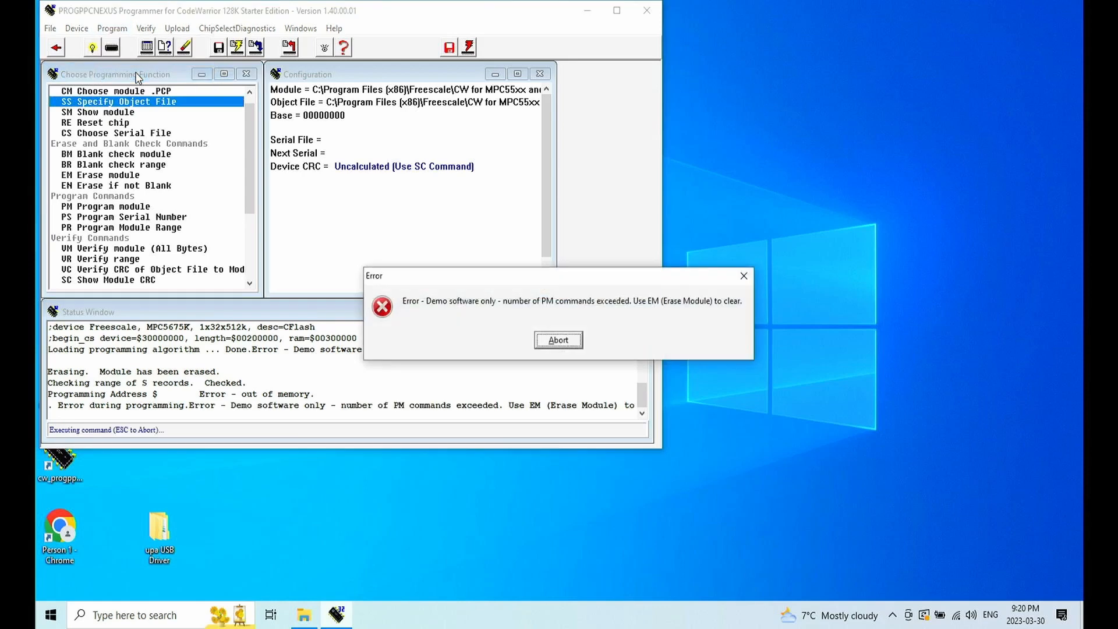
mouse_move(338, 203)
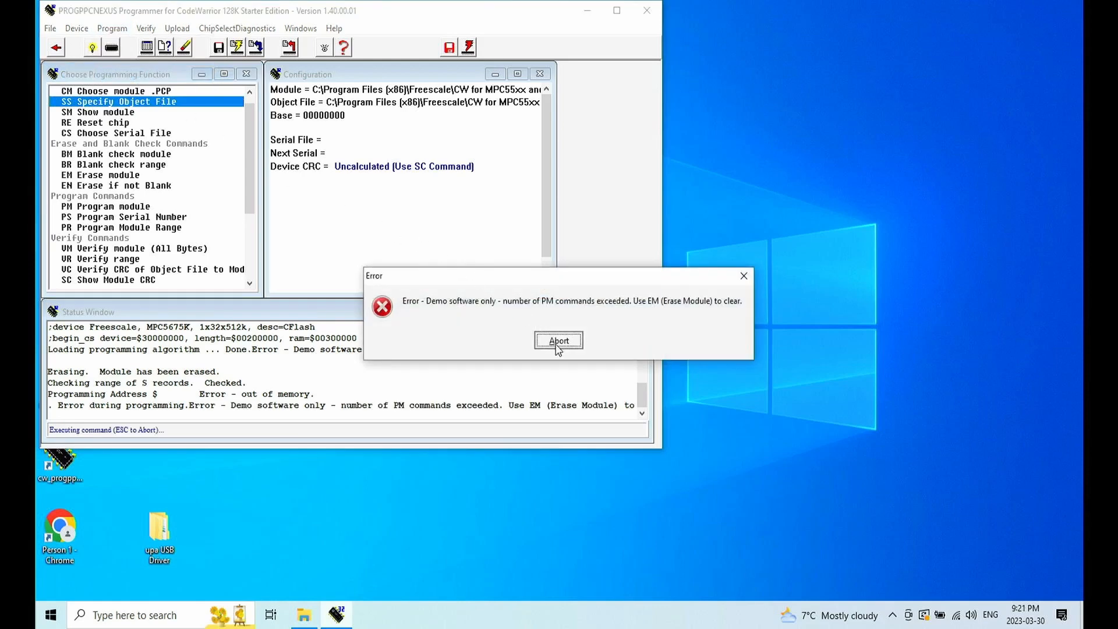
click(558, 340)
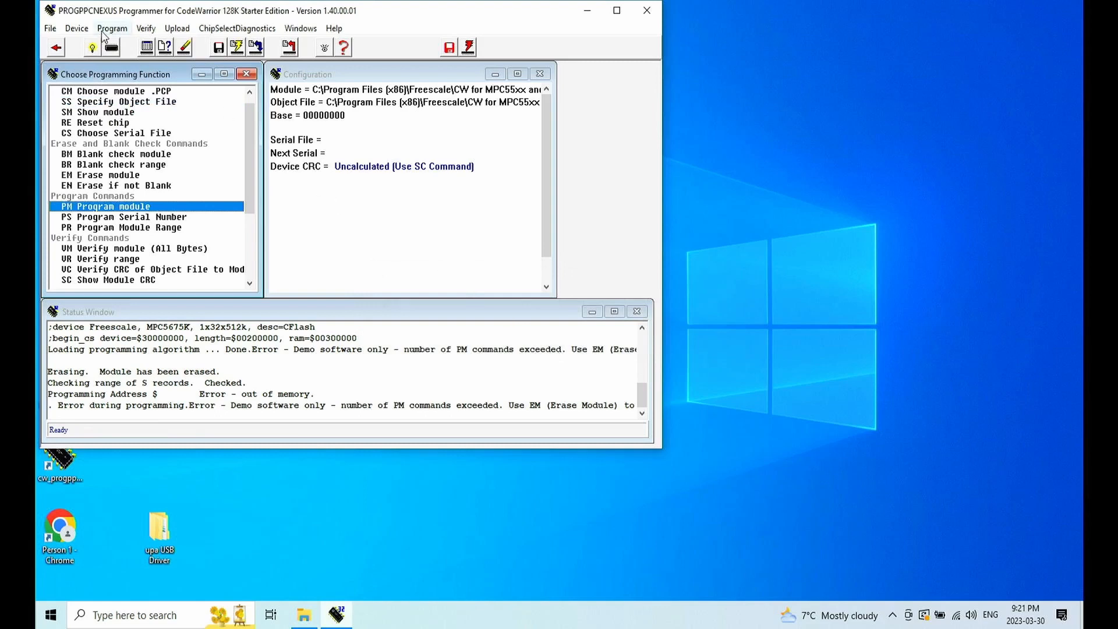
click(112, 28)
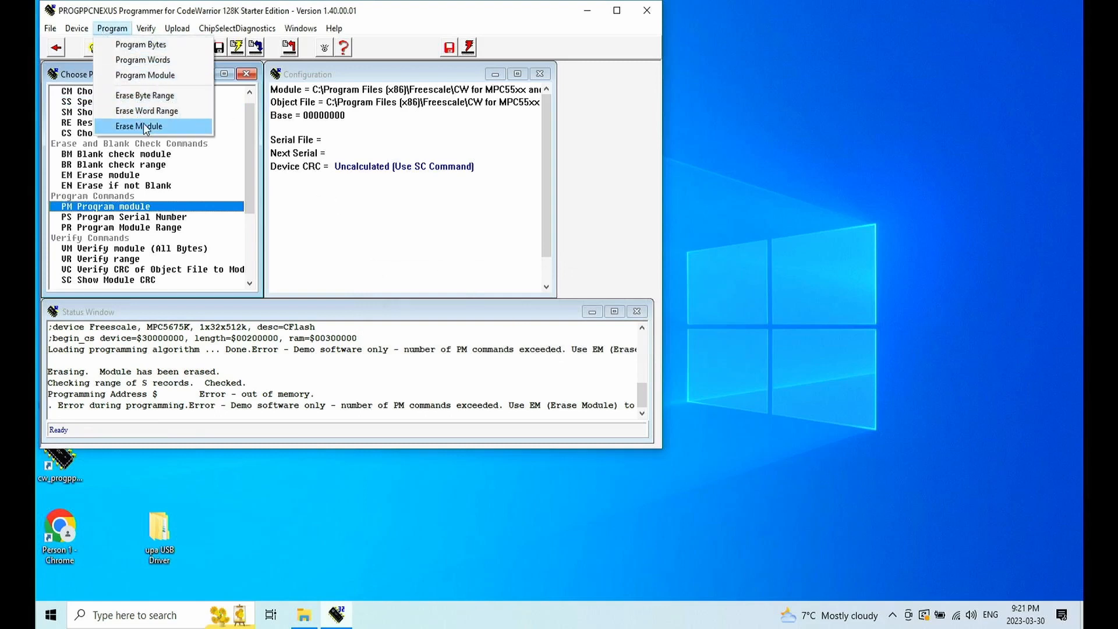
click(139, 126)
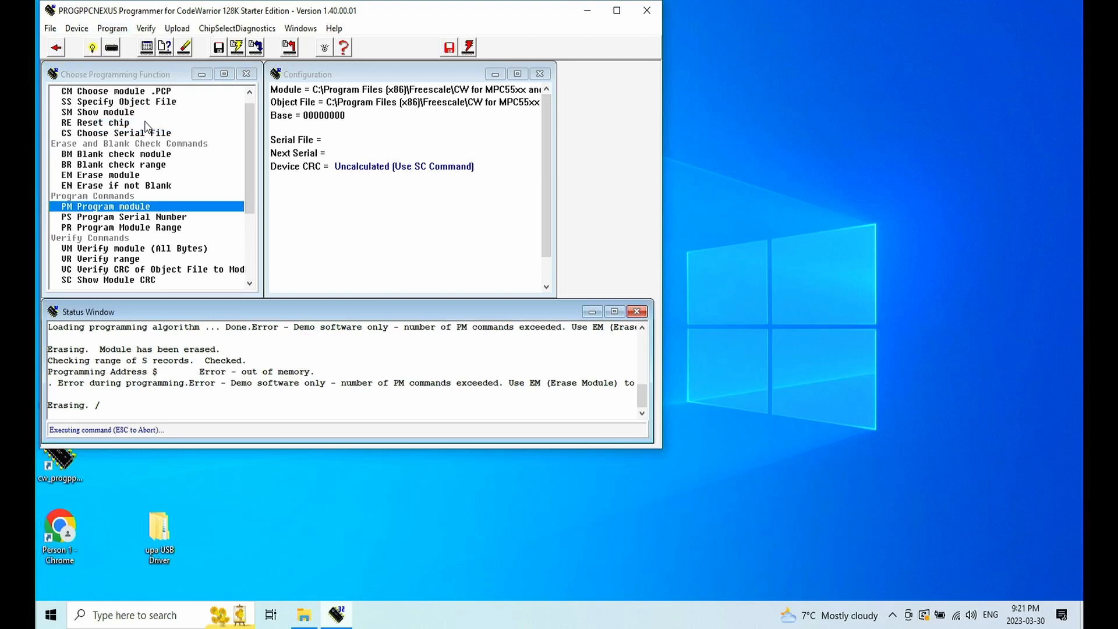
click(94, 175)
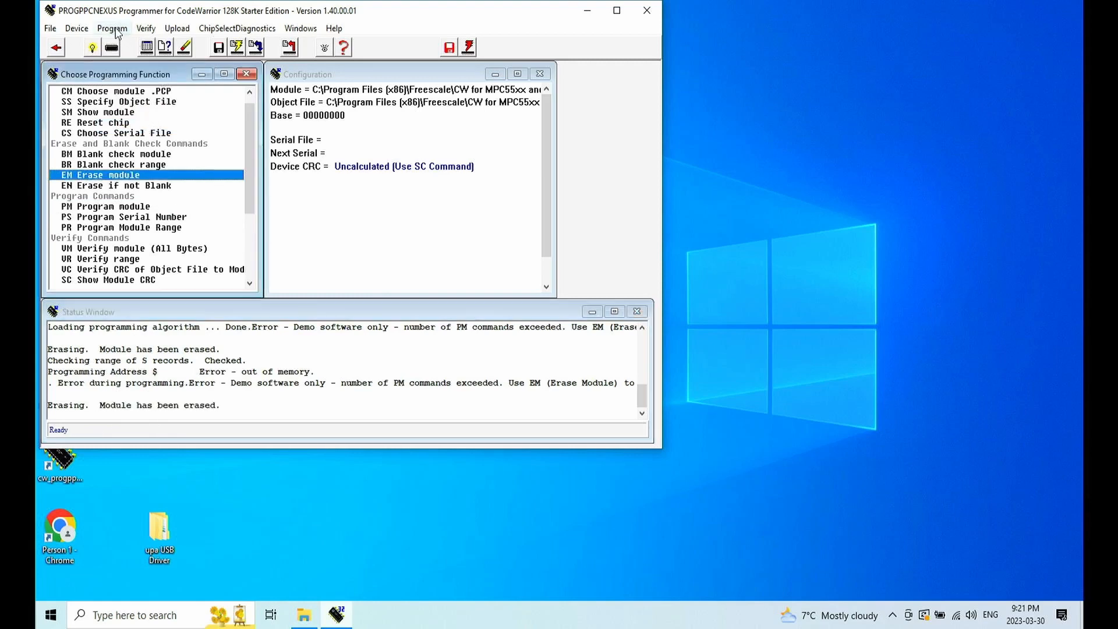
click(112, 28)
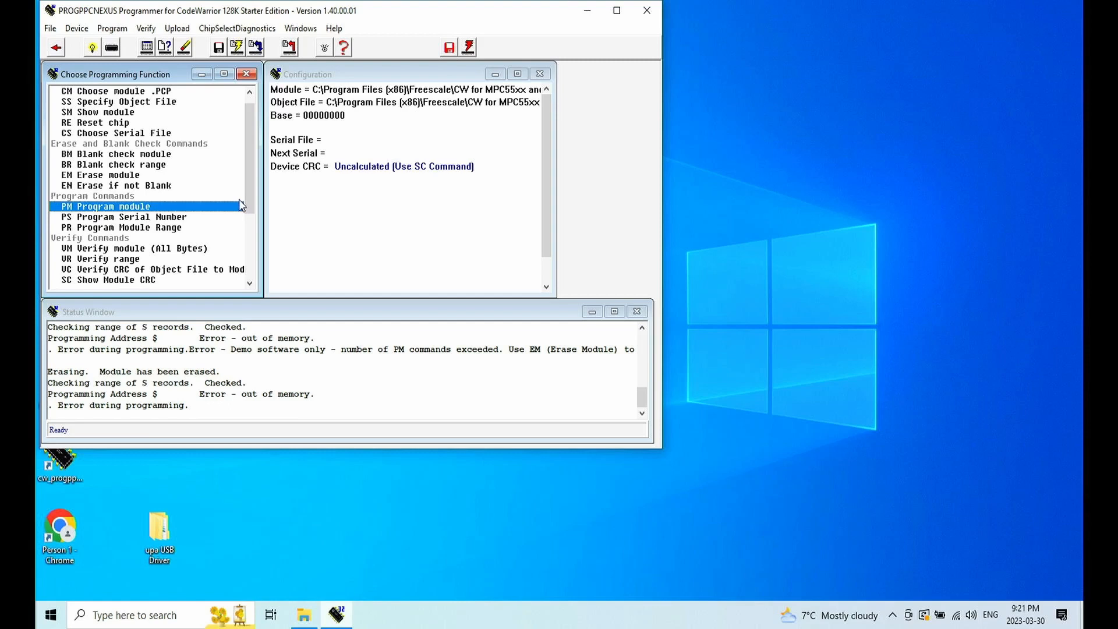
mouse_move(238, 201)
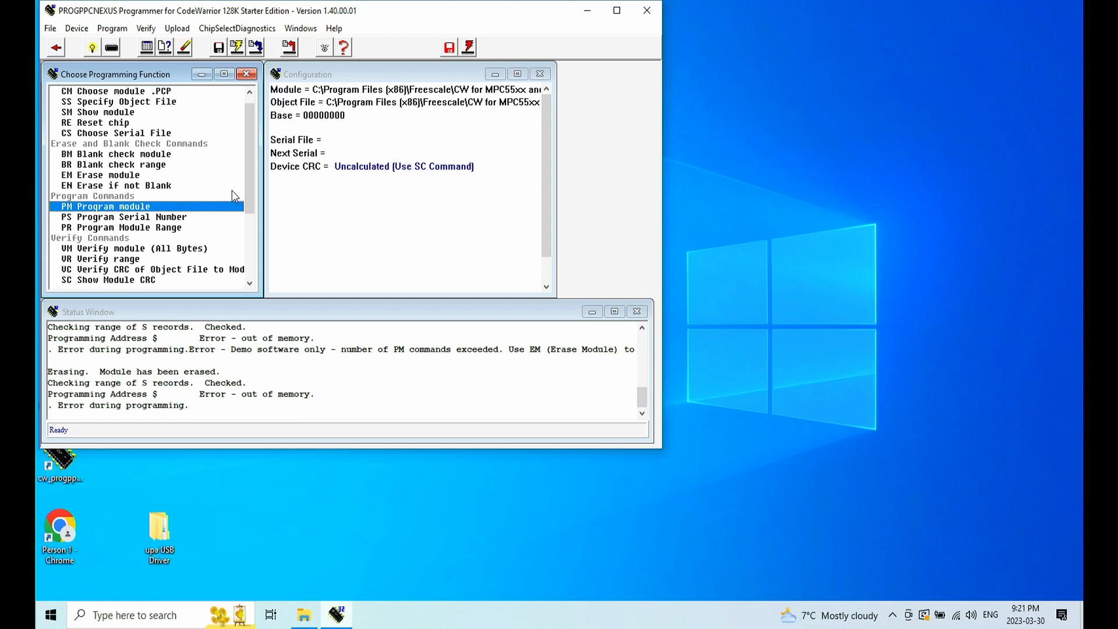
mouse_move(232, 190)
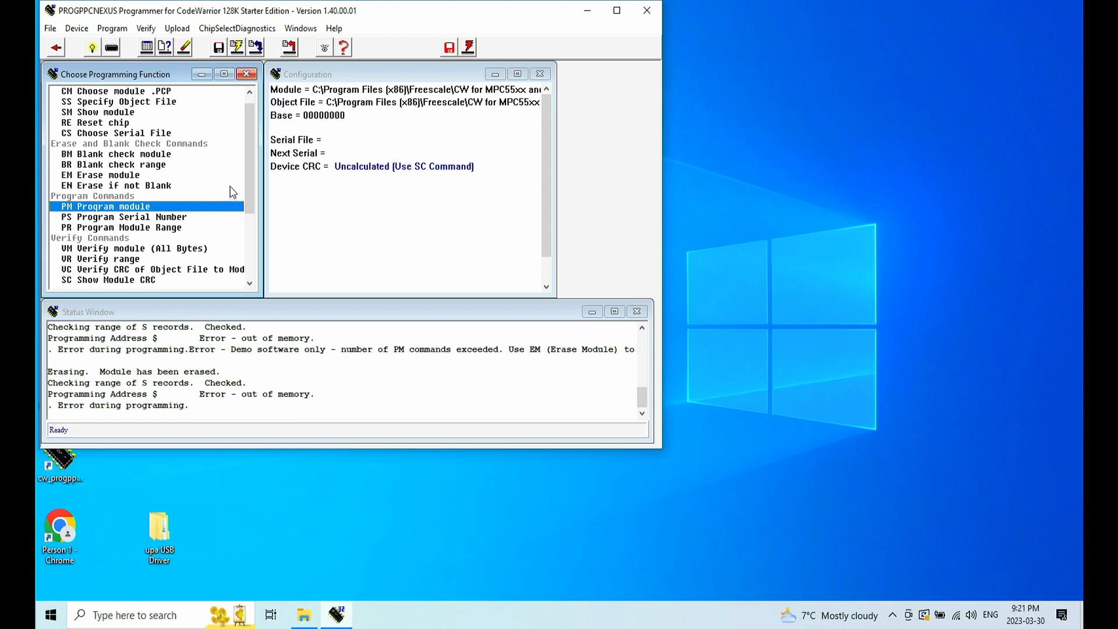
mouse_move(455, 323)
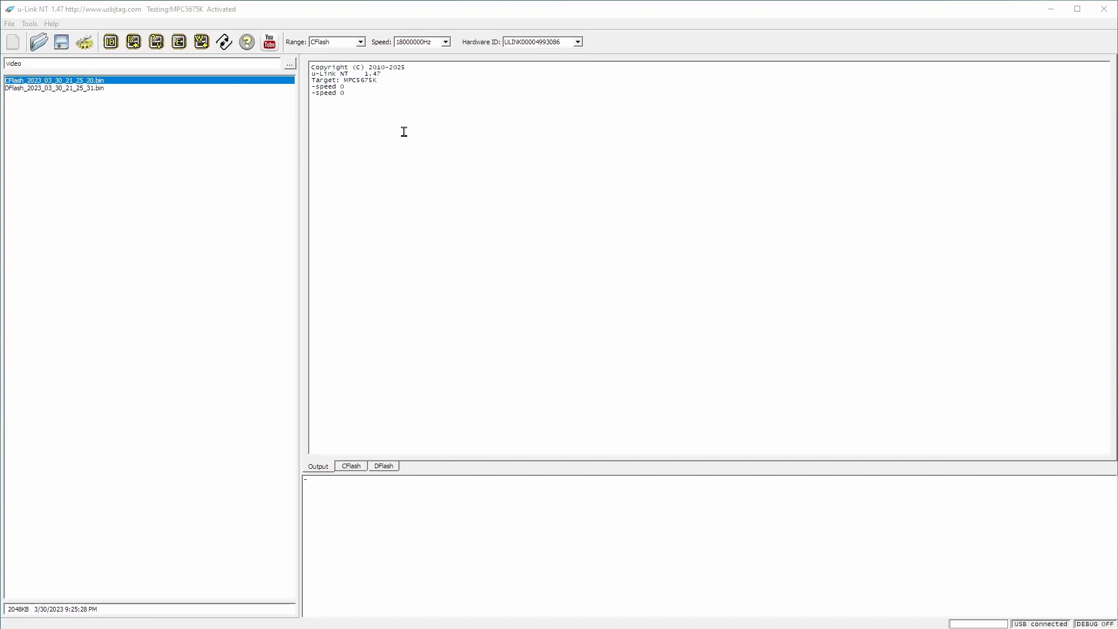
mouse_move(375, 80)
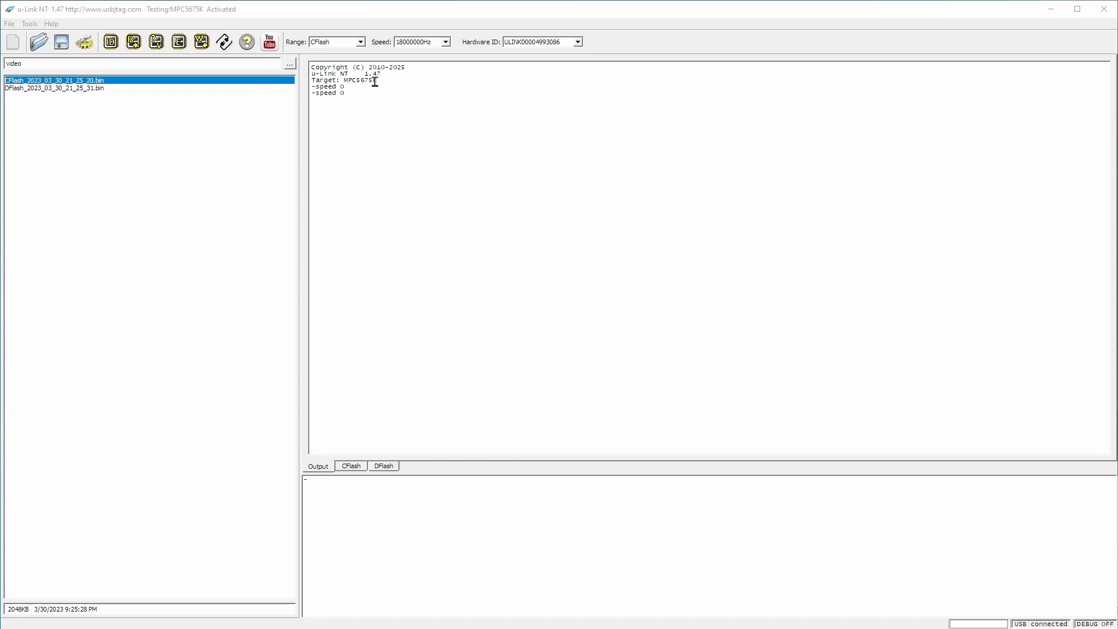
mouse_move(360, 161)
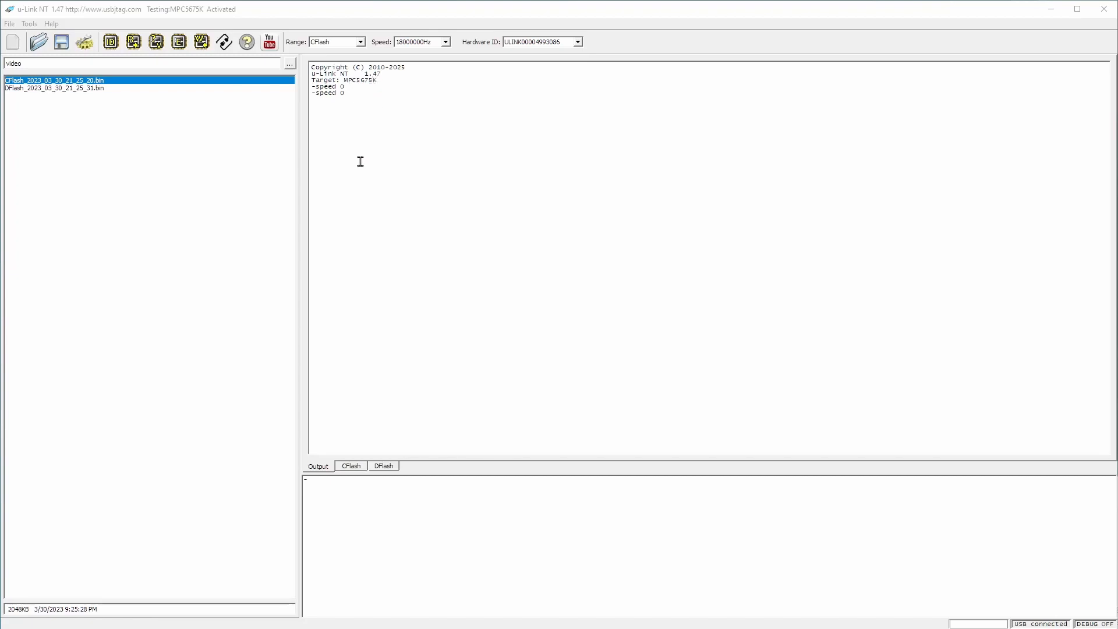
mouse_move(362, 119)
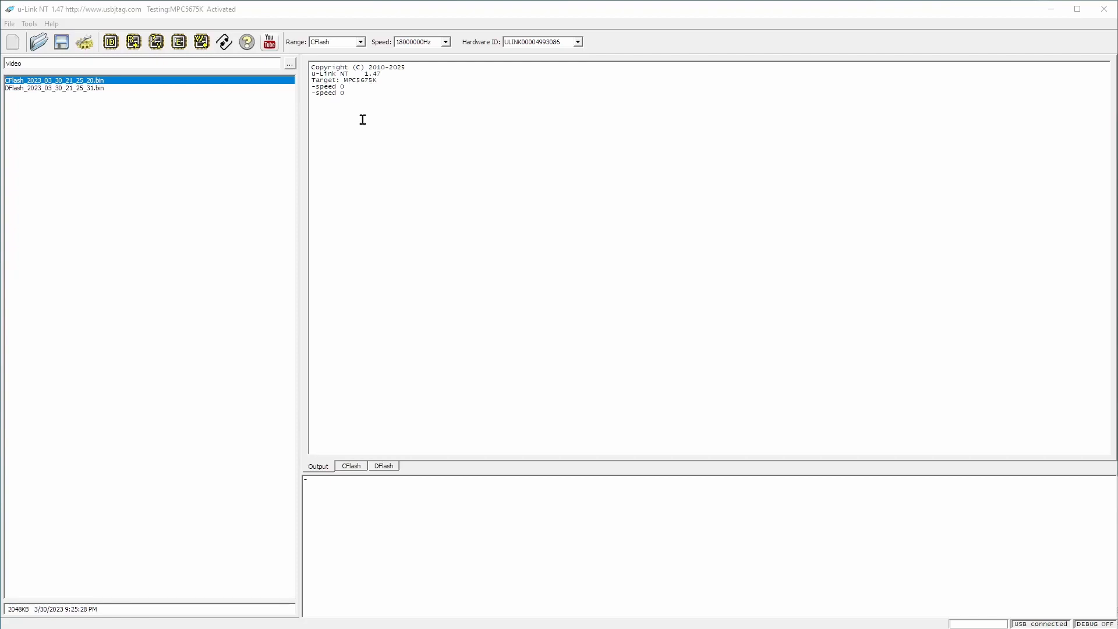
mouse_move(394, 405)
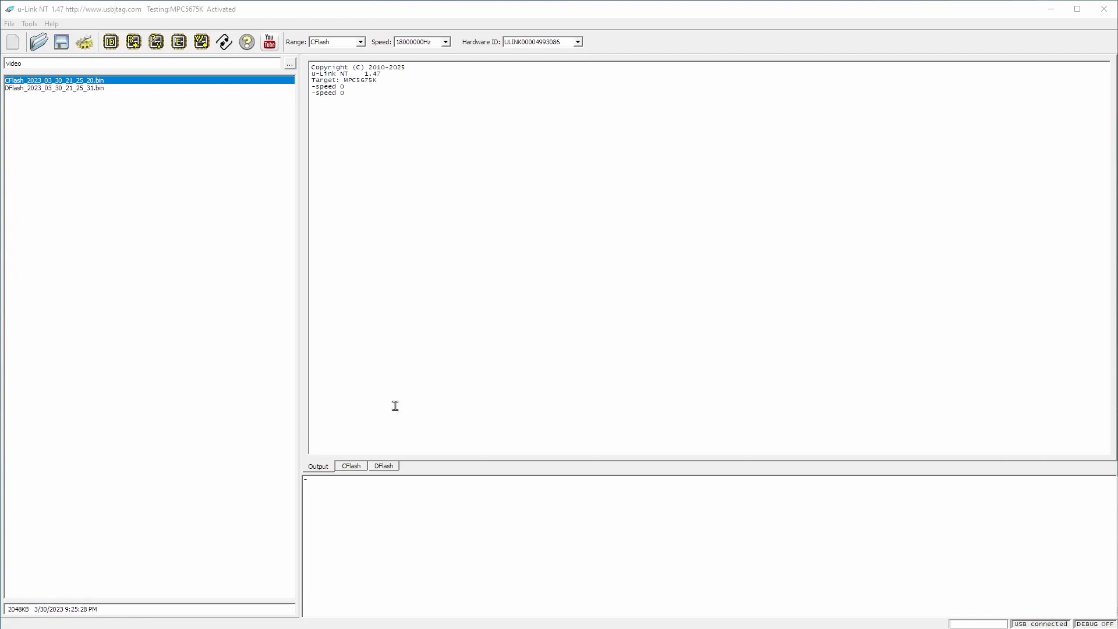
mouse_move(414, 503)
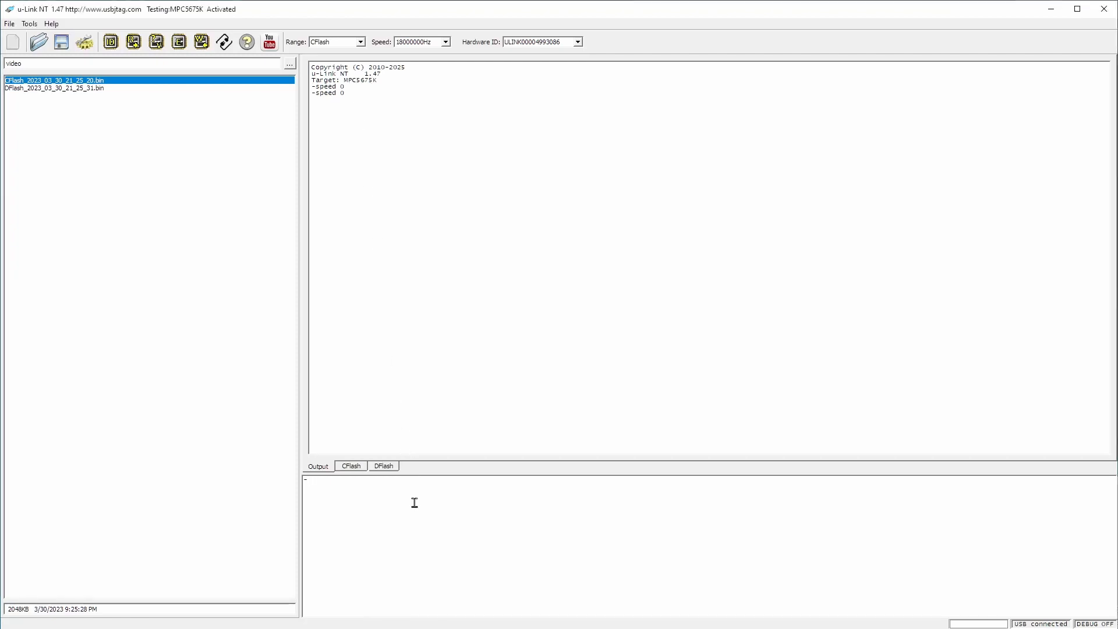
Step: Run CONFIGSHOW, inspect the NEXUS CFlash/DFlash configuration, then clear the output
text(CONFIGSHOW)
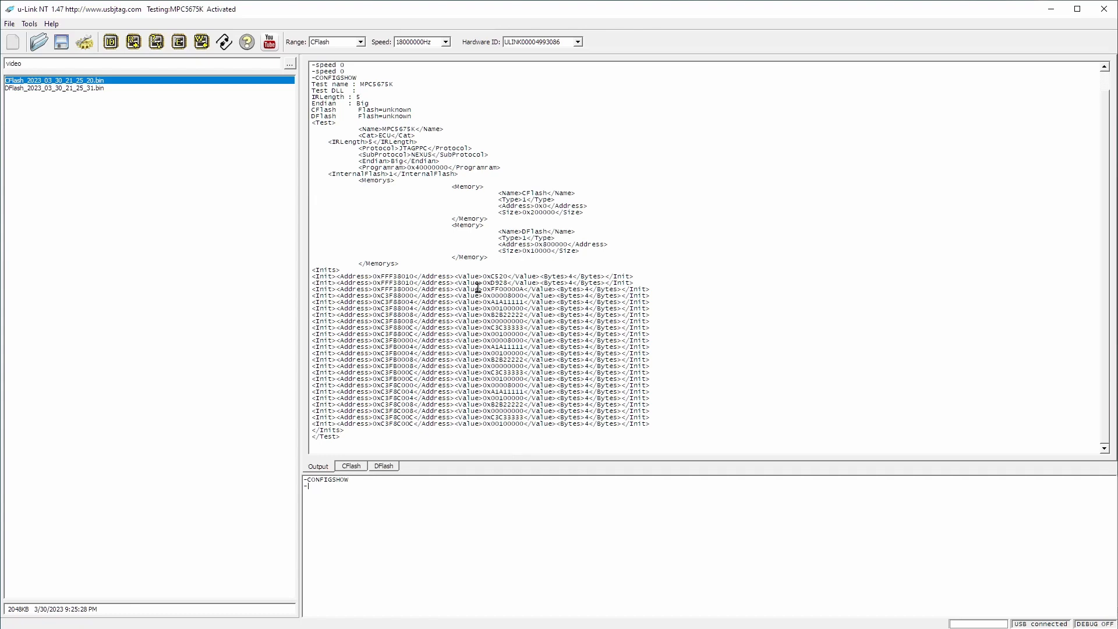
mouse_move(422, 160)
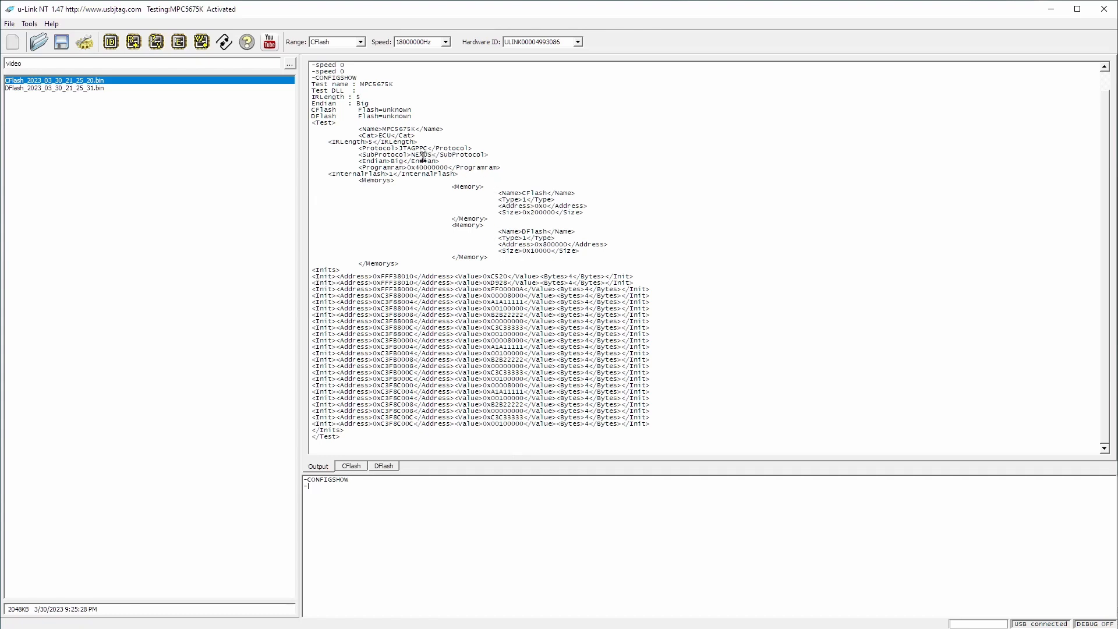
double_click(422, 154)
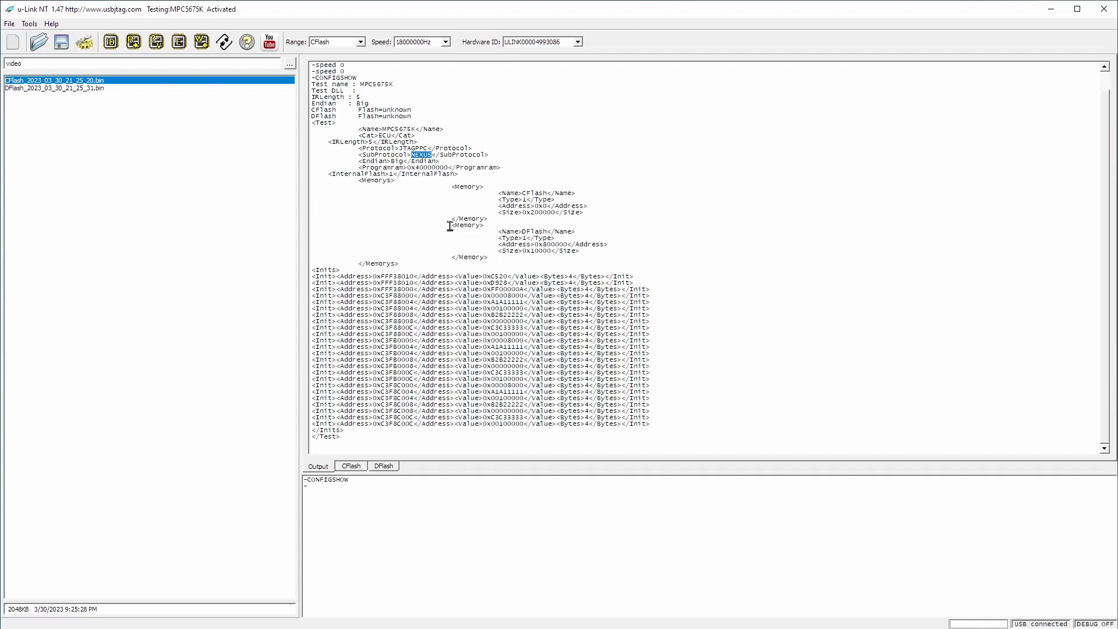
mouse_move(522, 243)
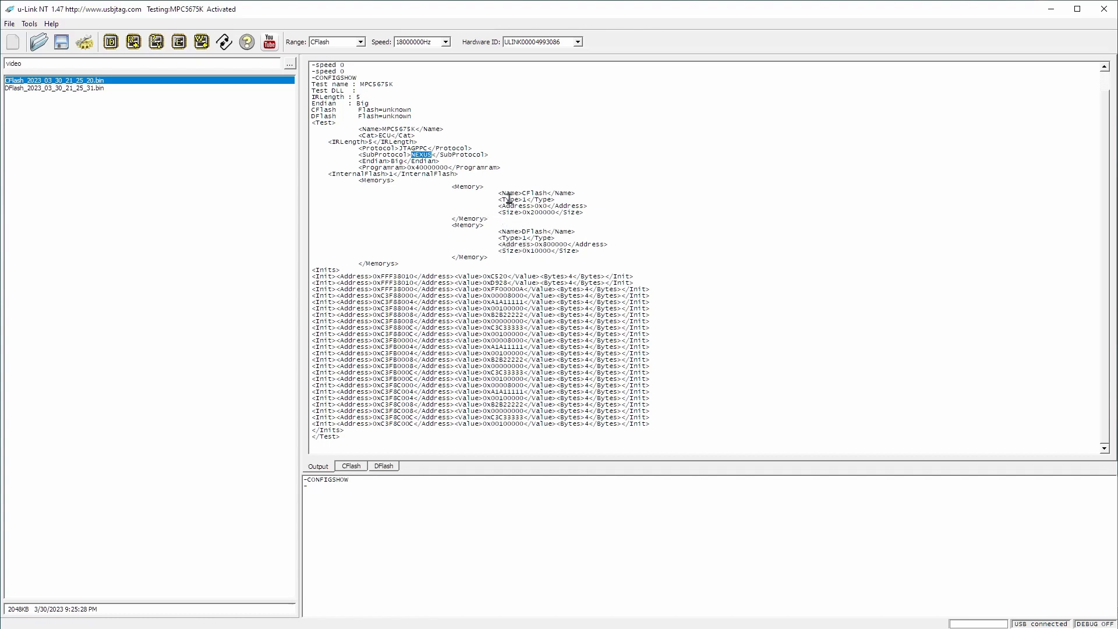
mouse_move(377, 216)
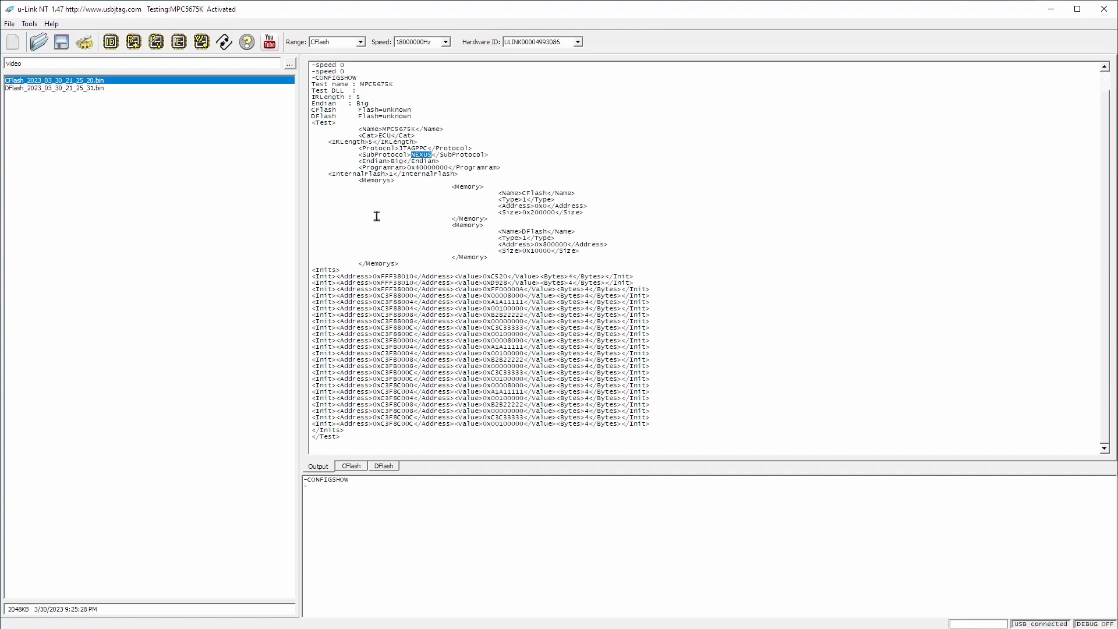
click(12, 41)
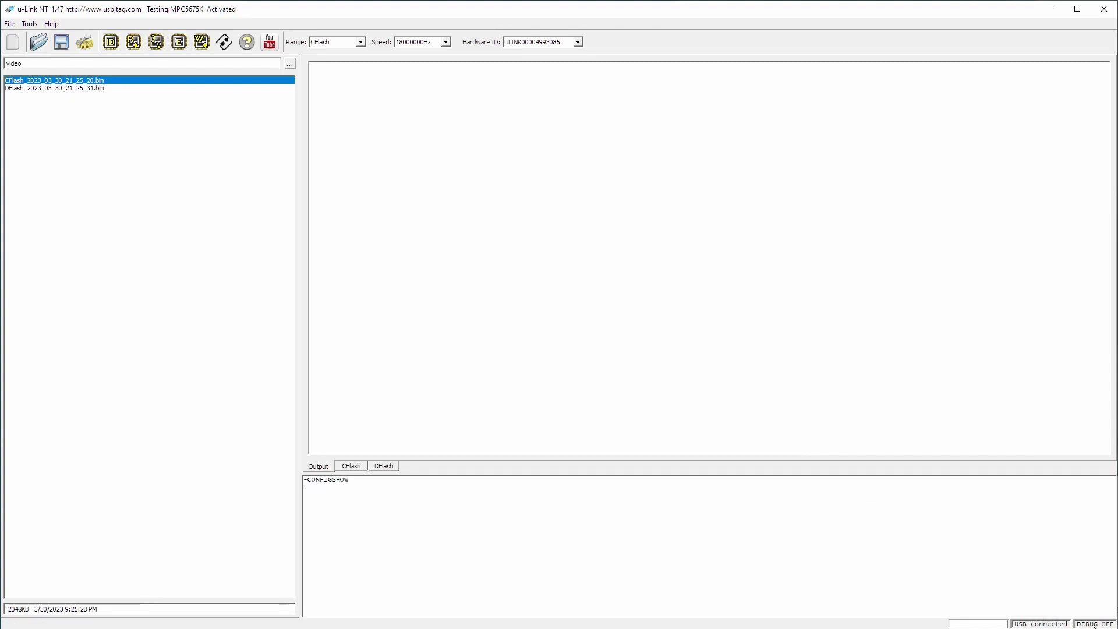
mouse_move(262, 172)
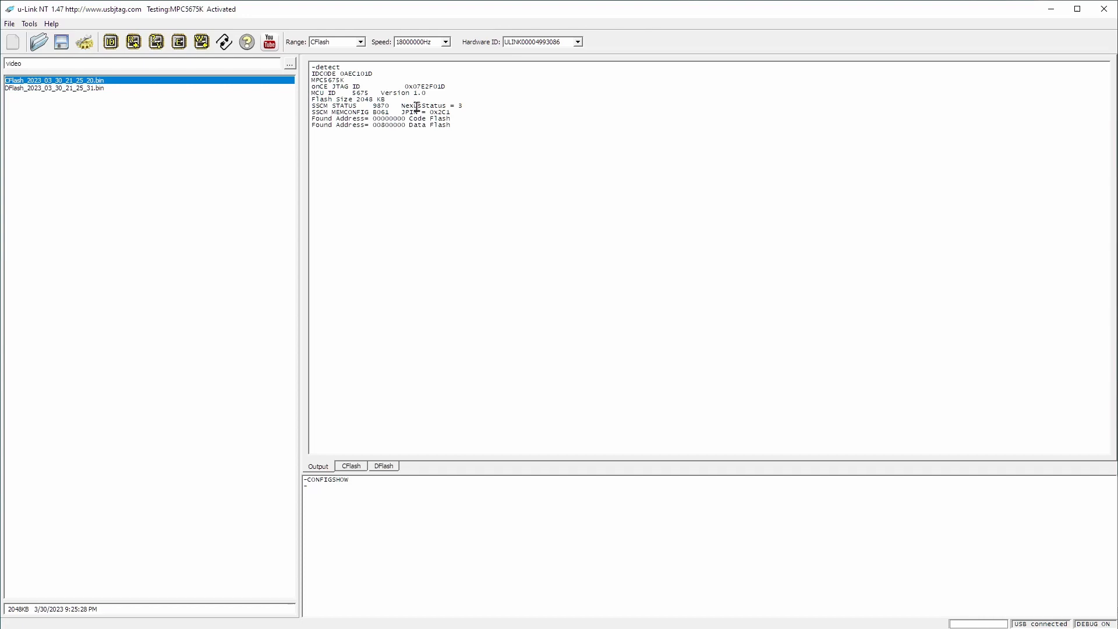
mouse_move(451, 138)
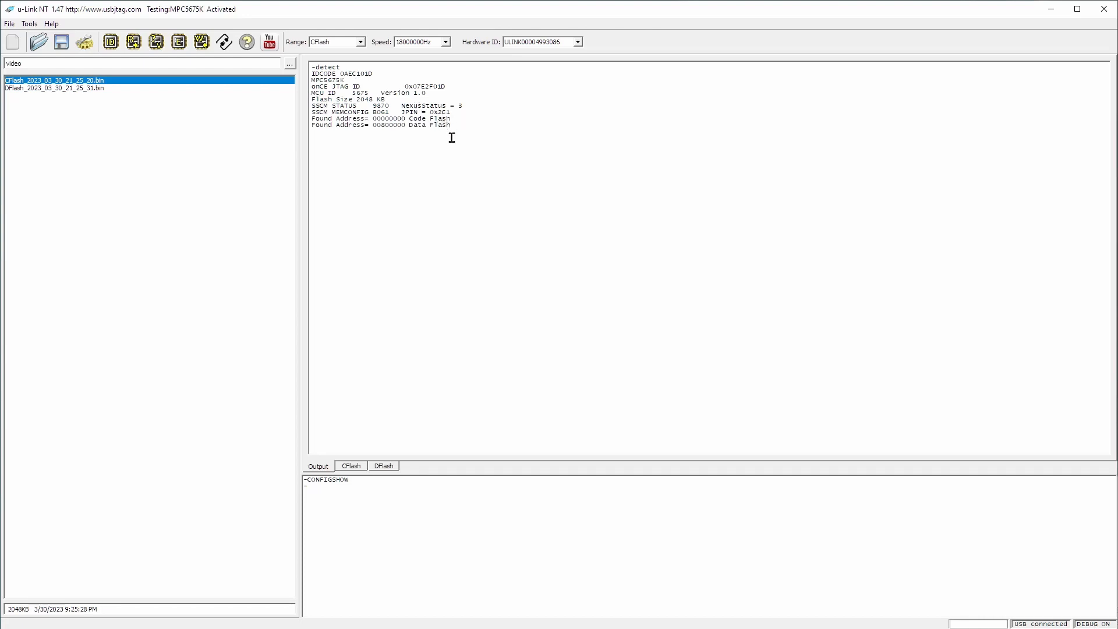
mouse_move(436, 125)
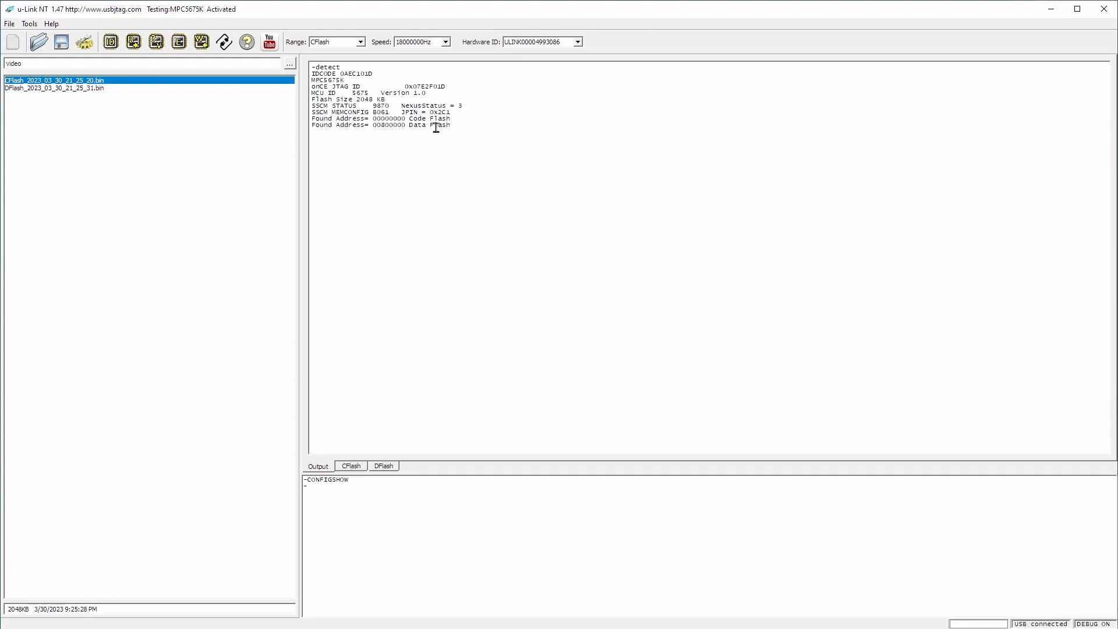
mouse_move(346, 45)
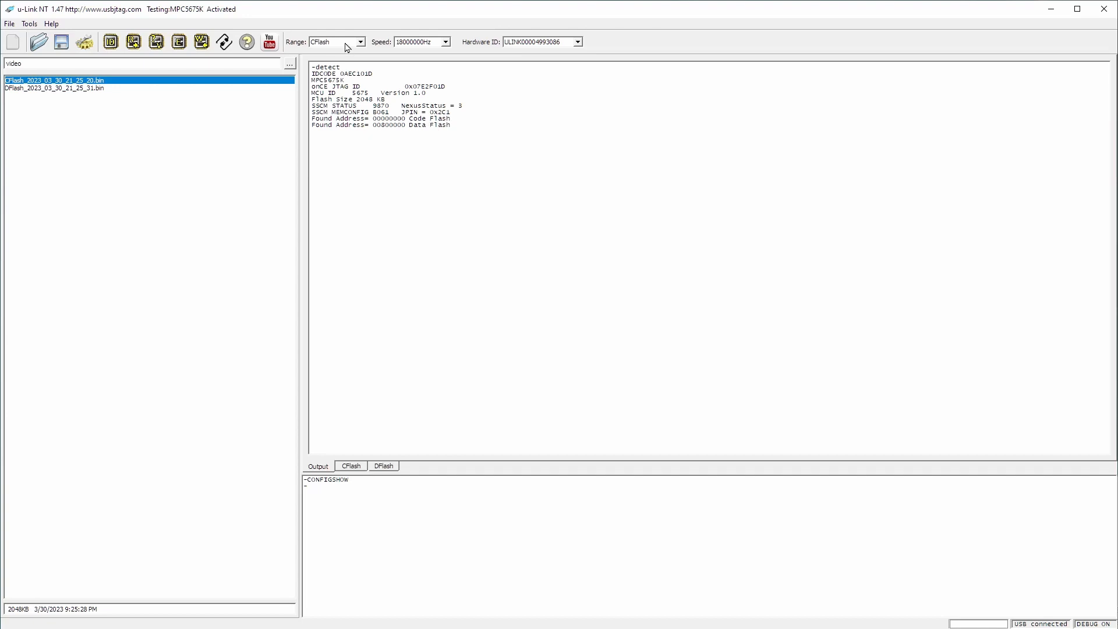
Step: Read the DFlash range and compare it with the DFlash backup
click(364, 40)
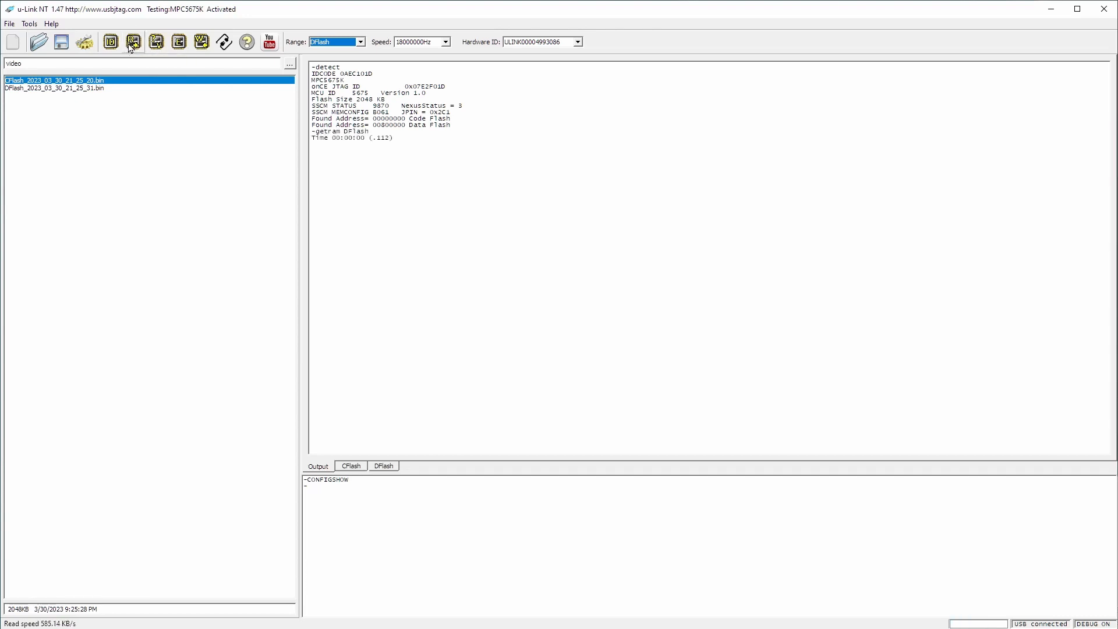
click(384, 466)
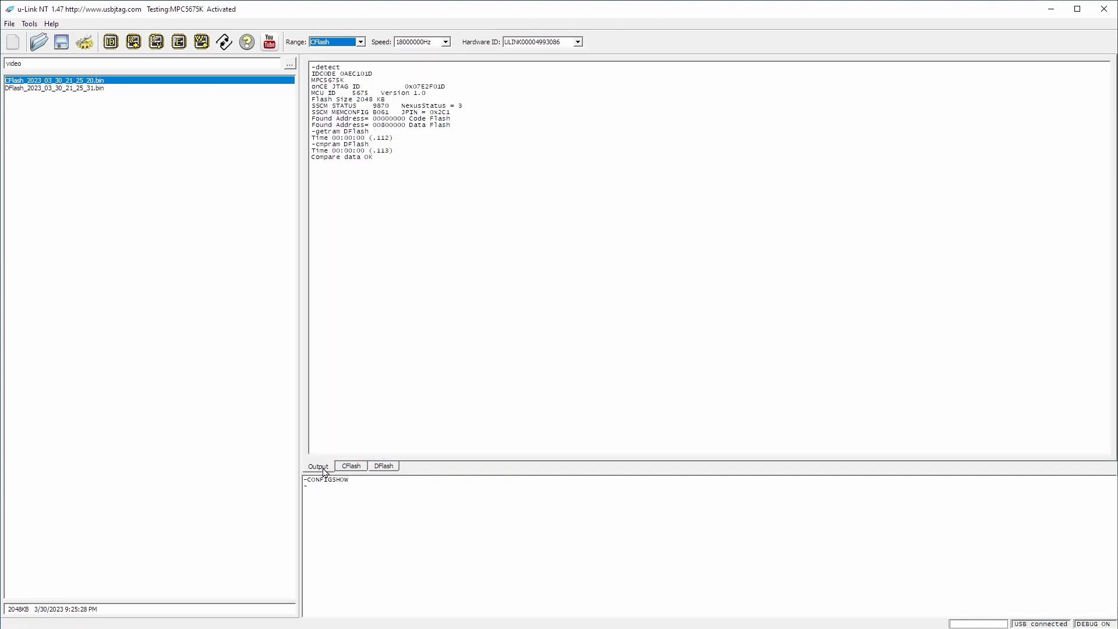
mouse_move(262, 197)
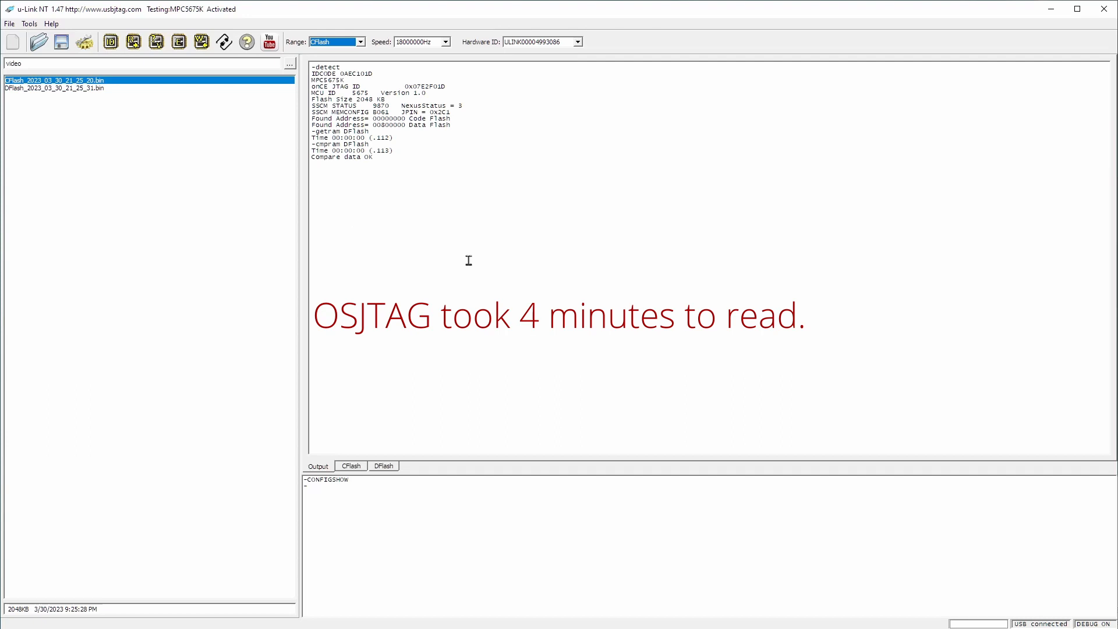
Step: Read the CFlash range and compare it with the CFlash backup
click(133, 41)
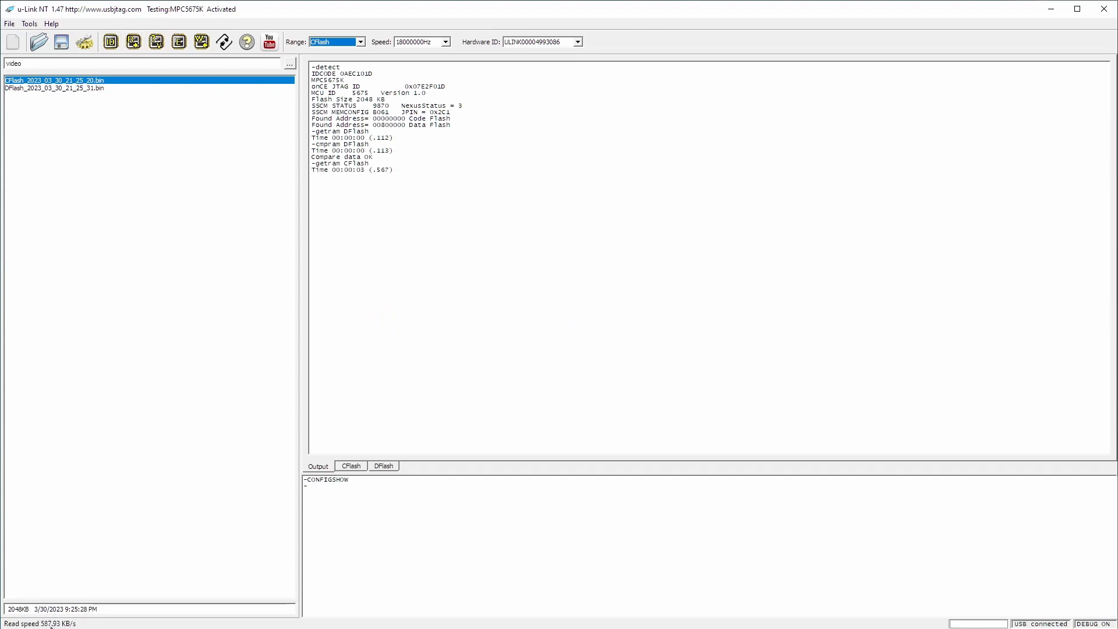
mouse_move(422, 286)
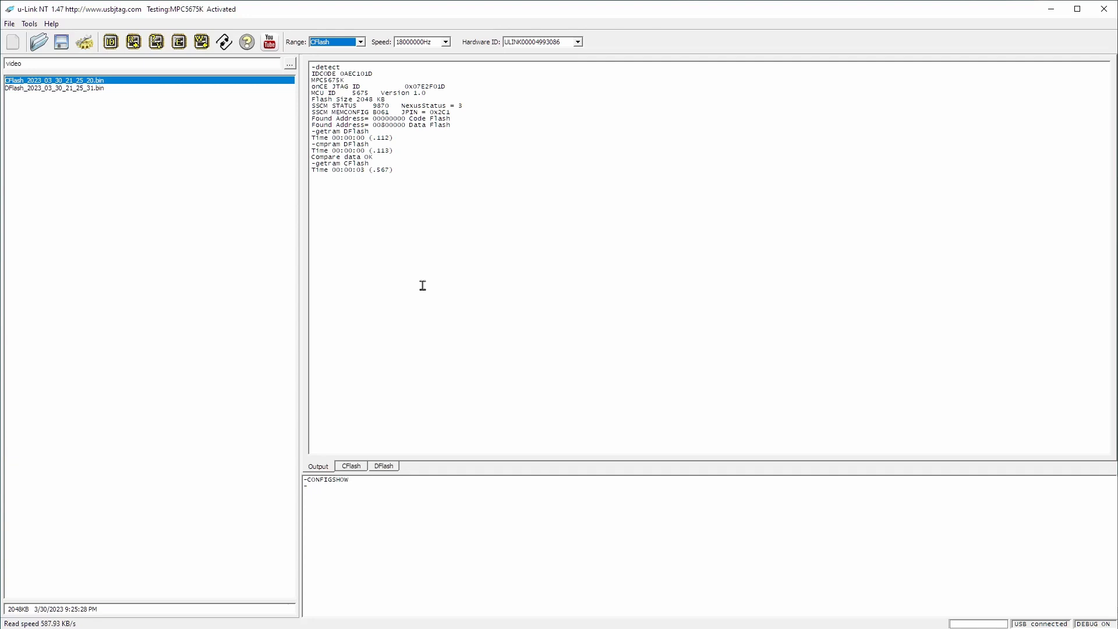
mouse_move(362, 298)
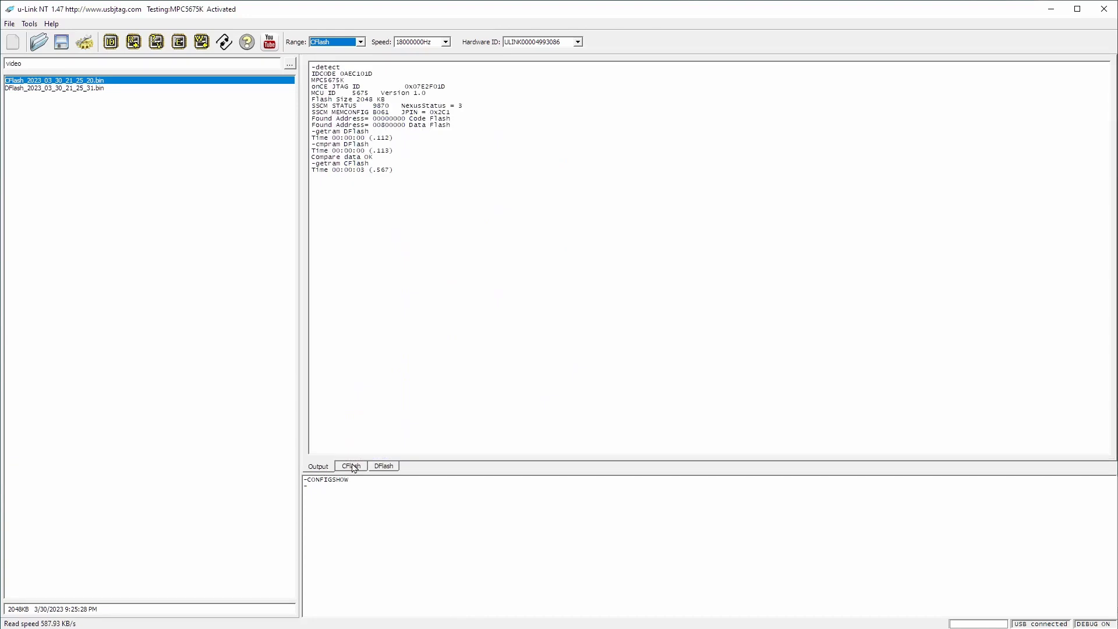
click(155, 42)
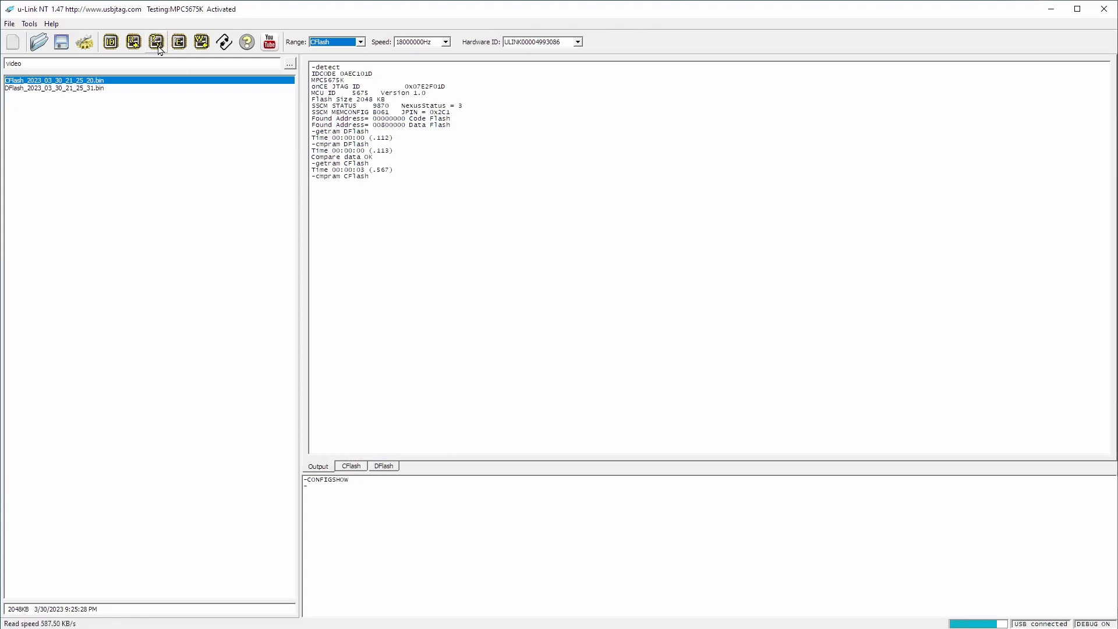
click(154, 42)
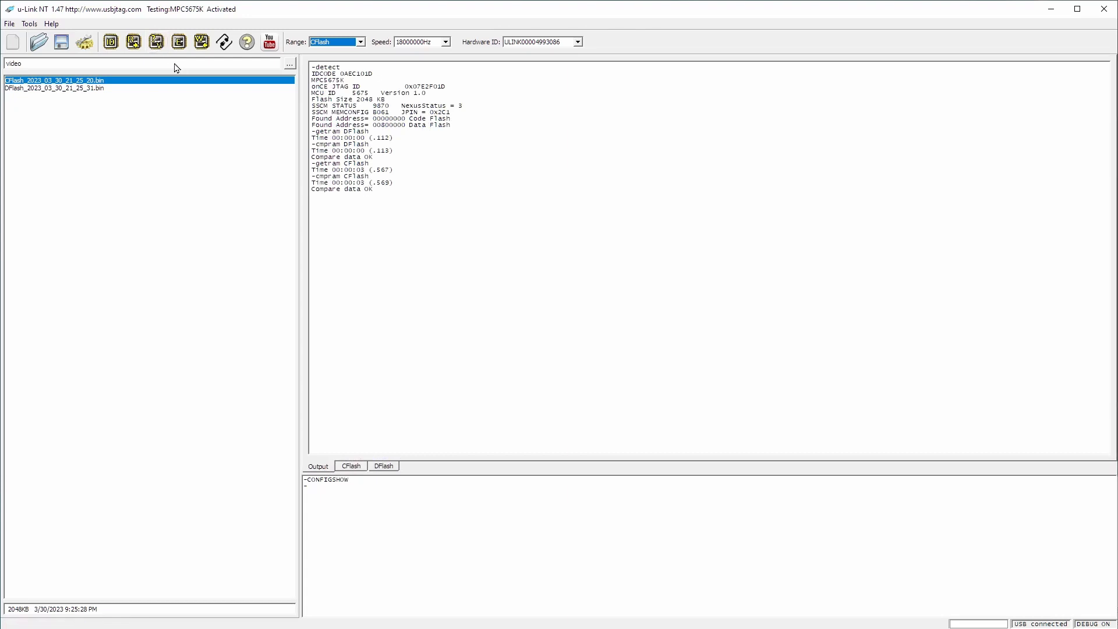
mouse_move(289, 45)
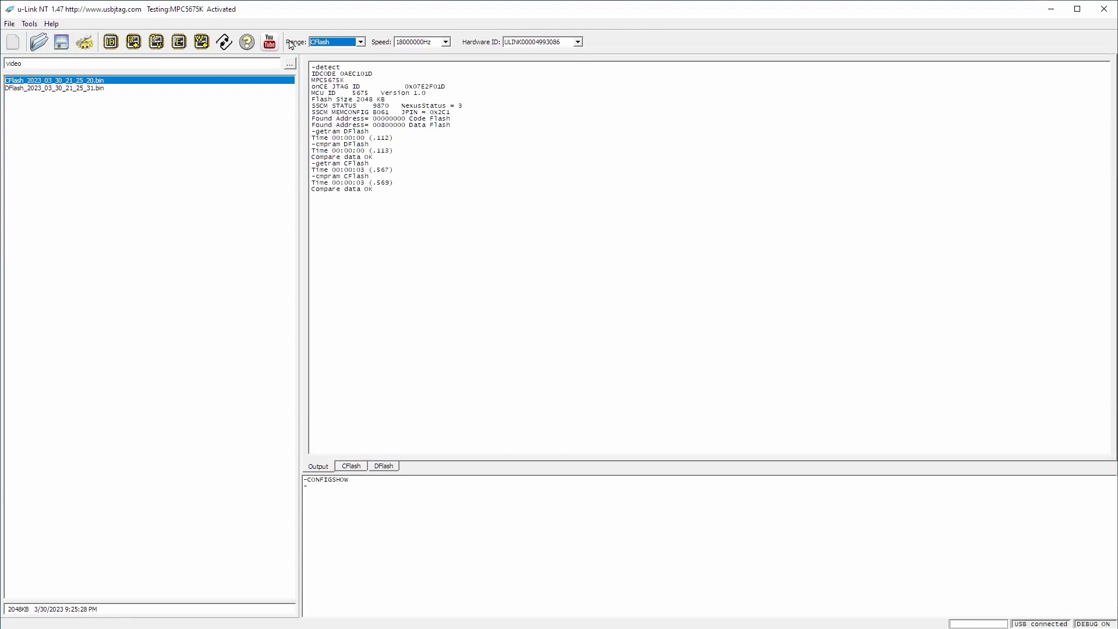
mouse_move(84, 44)
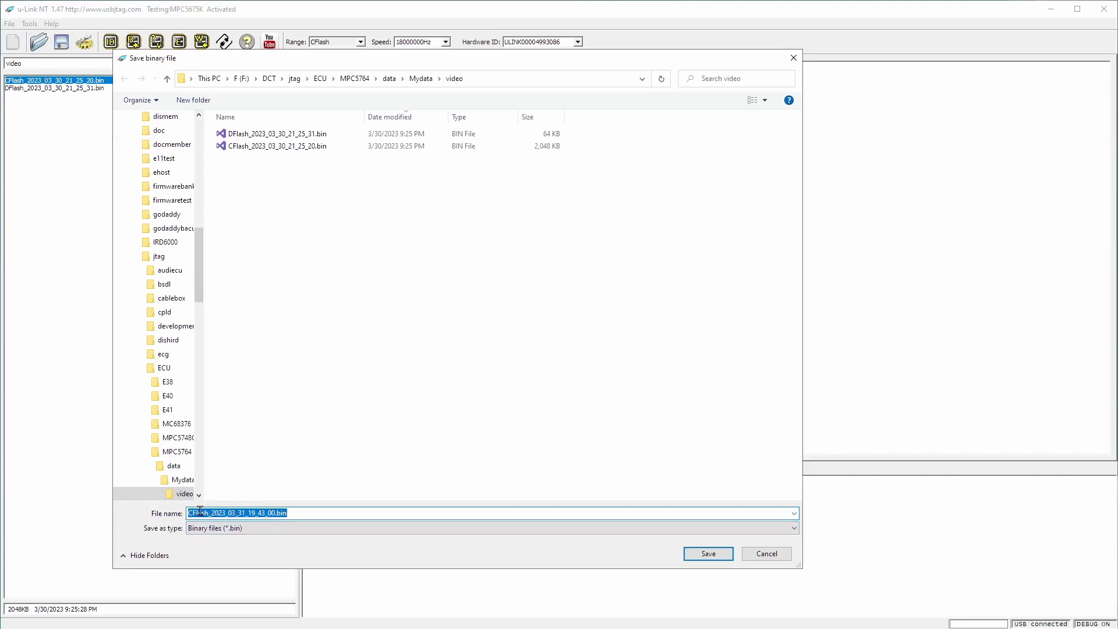
Step: Save dated CFlash and DFlash .bin backups, view the flash tabs, and return to Output
click(708, 554)
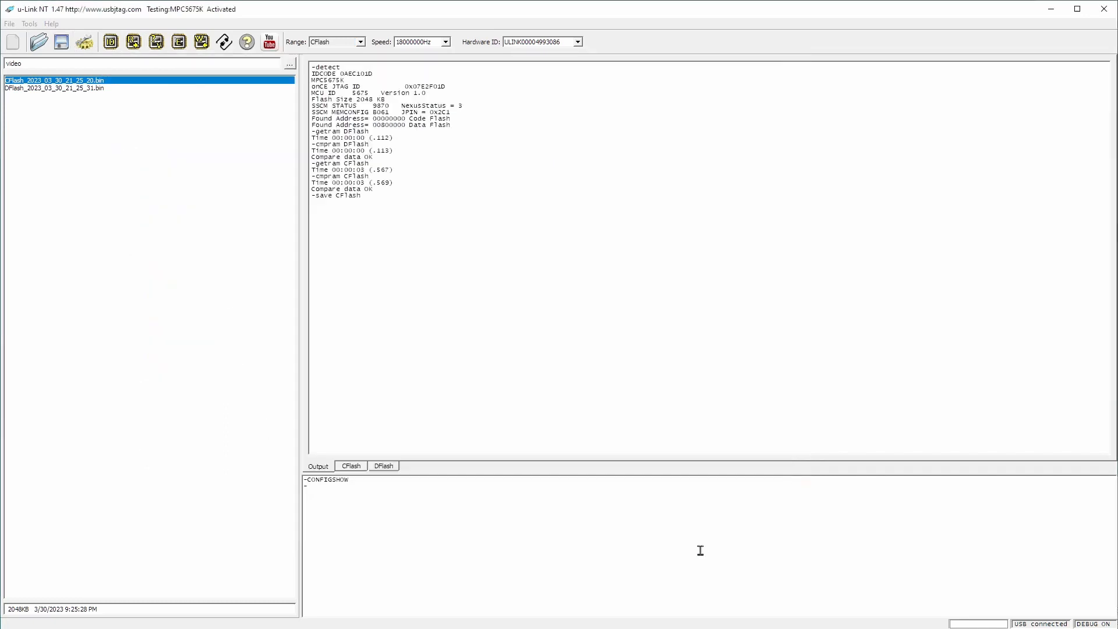
click(356, 42)
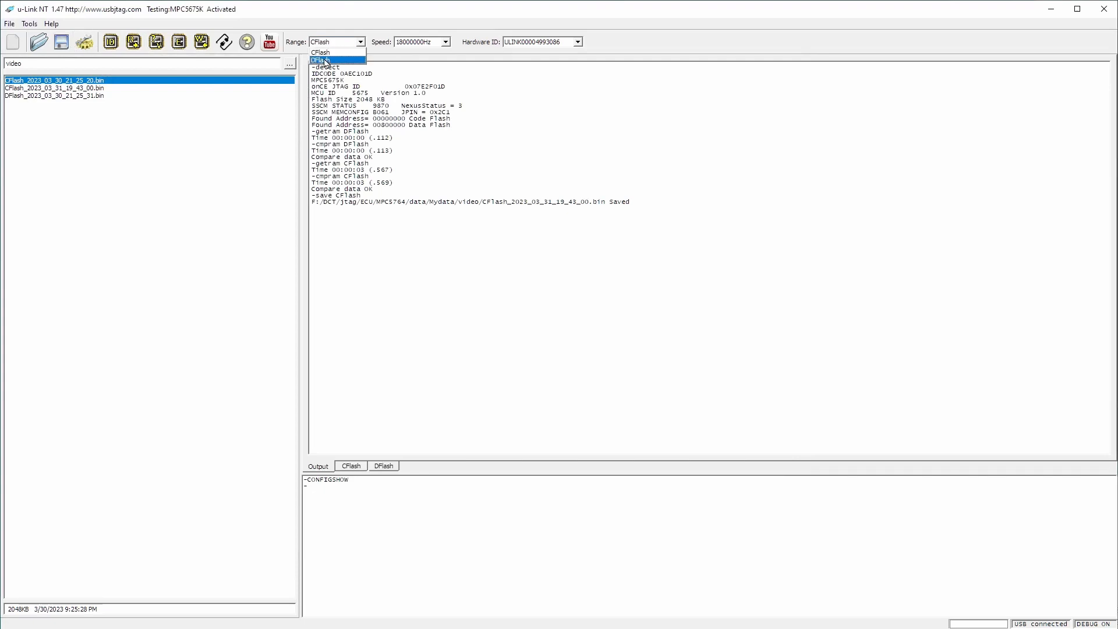
click(320, 60)
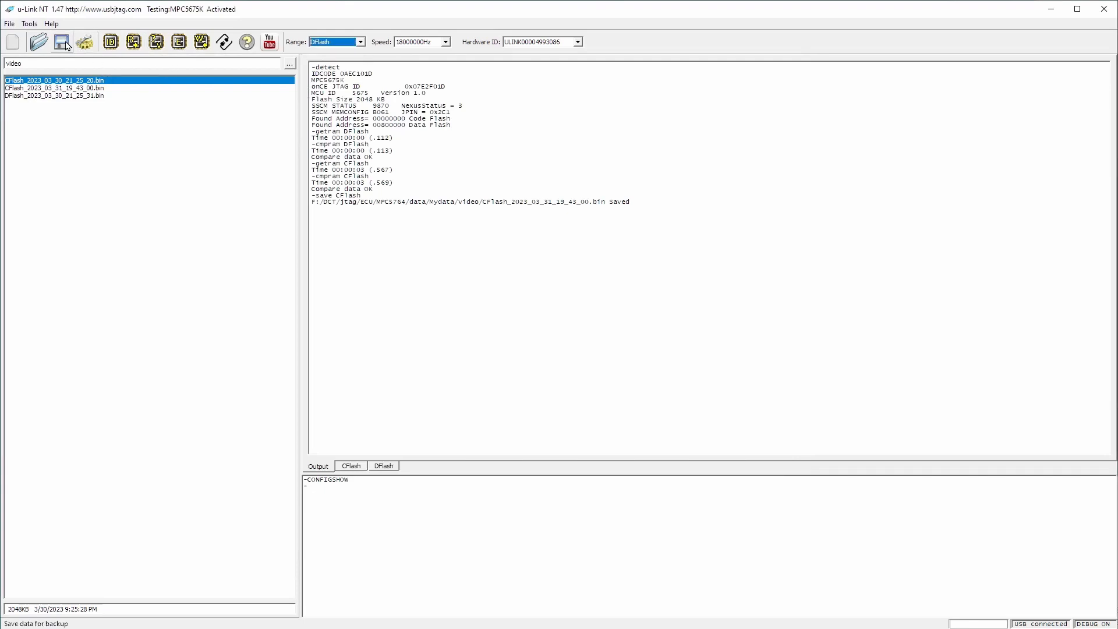
click(60, 42)
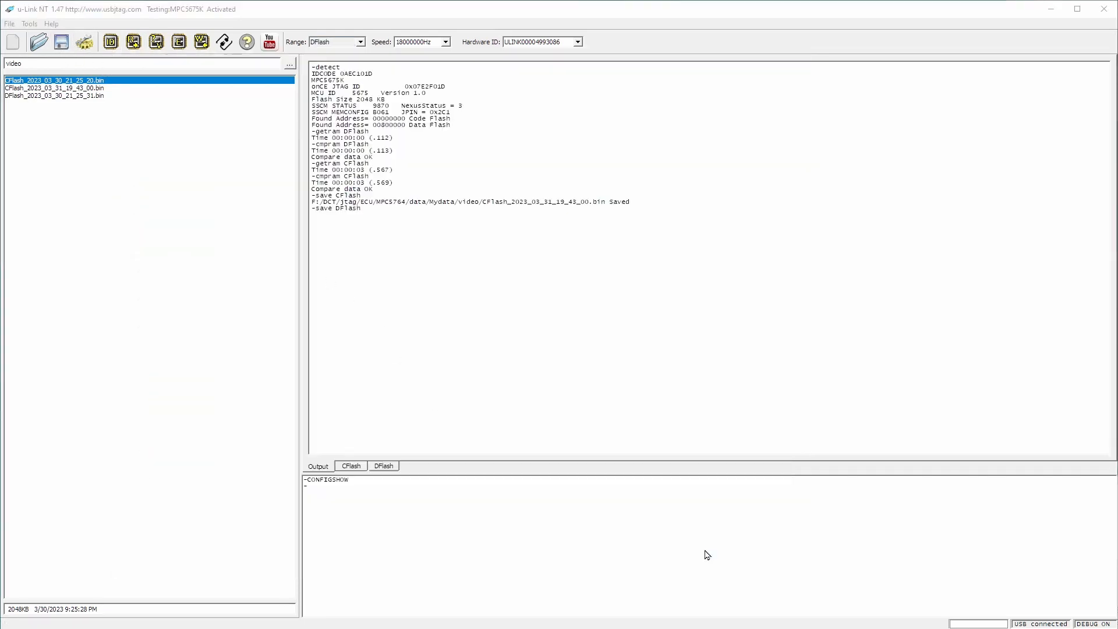
click(350, 465)
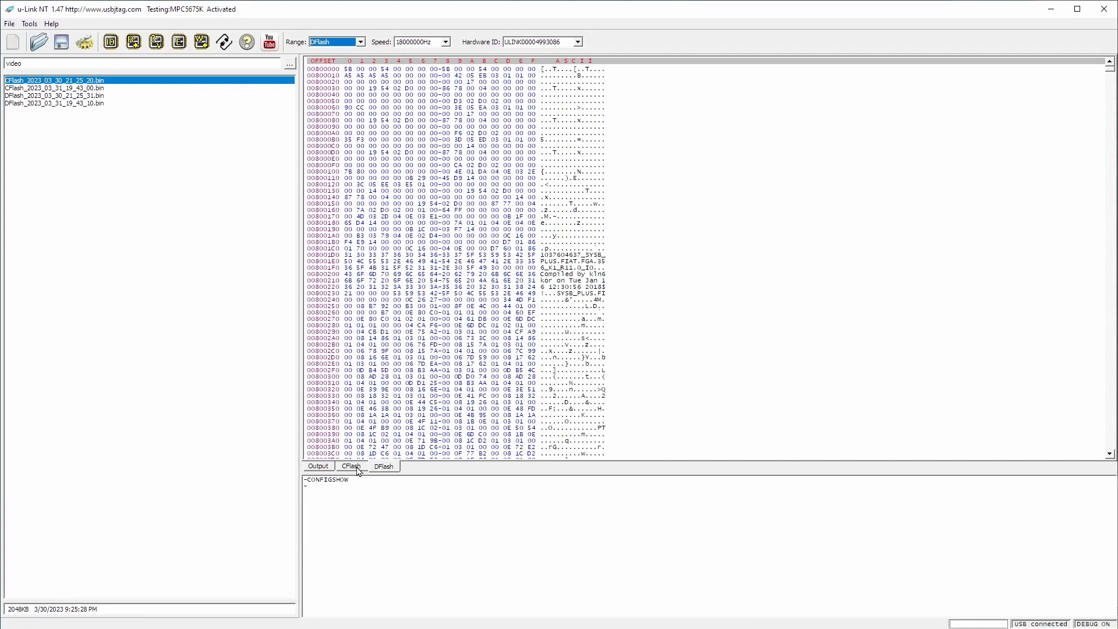
click(351, 466)
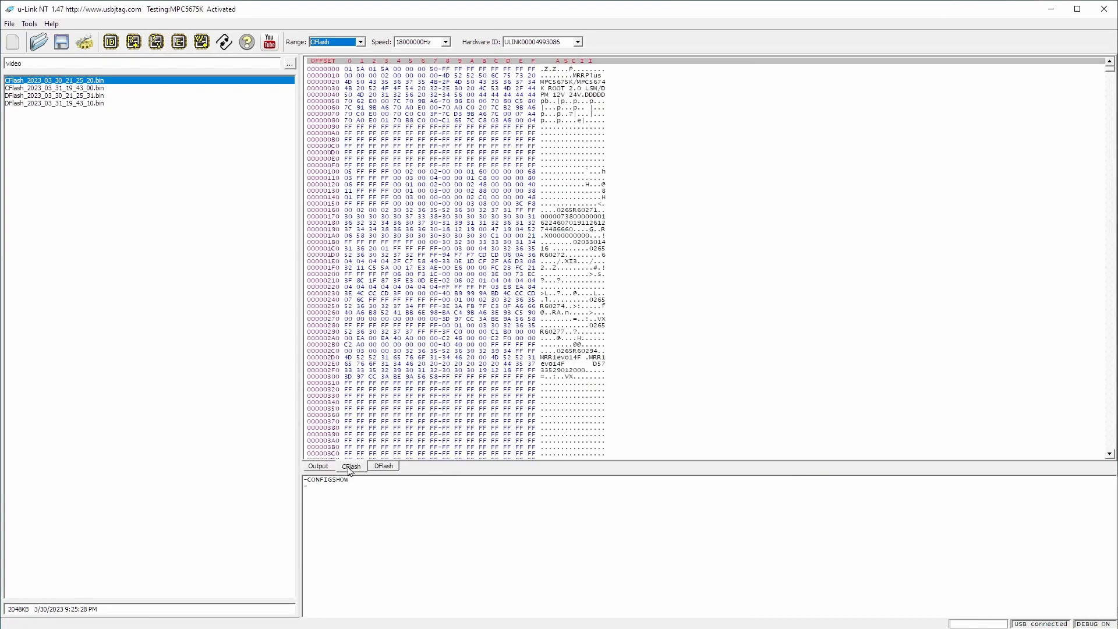
click(384, 465)
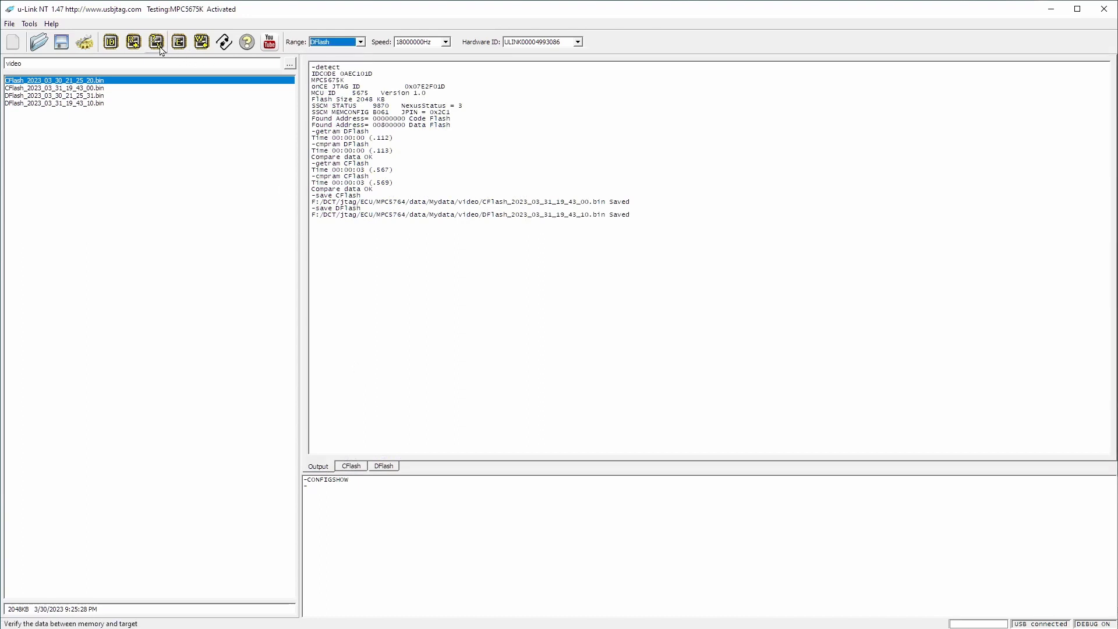
Step: Erase the DFlash after confirming, then run BLKCHK dflash to check it is blank
click(156, 43)
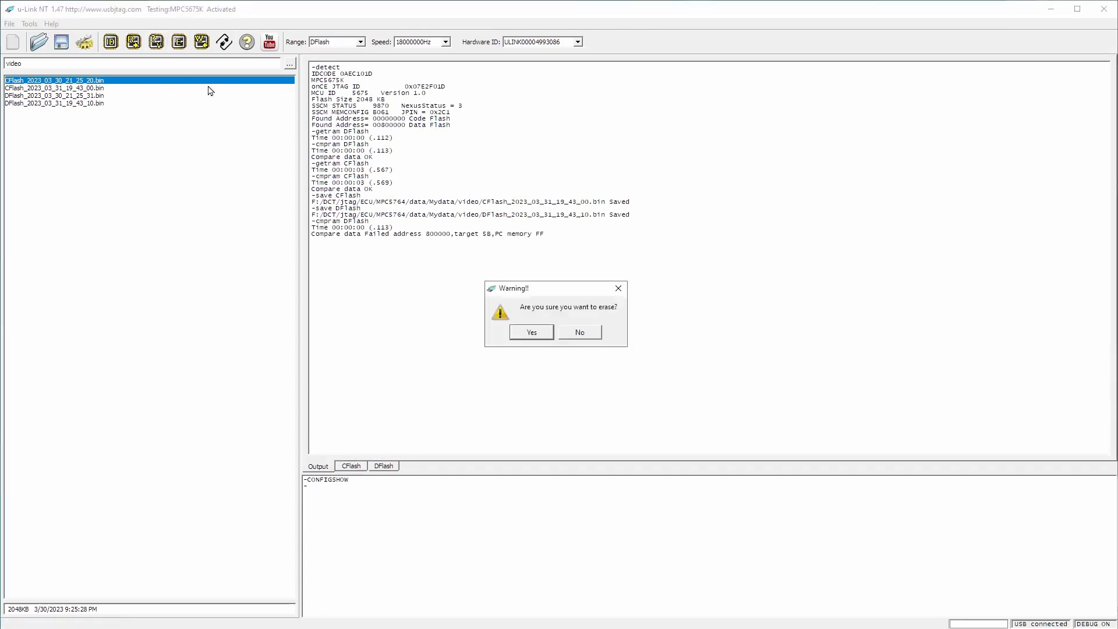
click(530, 332)
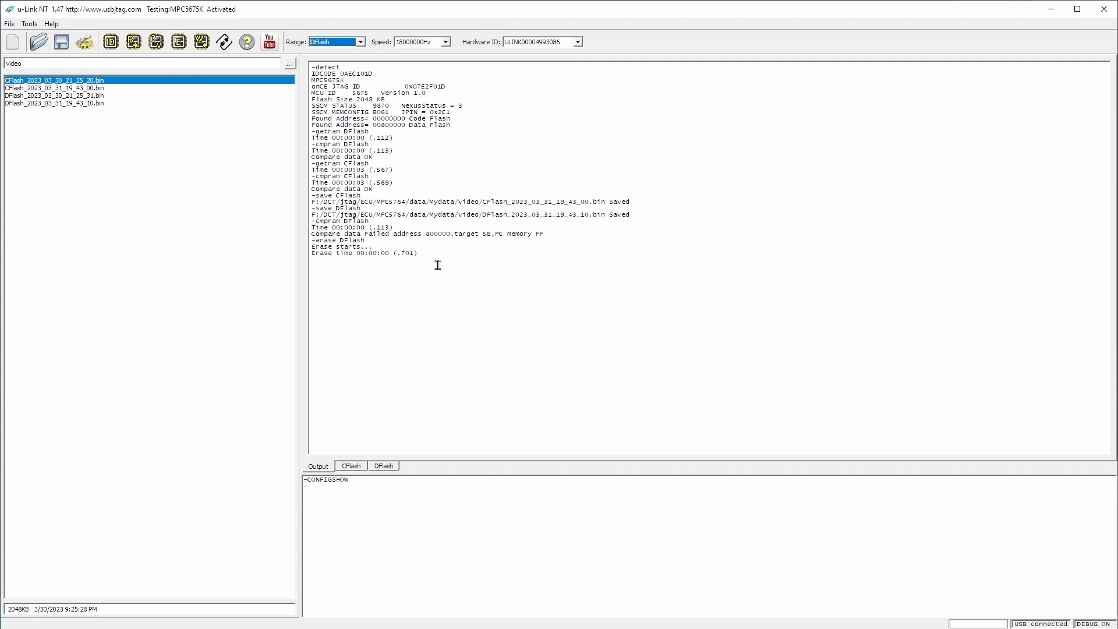
click(158, 42)
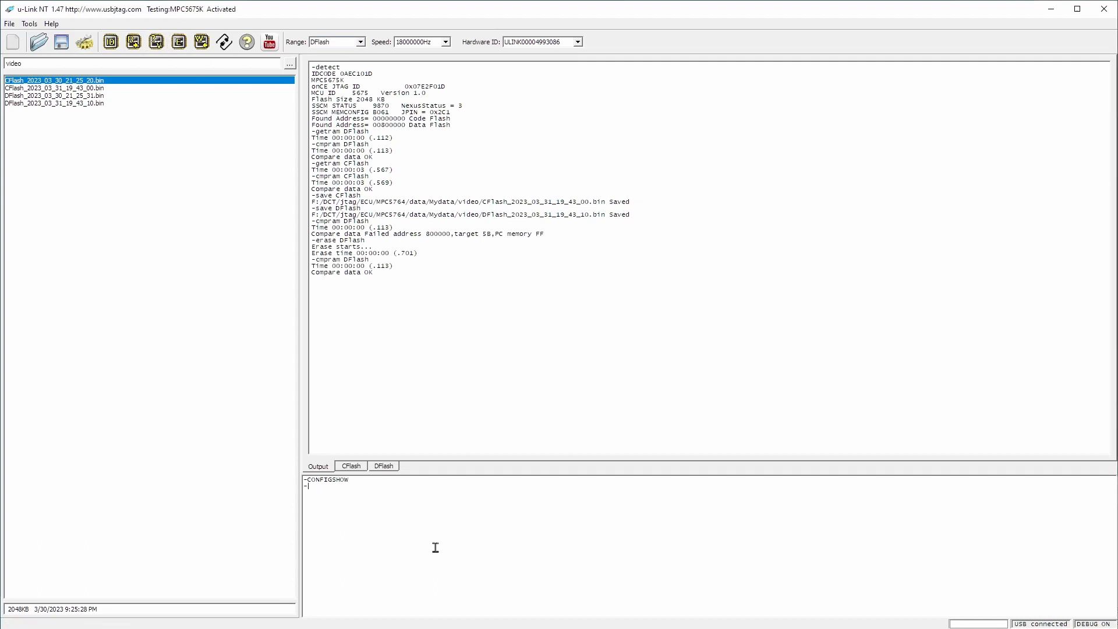
text(BLKCHK)
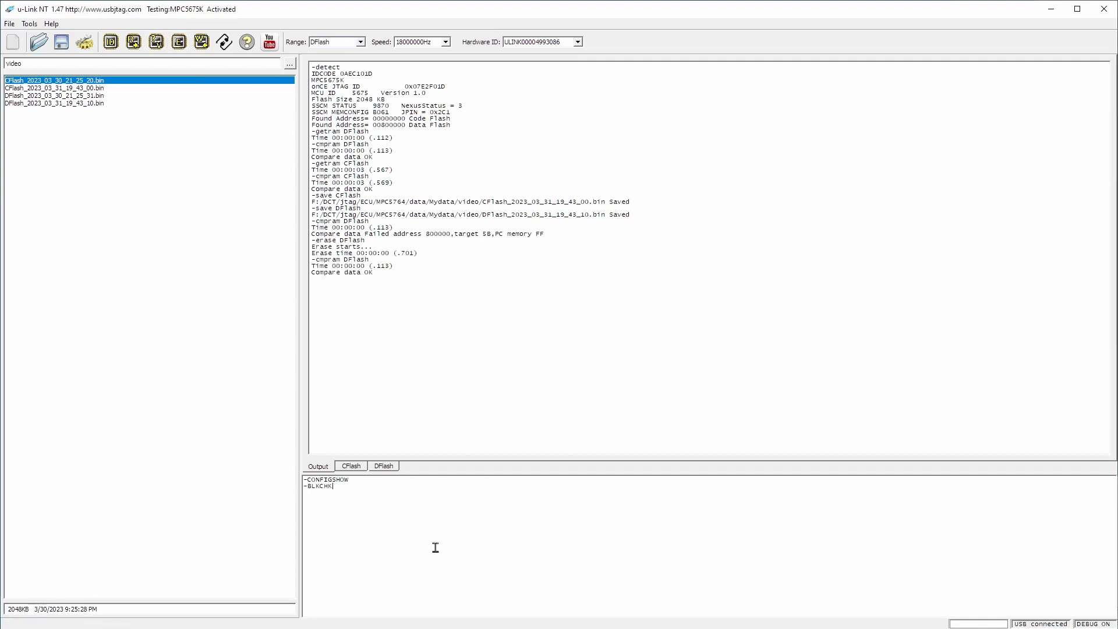
text(dflash)
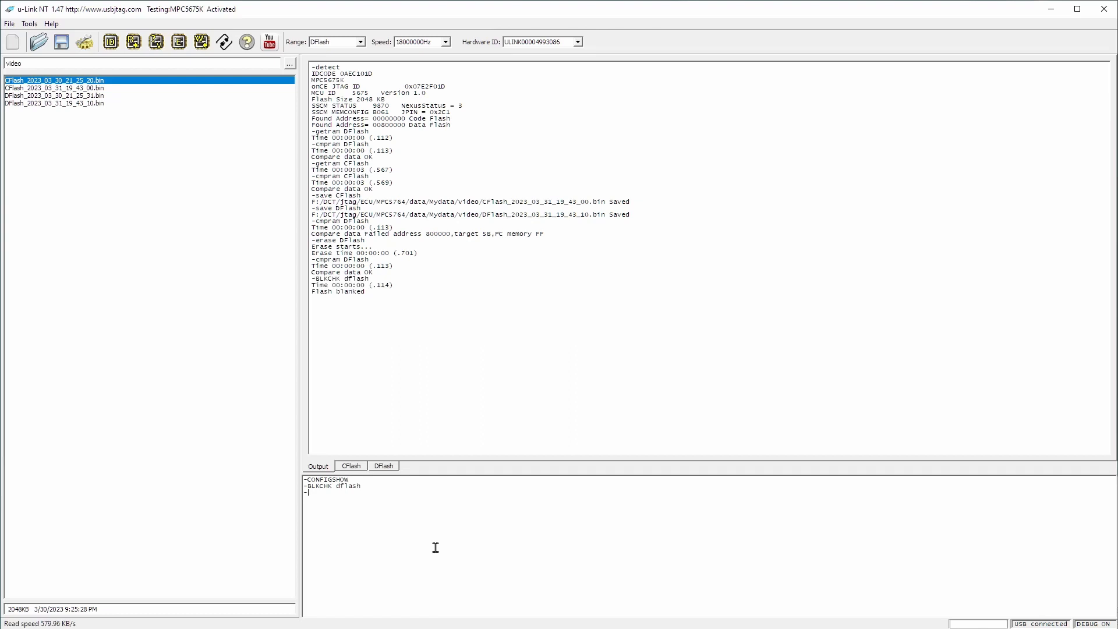
mouse_move(319, 337)
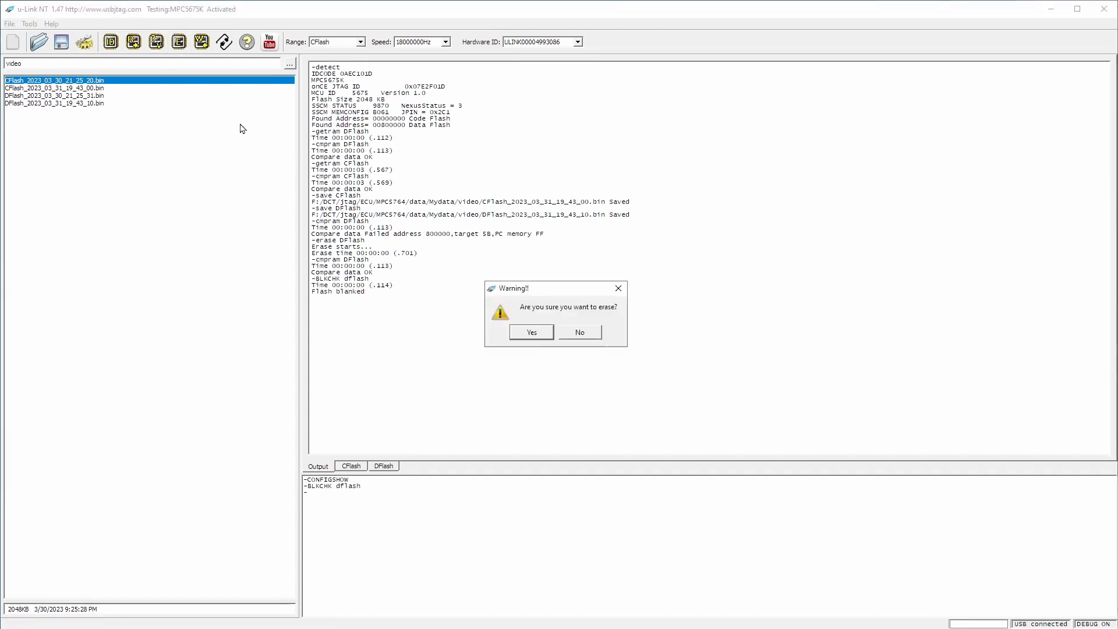
Step: Confirm the code flash erase, then view the data flash, now blank (all FF)
click(531, 332)
text(BLKCHK cflash)
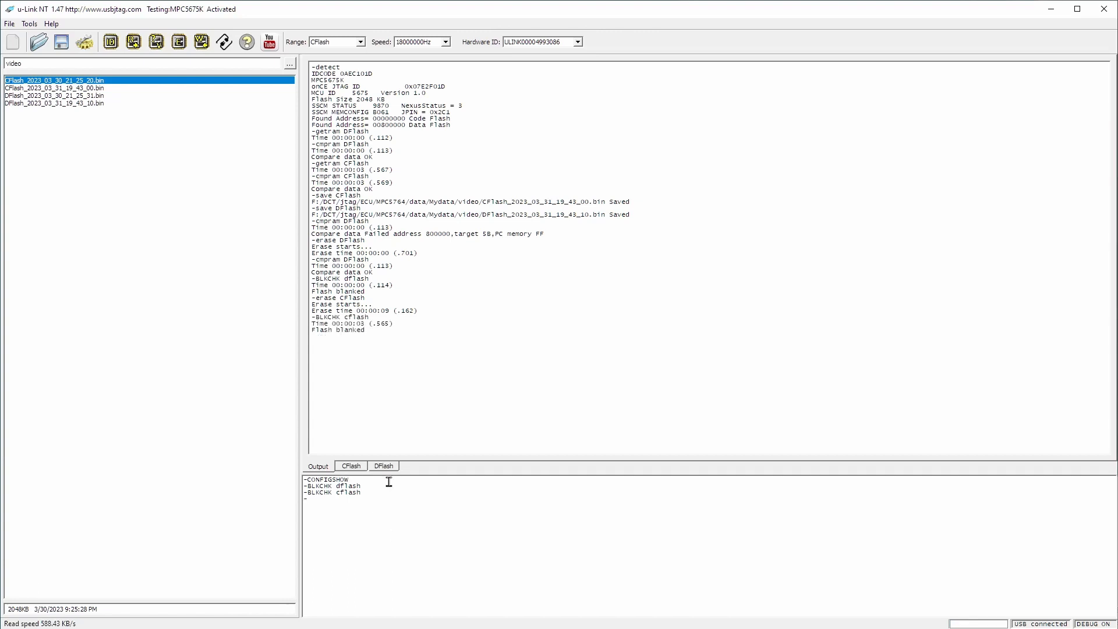
click(383, 466)
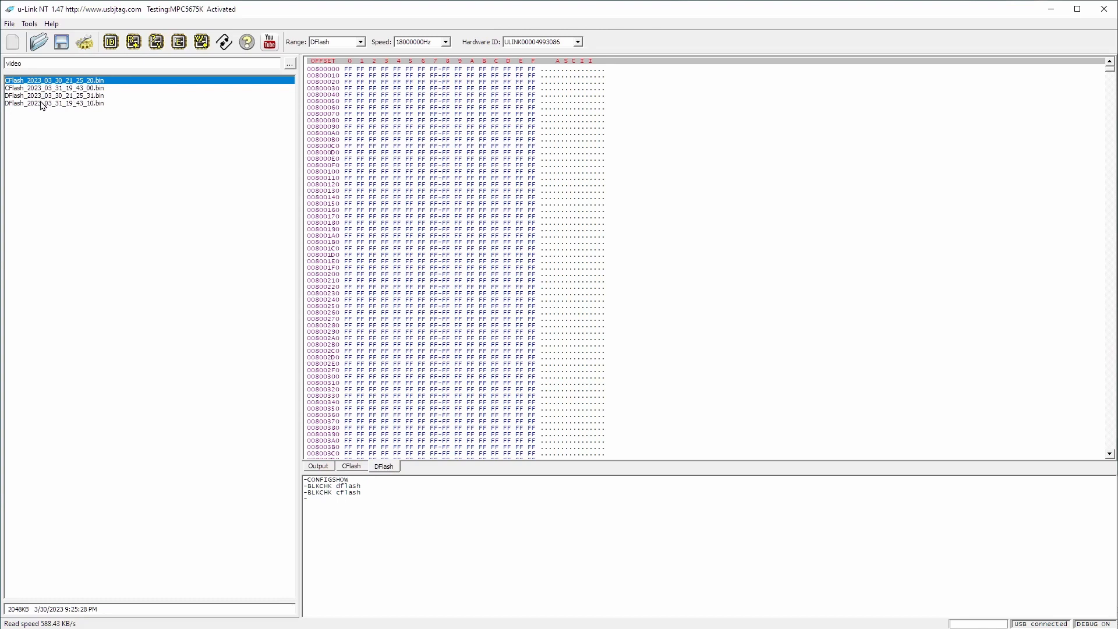
Step: Program the data flash from the saved DFlash backup .bin, then set Range to CFlash
click(53, 103)
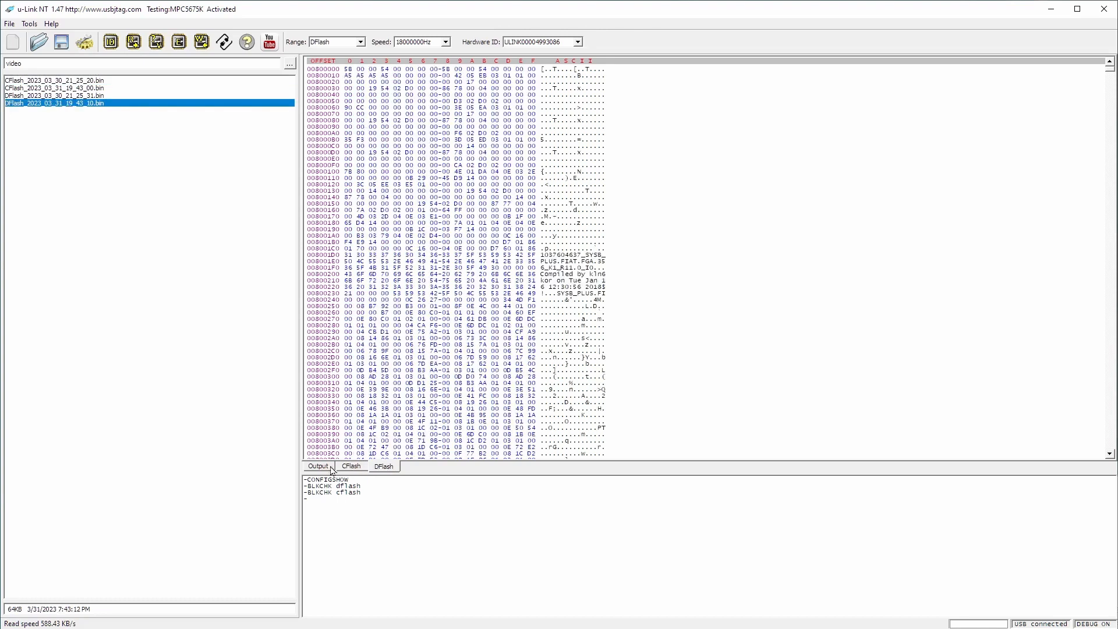
click(201, 41)
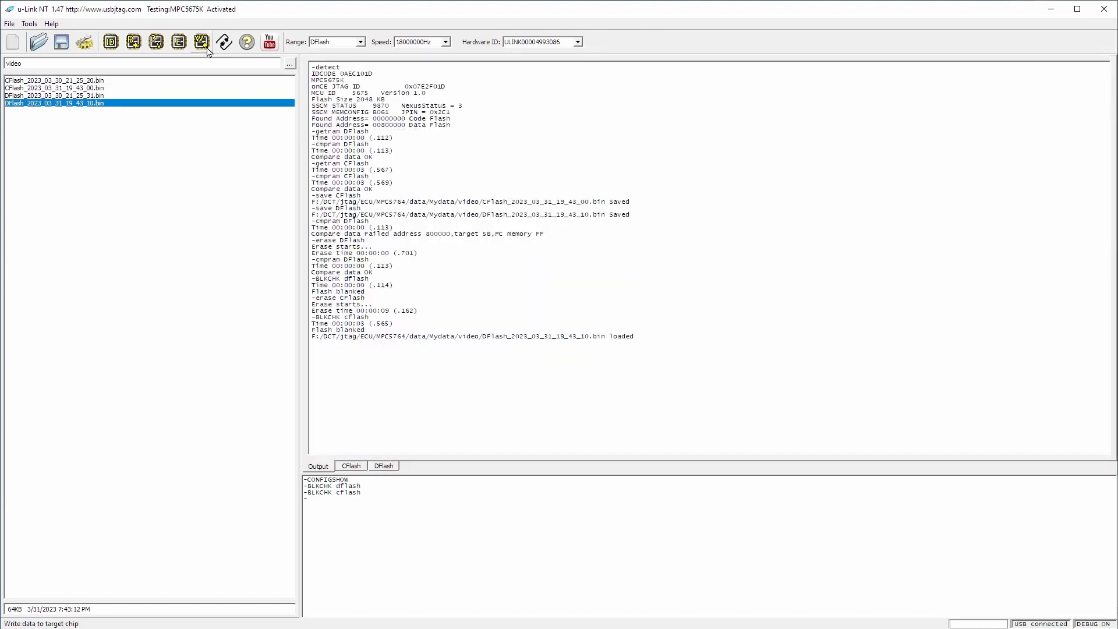
mouse_move(203, 42)
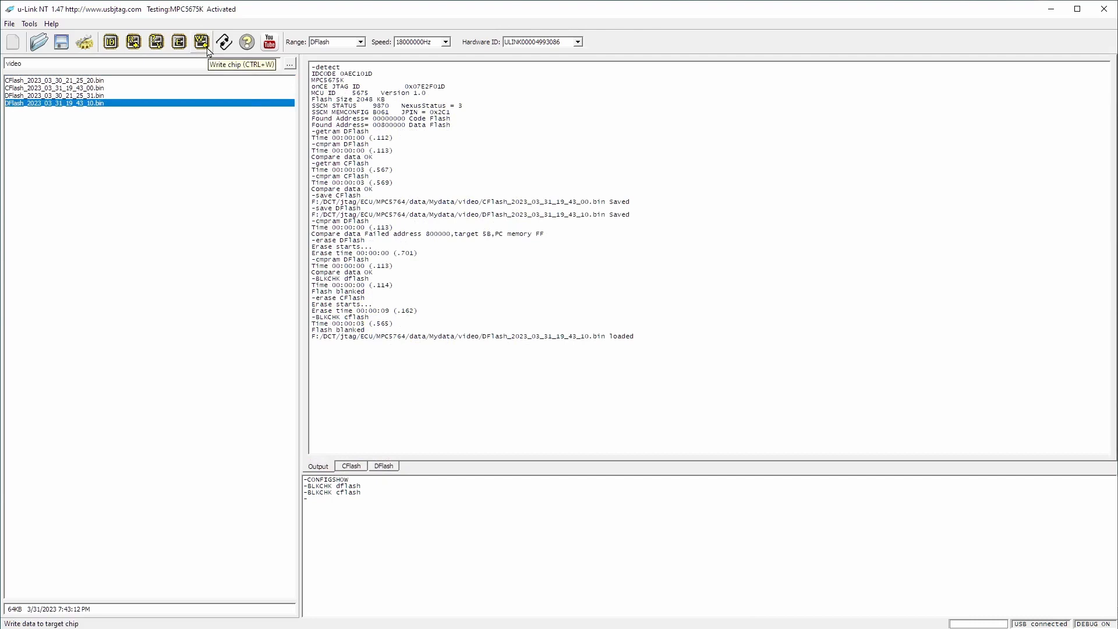
click(201, 42)
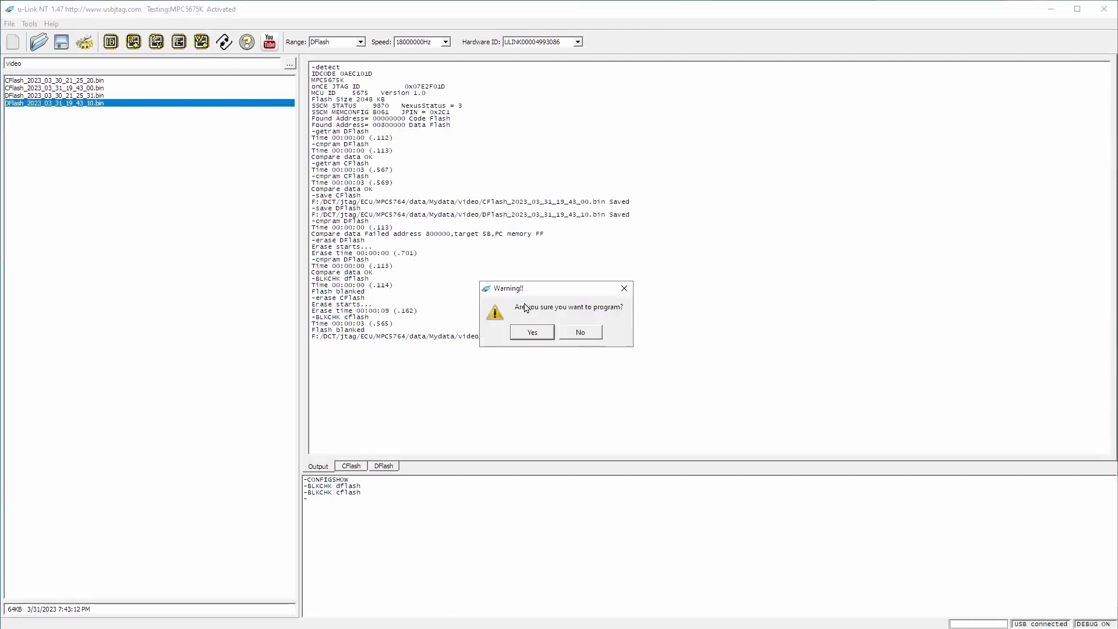
click(531, 332)
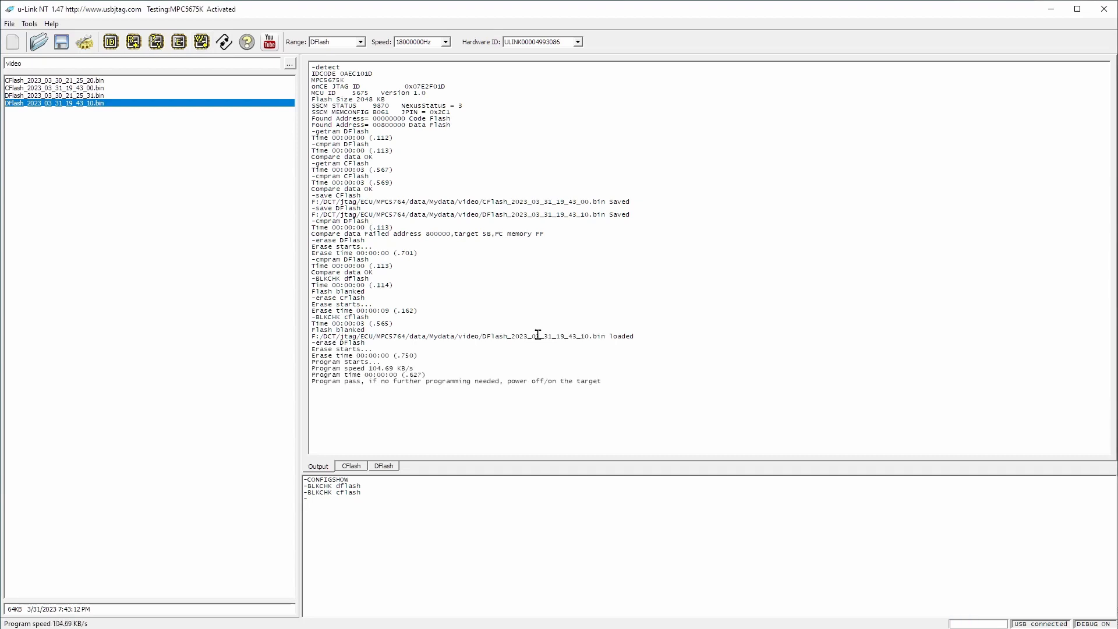
mouse_move(411, 376)
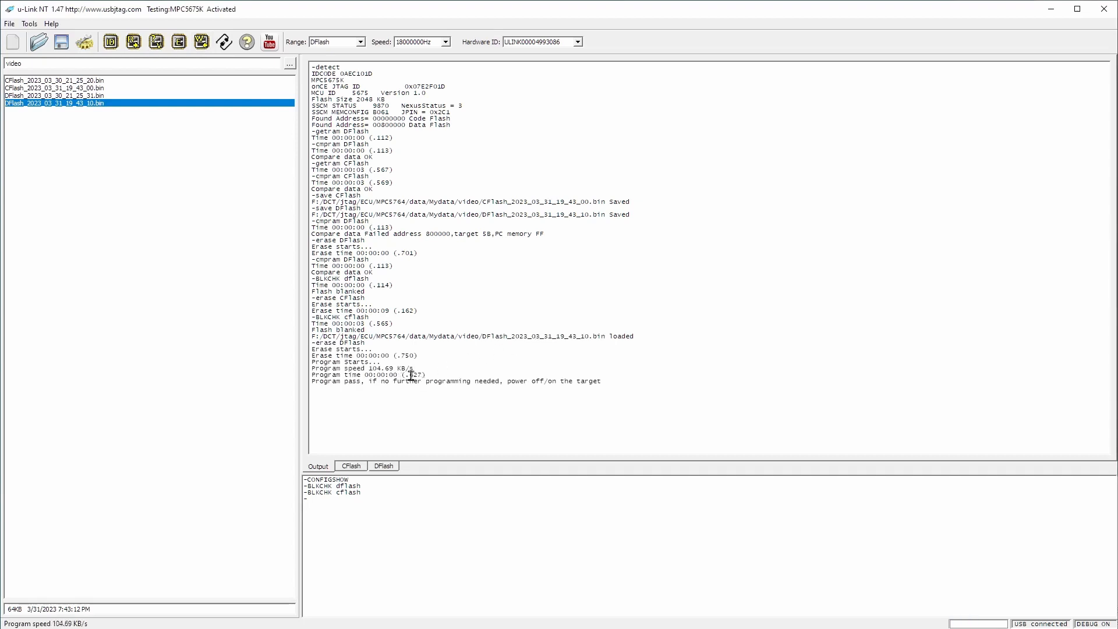
mouse_move(425, 379)
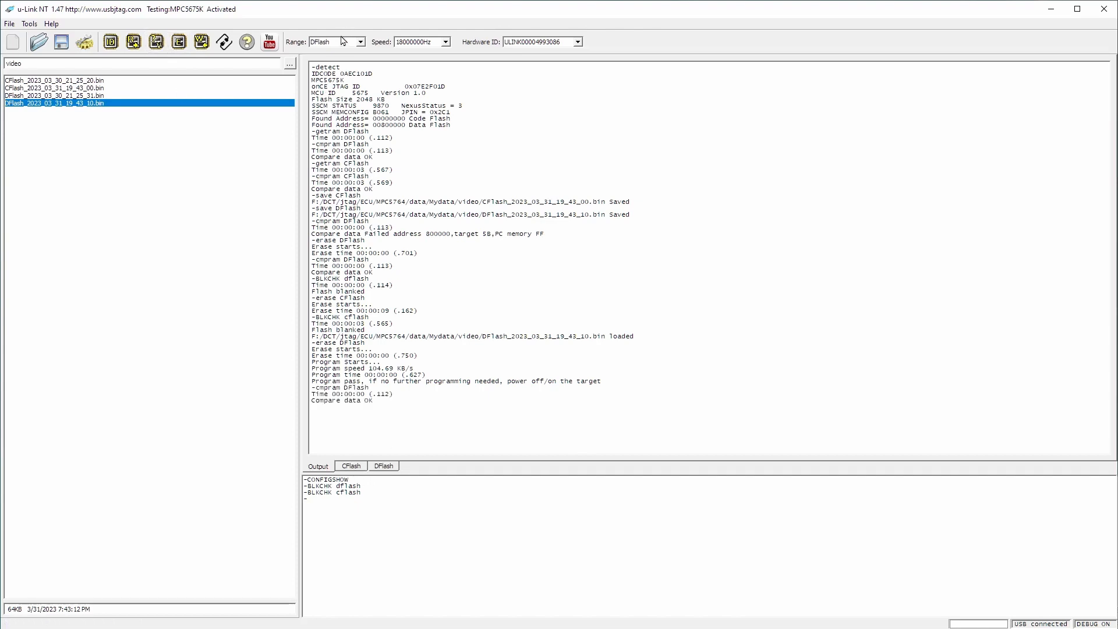
click(360, 41)
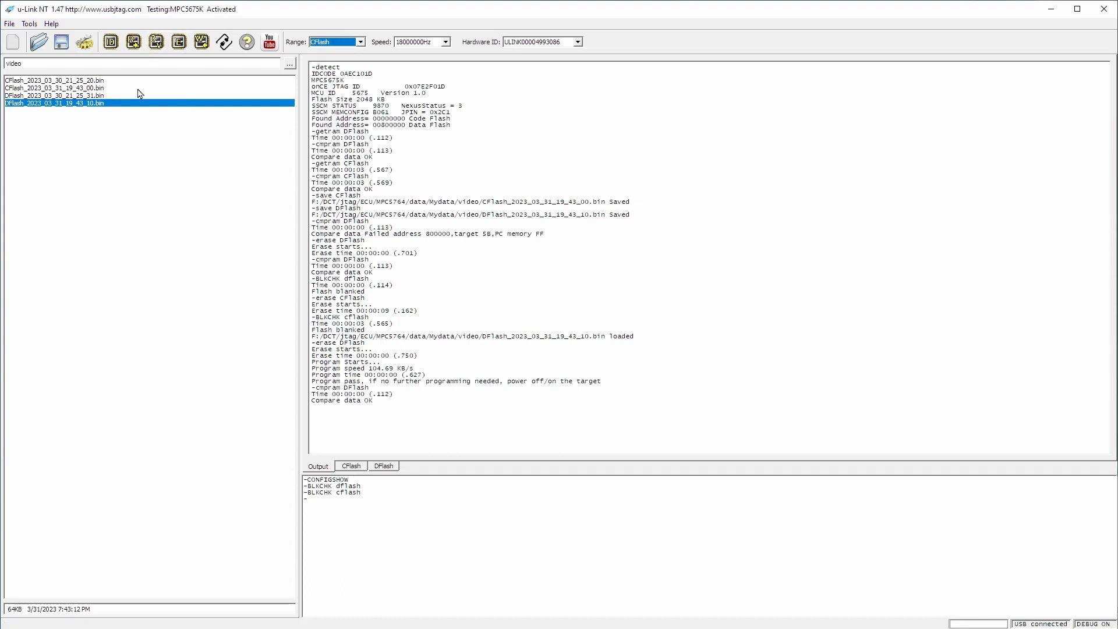
Step: Write the saved CFlash backup .bin into code flash, accepting the program warning
click(59, 88)
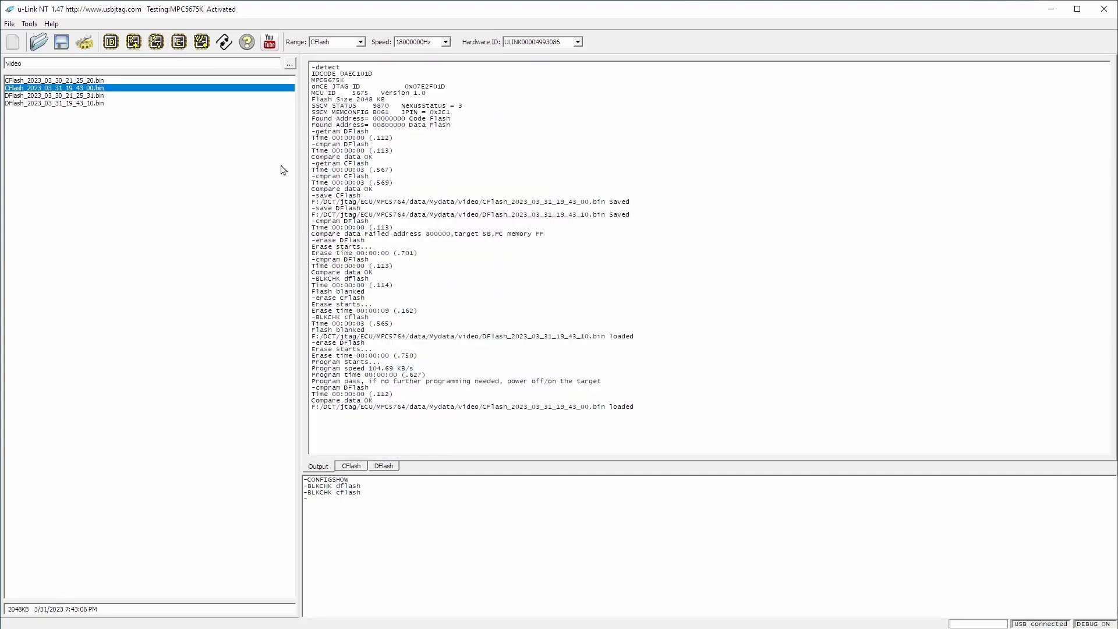
click(136, 42)
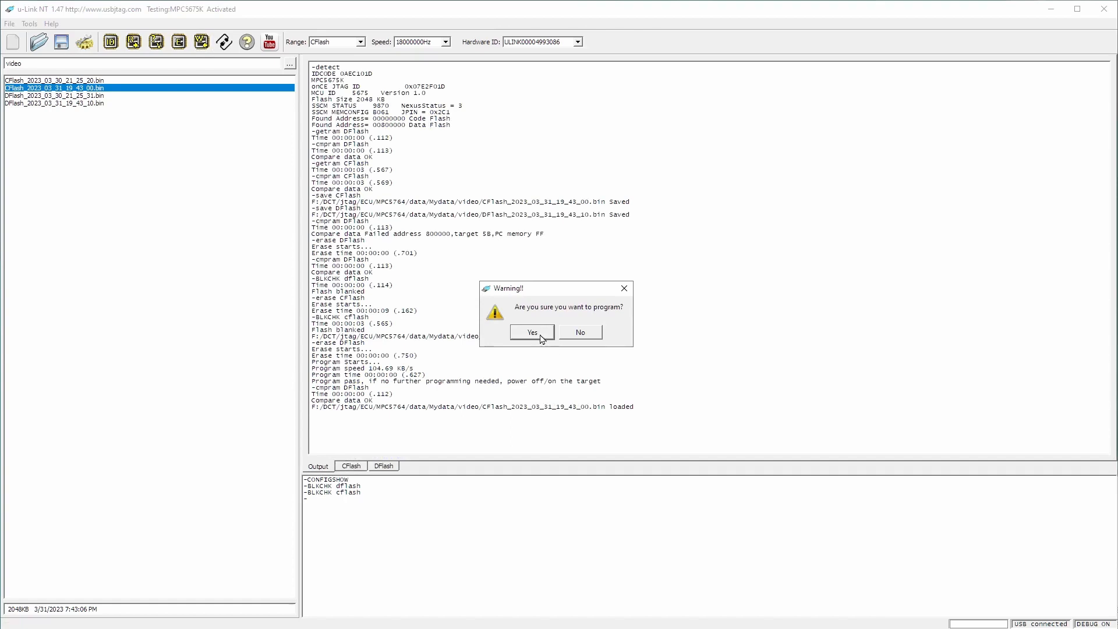
click(531, 331)
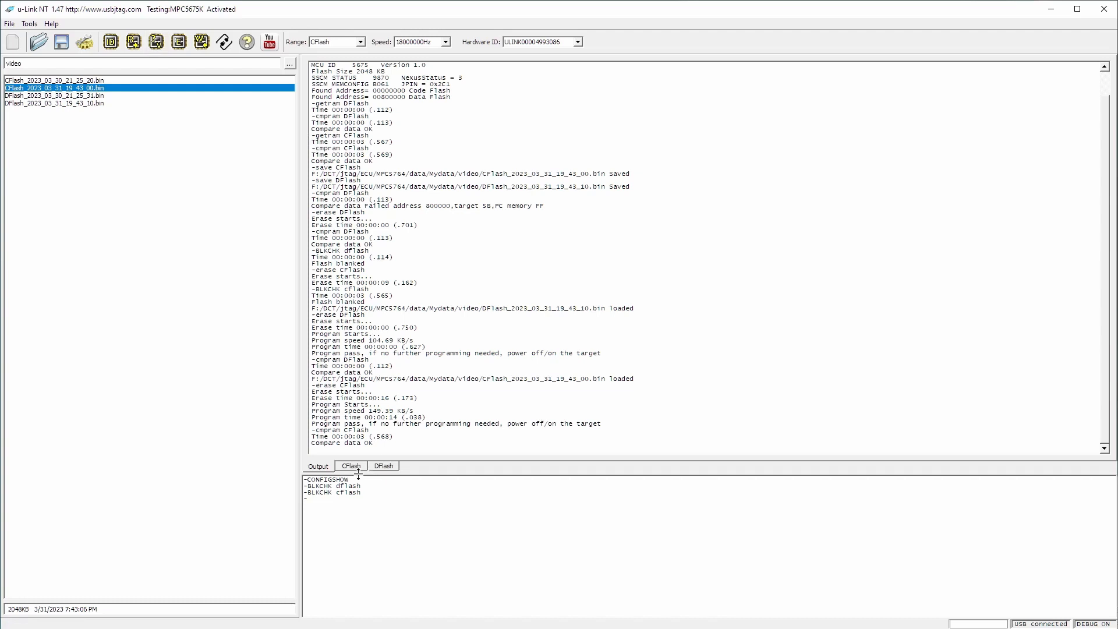
mouse_move(411, 411)
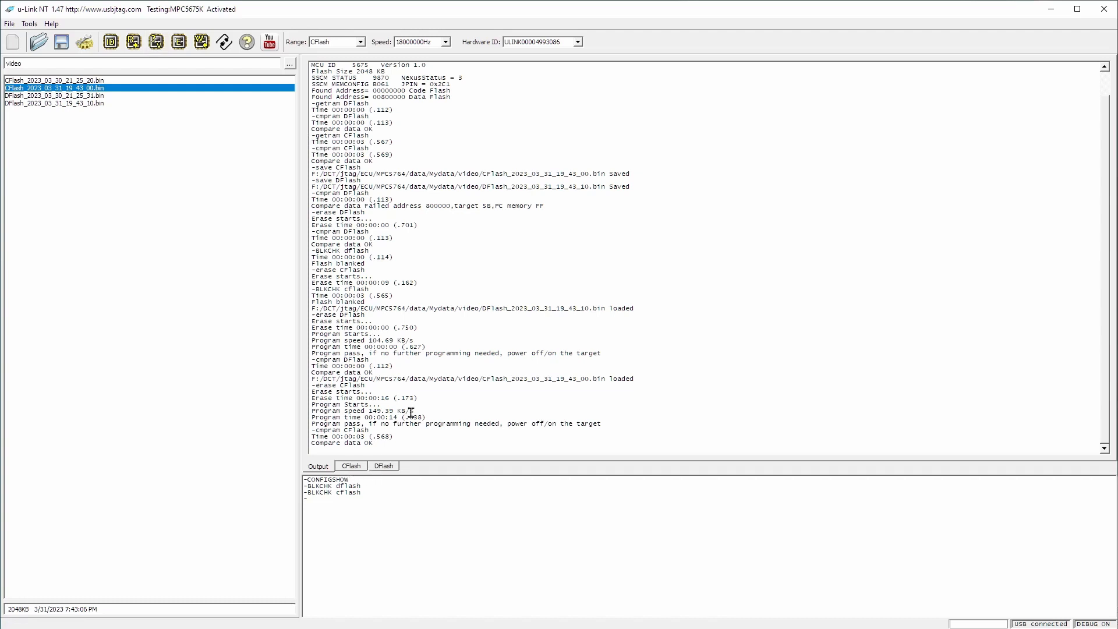